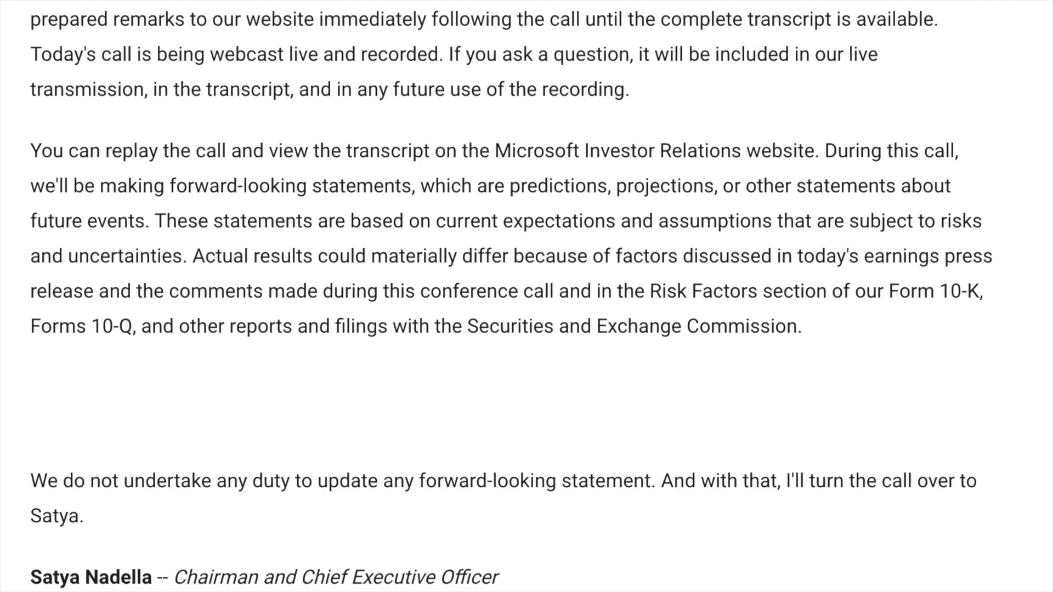
Highlight the Microsoft Q4 2022 transcript from 'Greetings' down through the call text
scroll("down", 3)
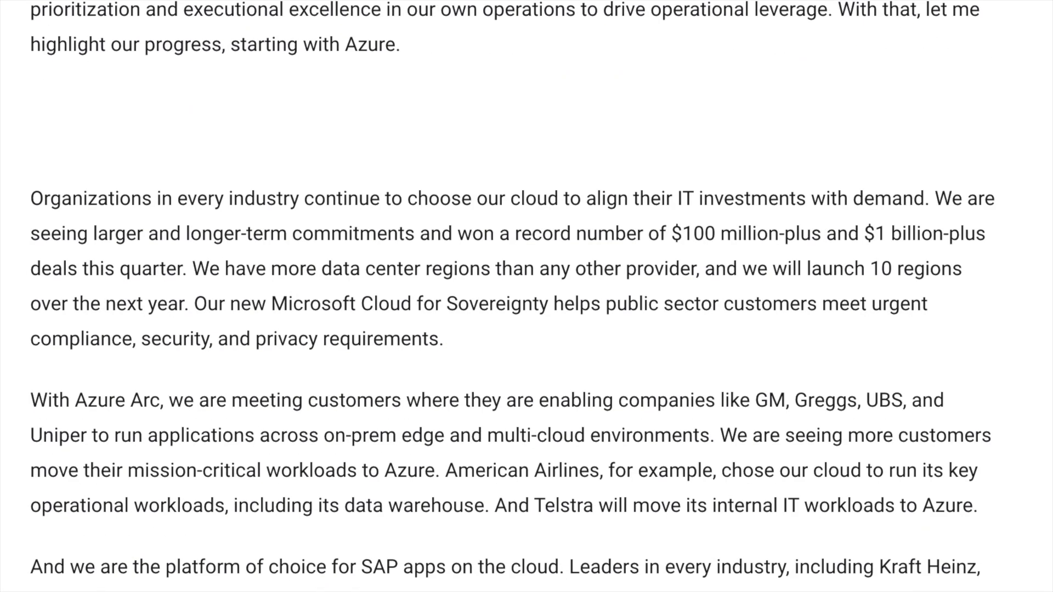
scroll("down", 3)
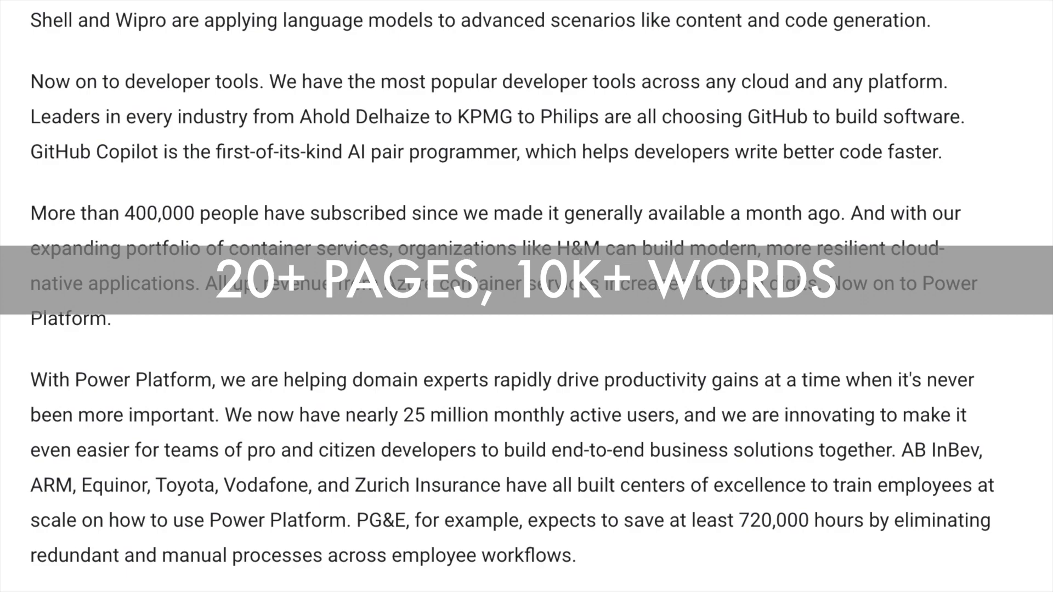
scroll("up", 3)
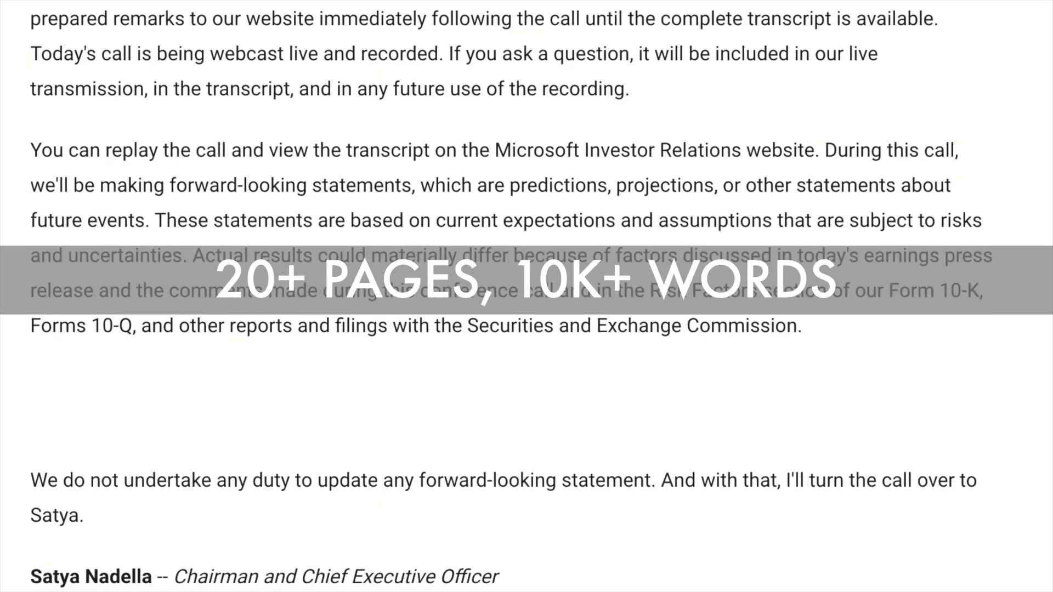
scroll("down", 3)
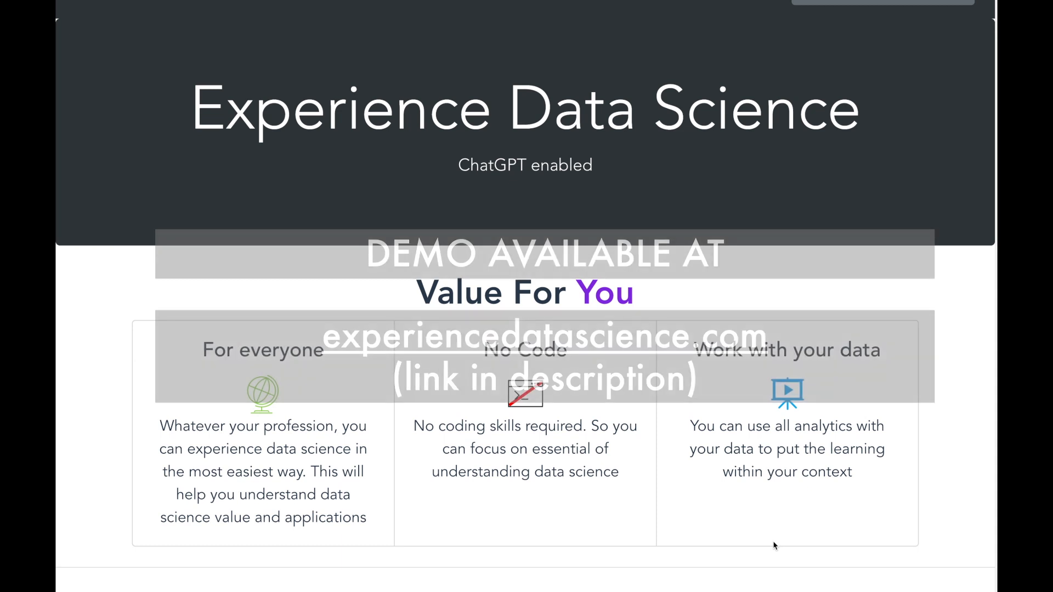
scroll("down", 3)
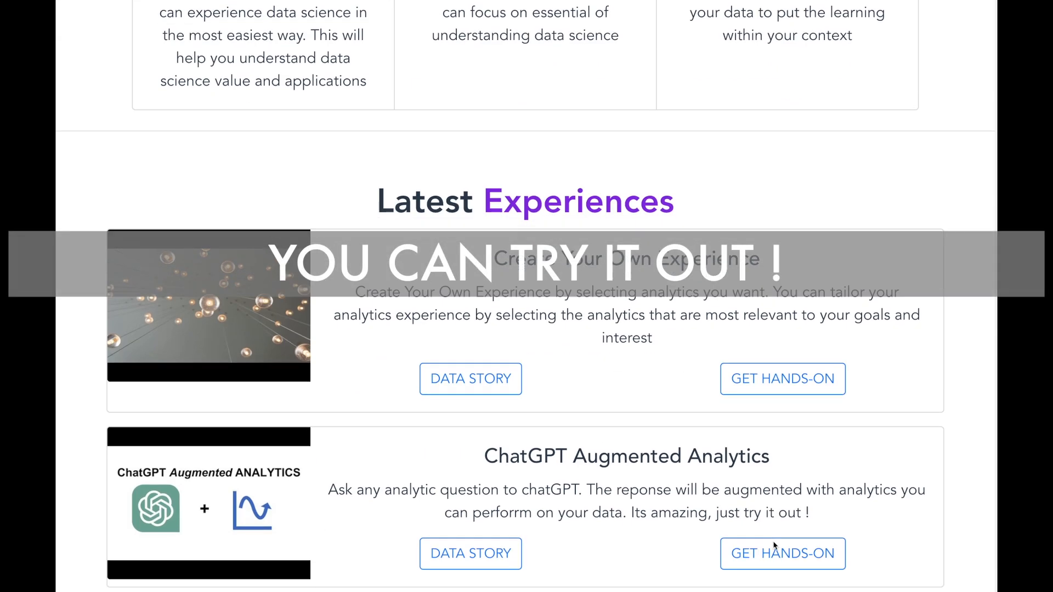
scroll("down", 3)
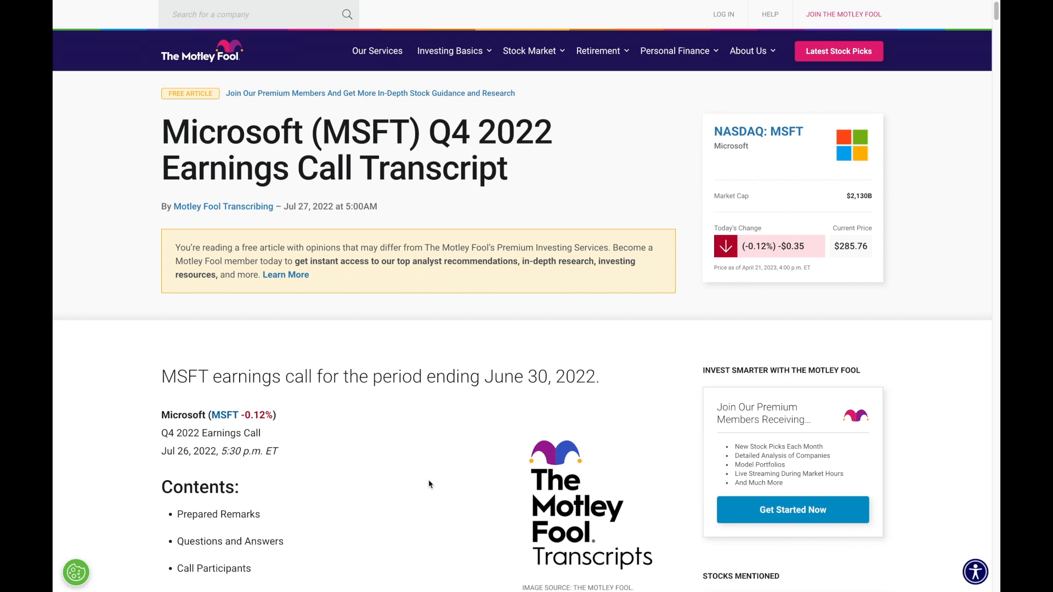
scroll("down", 3)
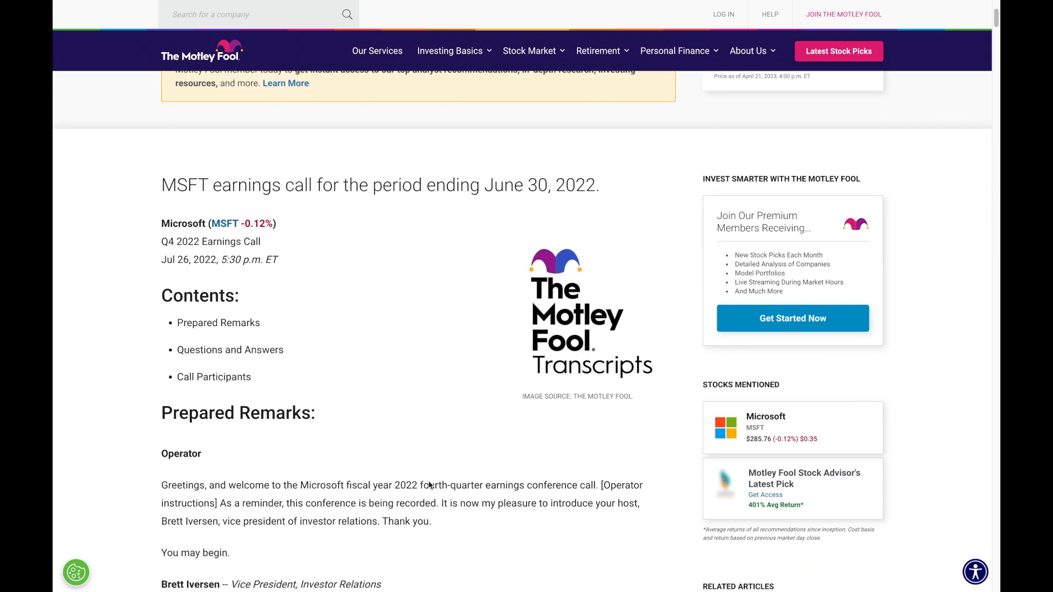
scroll("down", 3)
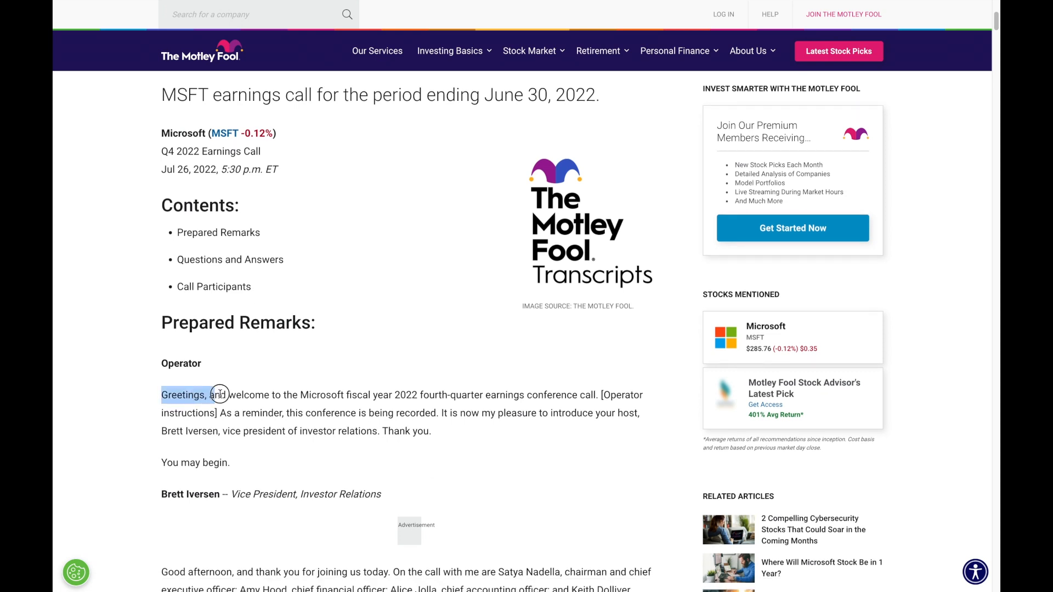
scroll("down", 3)
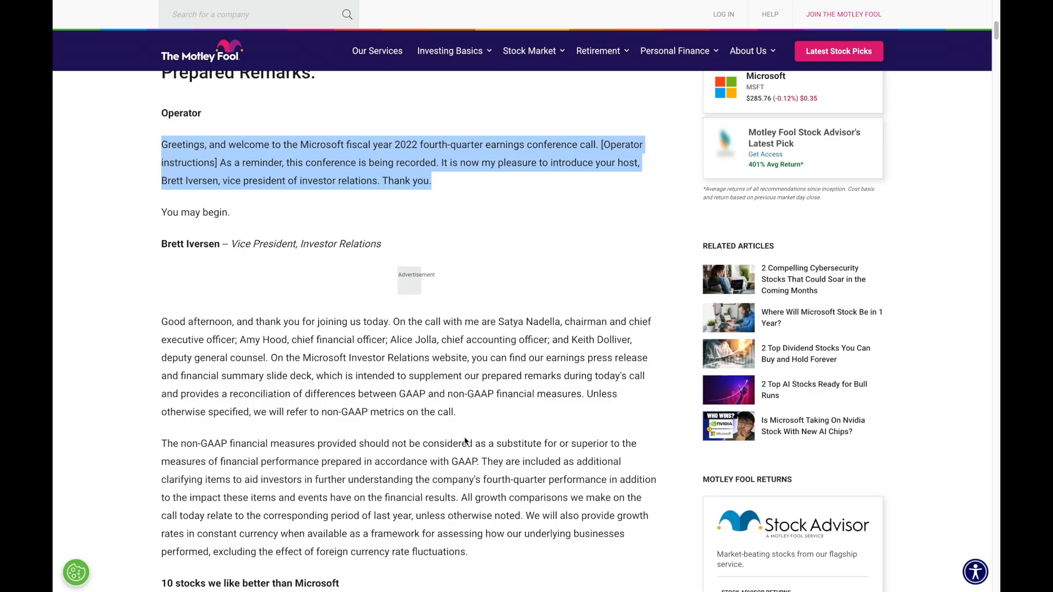
scroll("down", 3)
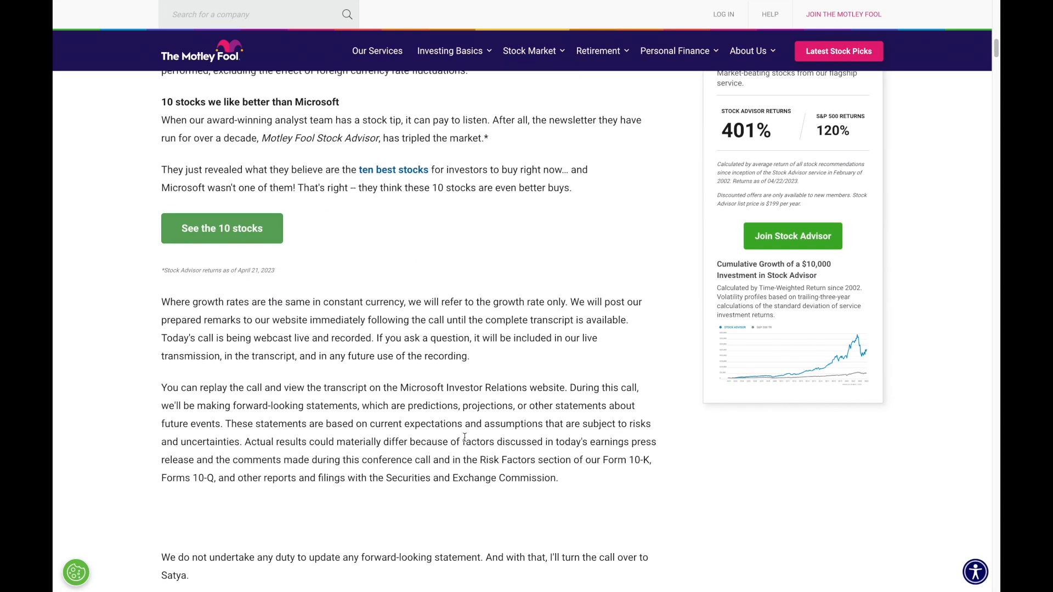
scroll("down", 3)
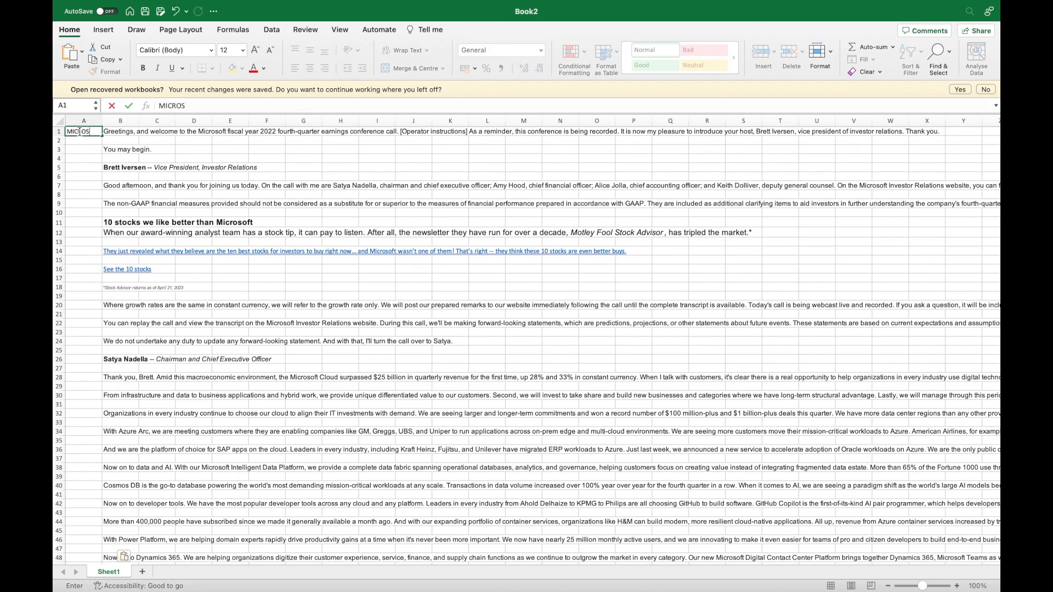
Fill column A with MICROSOFT and insert a new row above row 1
type("FT")
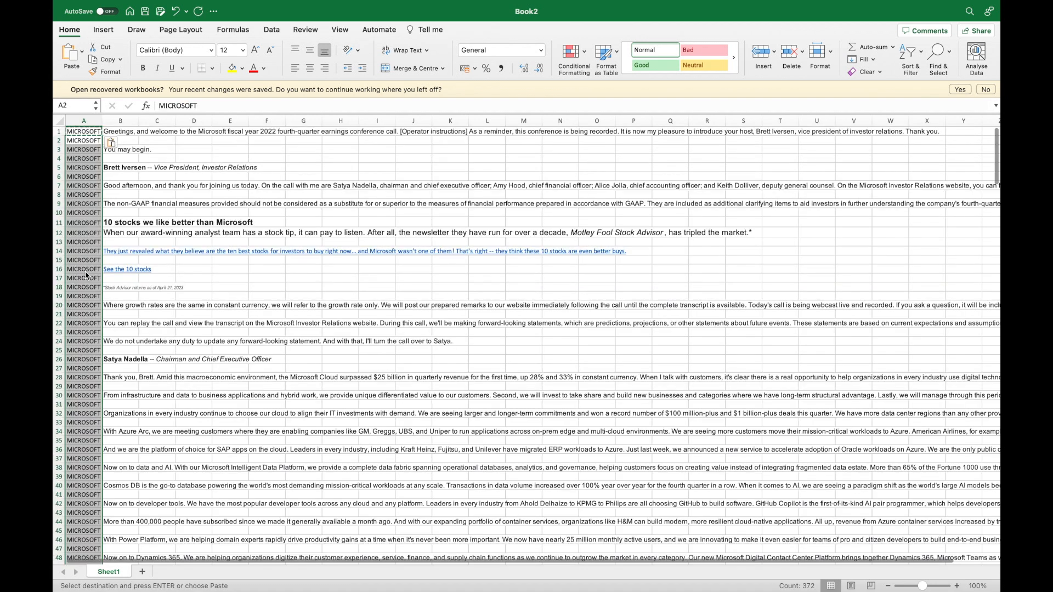
left_click(84, 131)
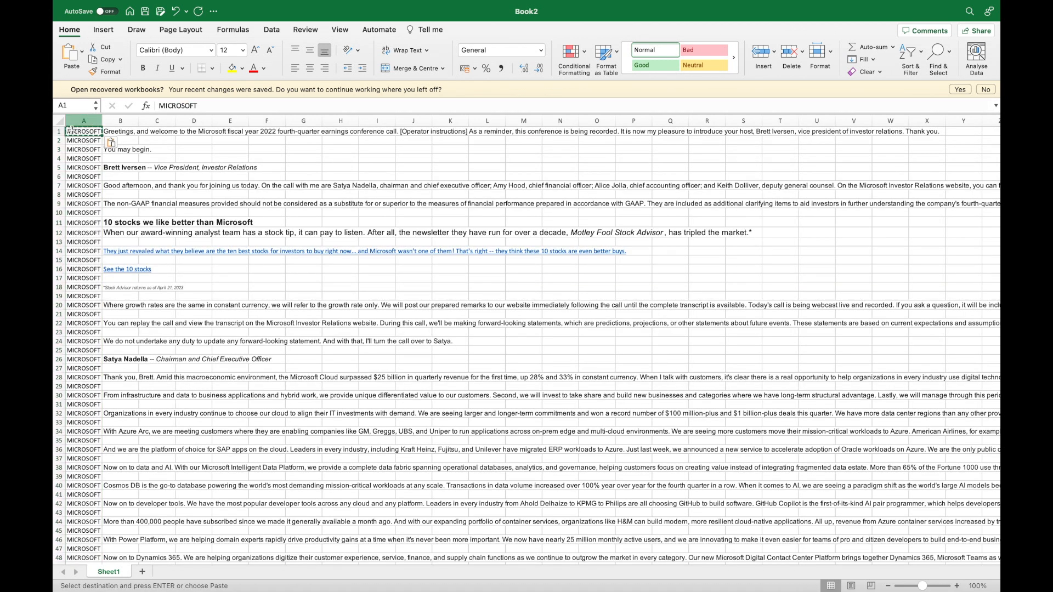
right_click(83, 131)
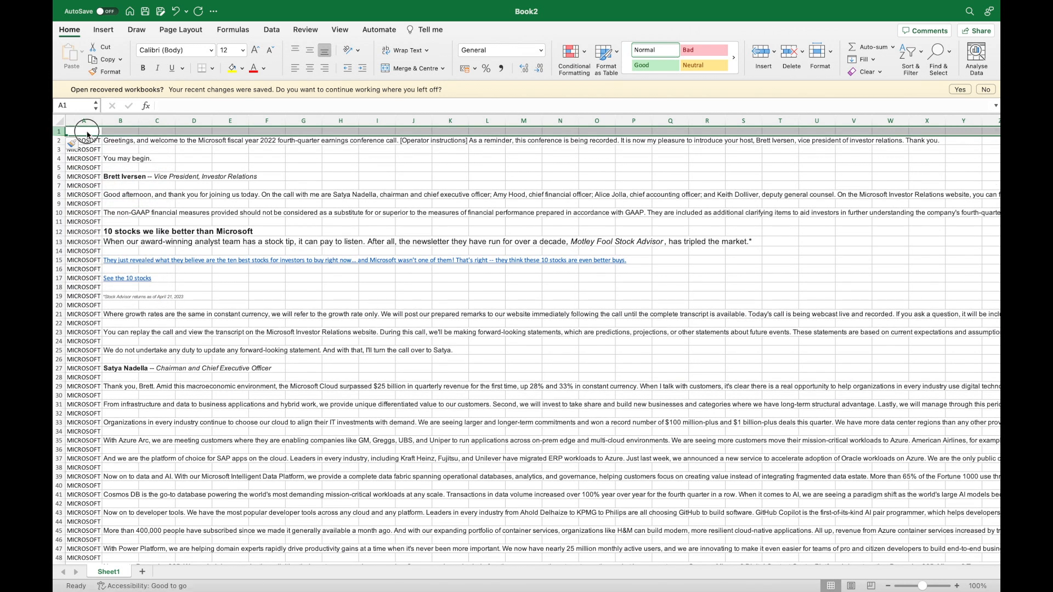
Enter the headers COMPANY in A1 and TRANSCRIPT in B1
type("COMP")
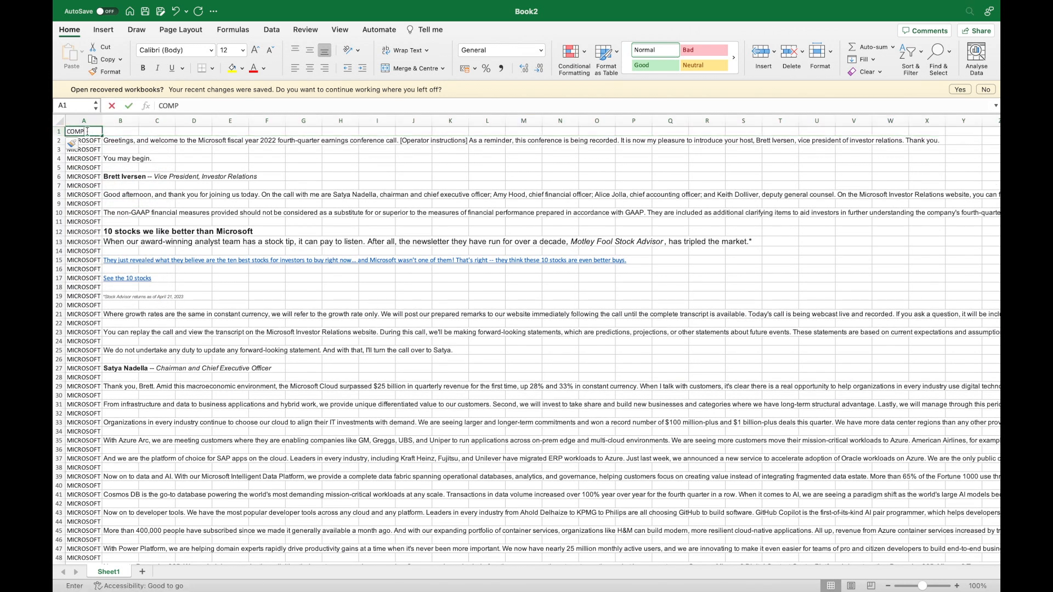
key("Return")
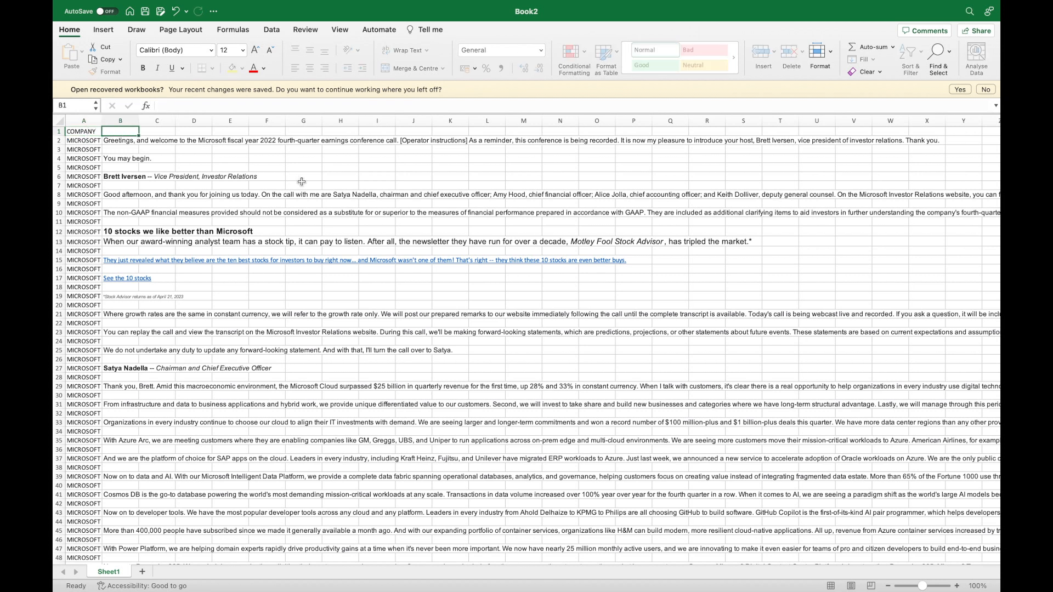
type("TRANSCRIPT")
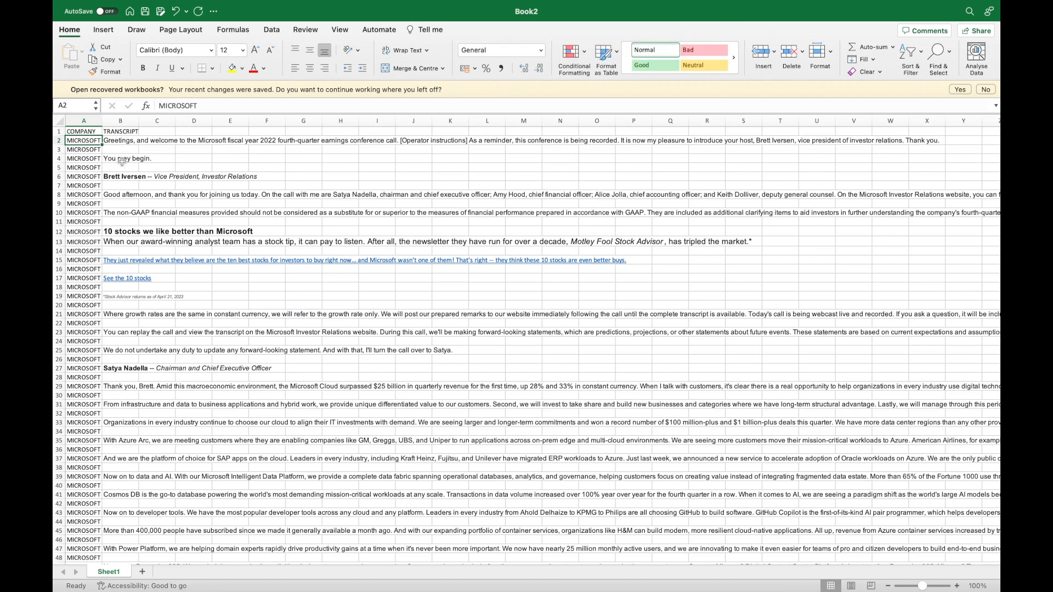
left_click(84, 131)
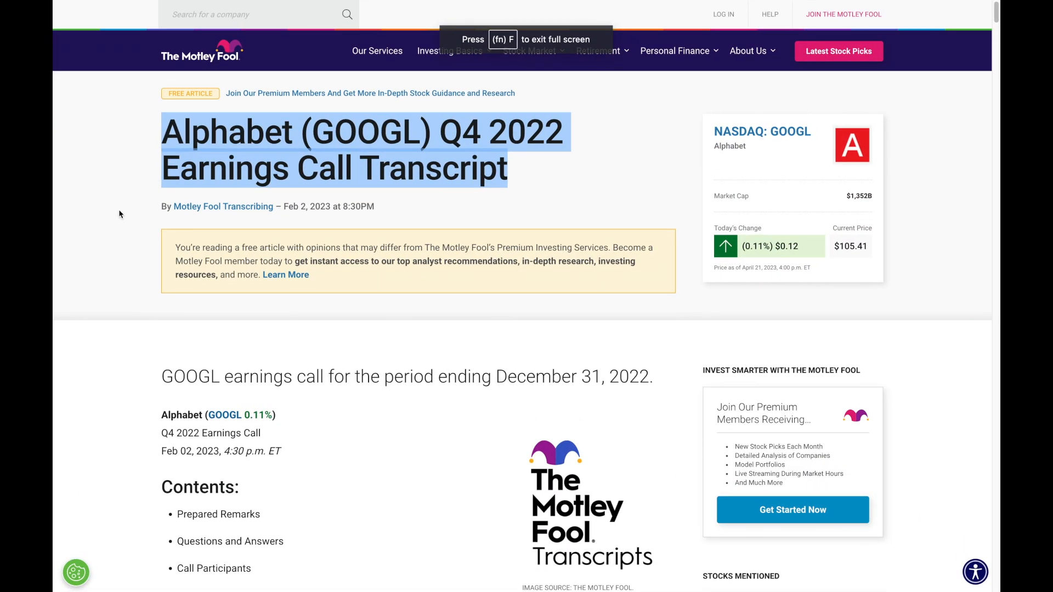
mouse_move(136, 326)
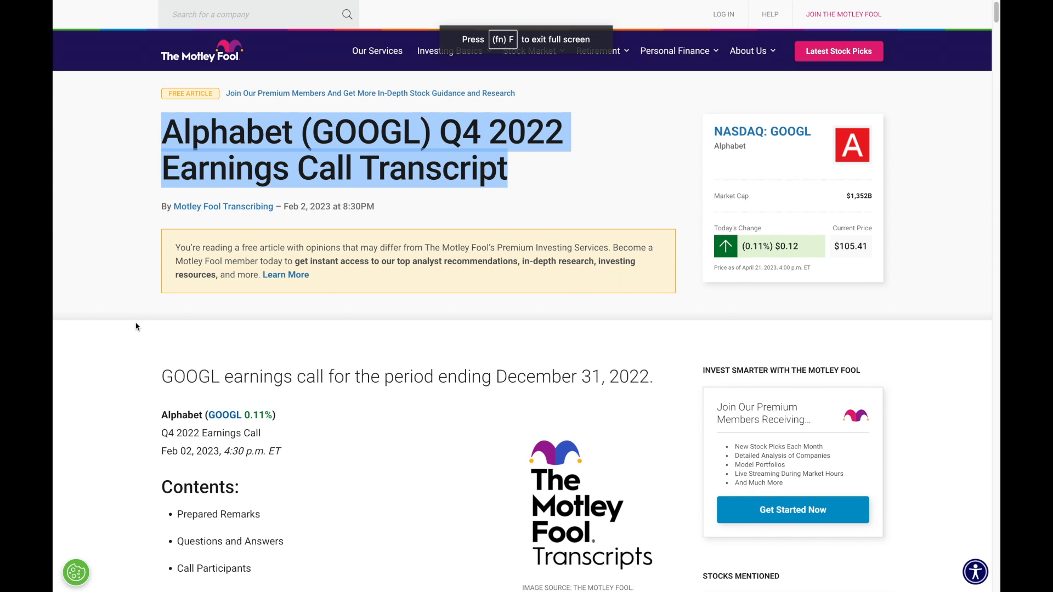
Highlight the Alphabet transcript from 'Welcome, everyone' down to the closing remarks
scroll("down", 3)
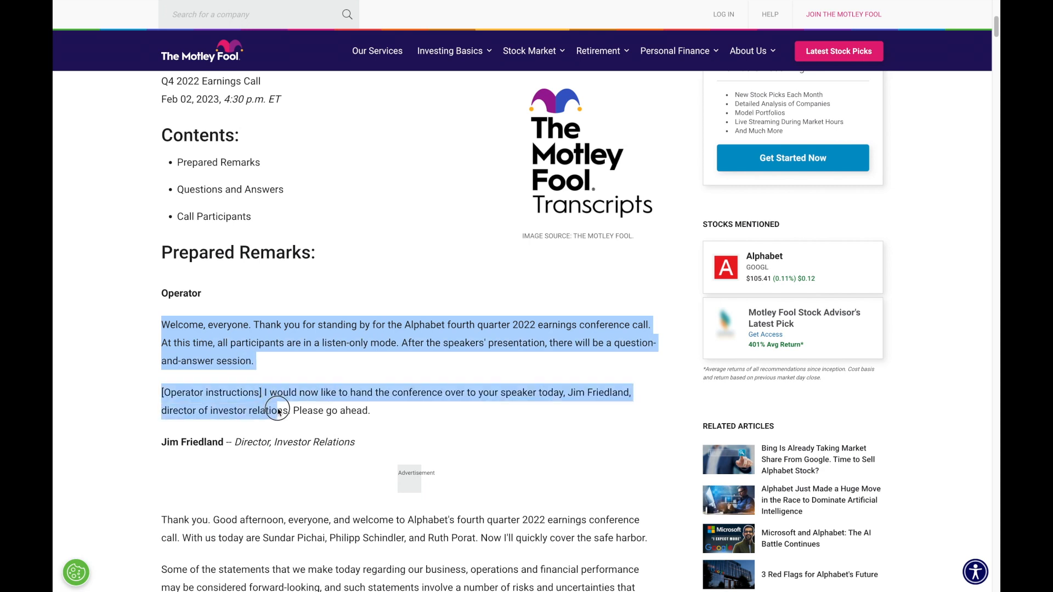
scroll("down", 3)
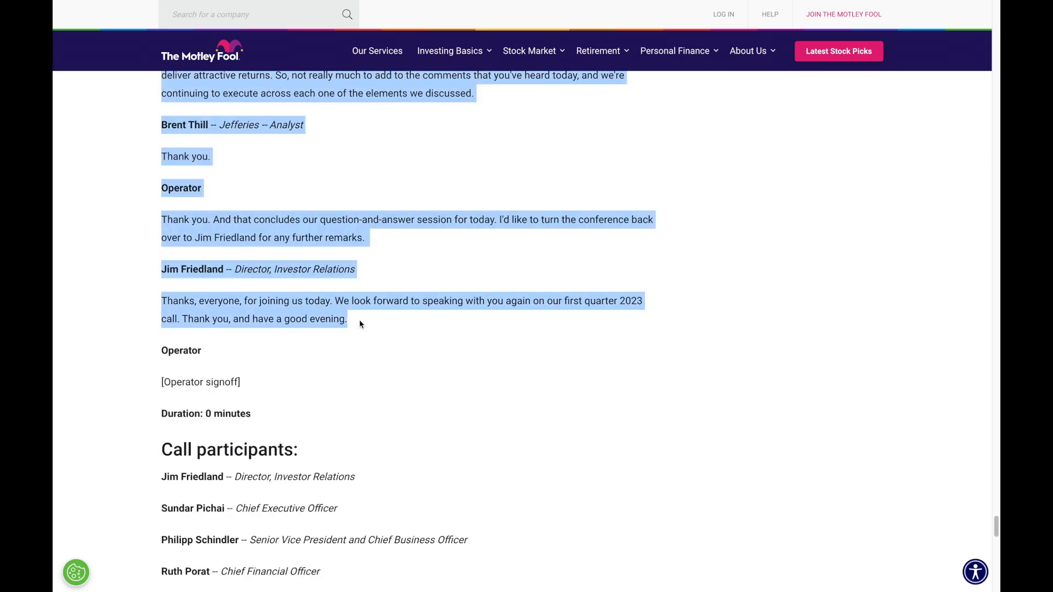
mouse_move(226, 153)
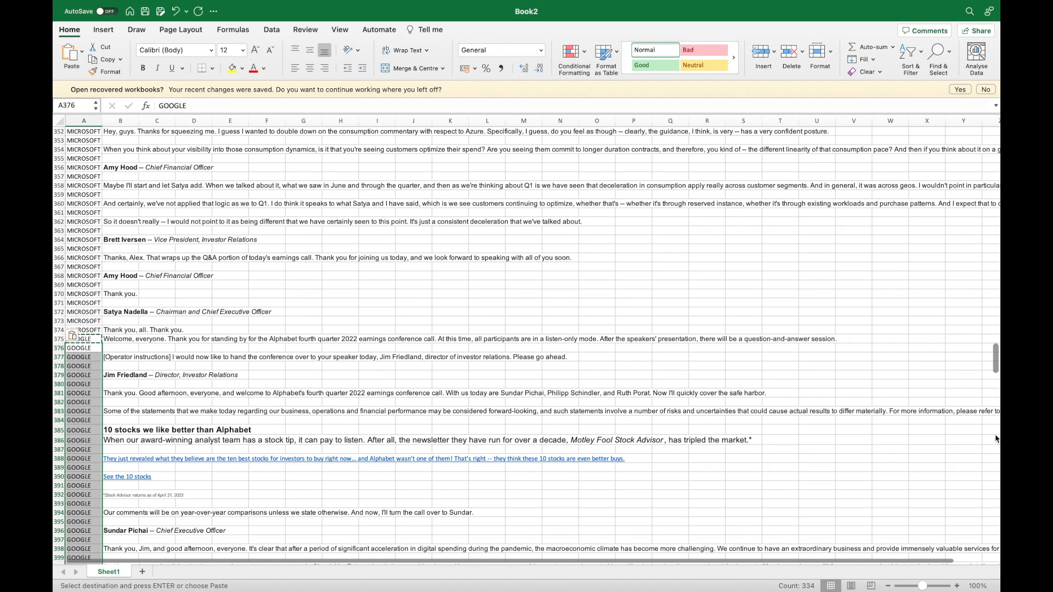
Paste the Alphabet transcript below the Microsoft rows and fill column A with GOOGLE
scroll("up", 3)
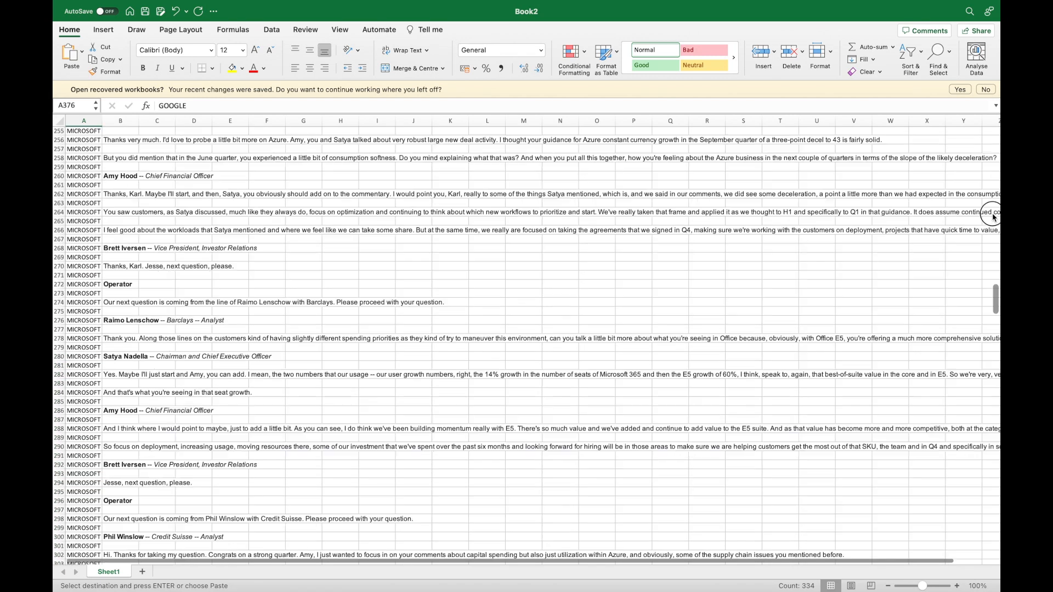
scroll("up", 3)
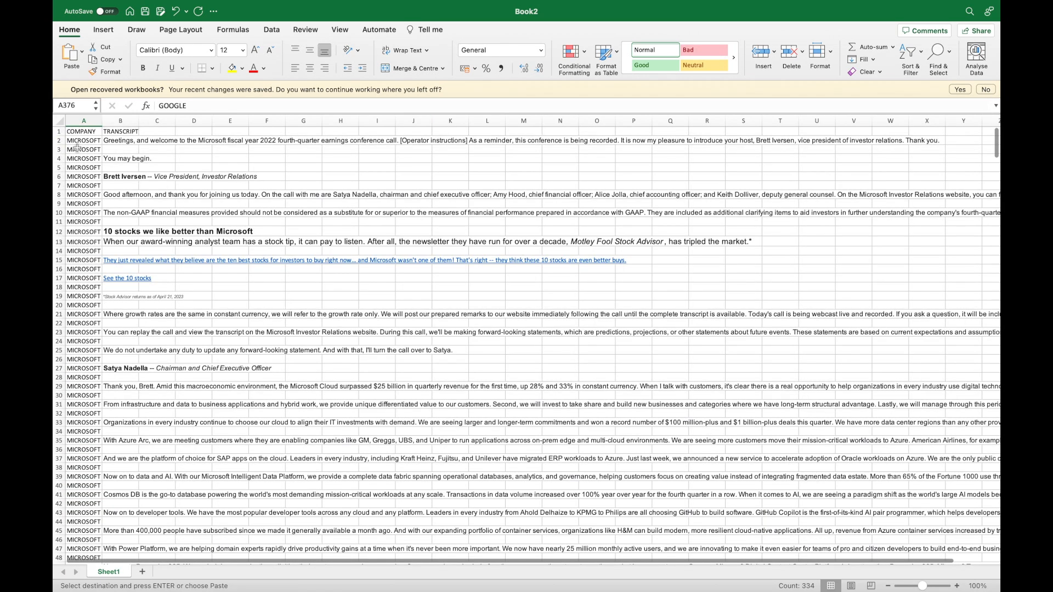
left_click(83, 131)
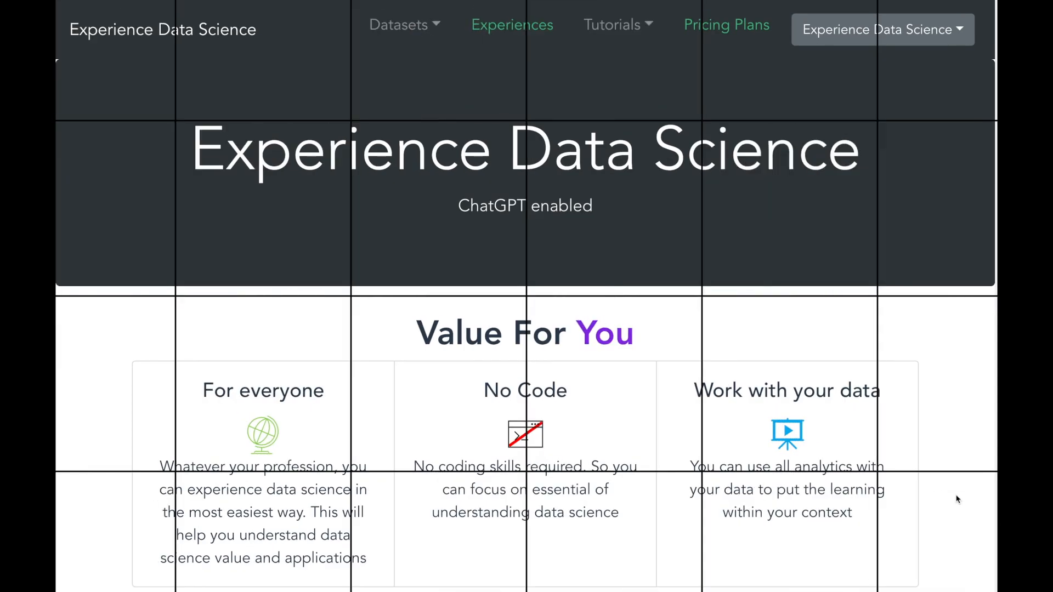
Start GET HANDS-ON on the Earnings call transcript text clustering card
scroll("down", 3)
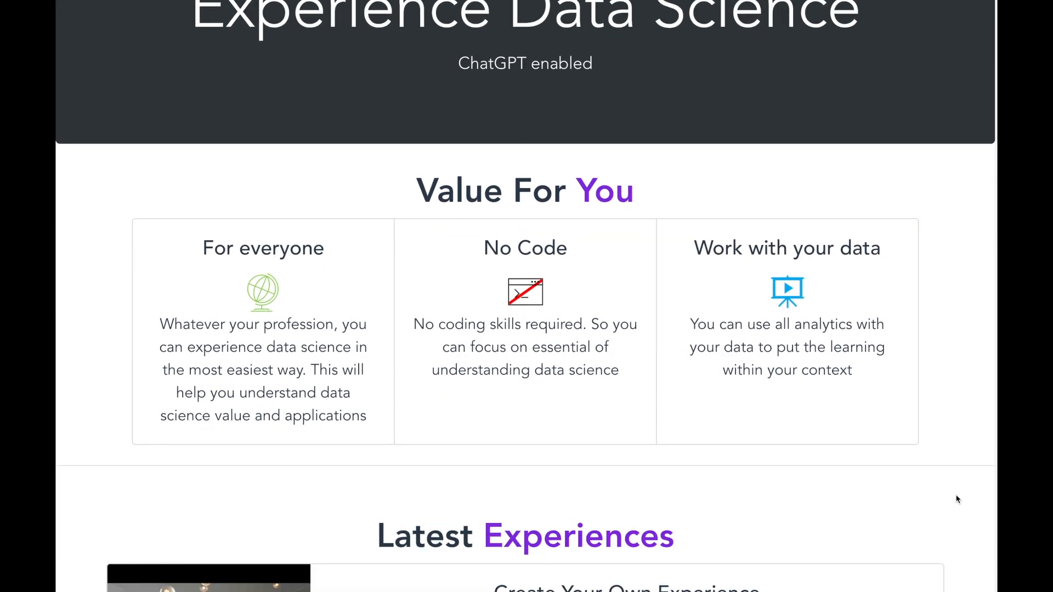
scroll("down", 3)
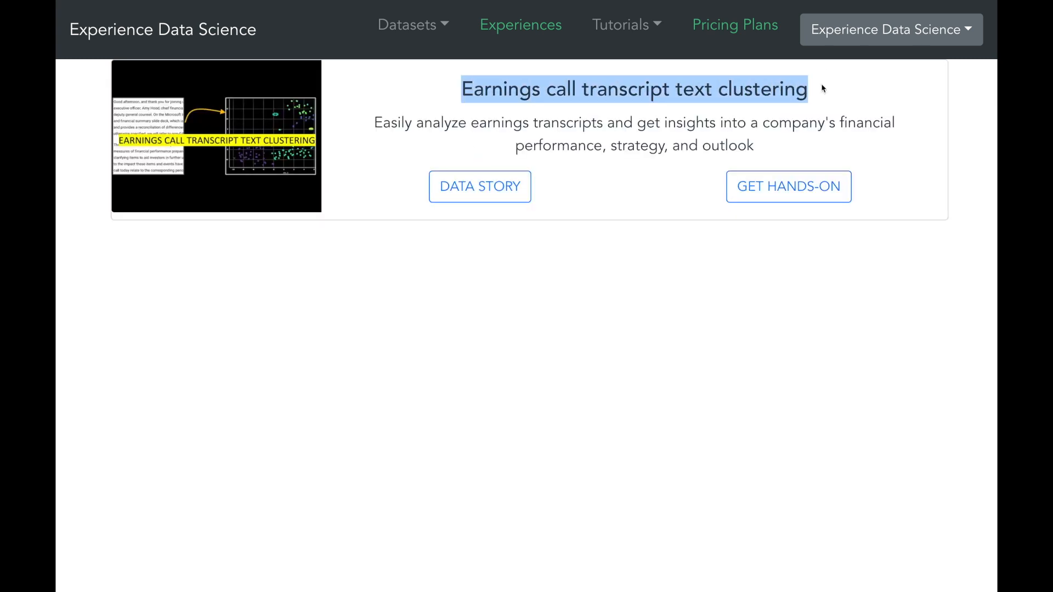
mouse_move(760, 203)
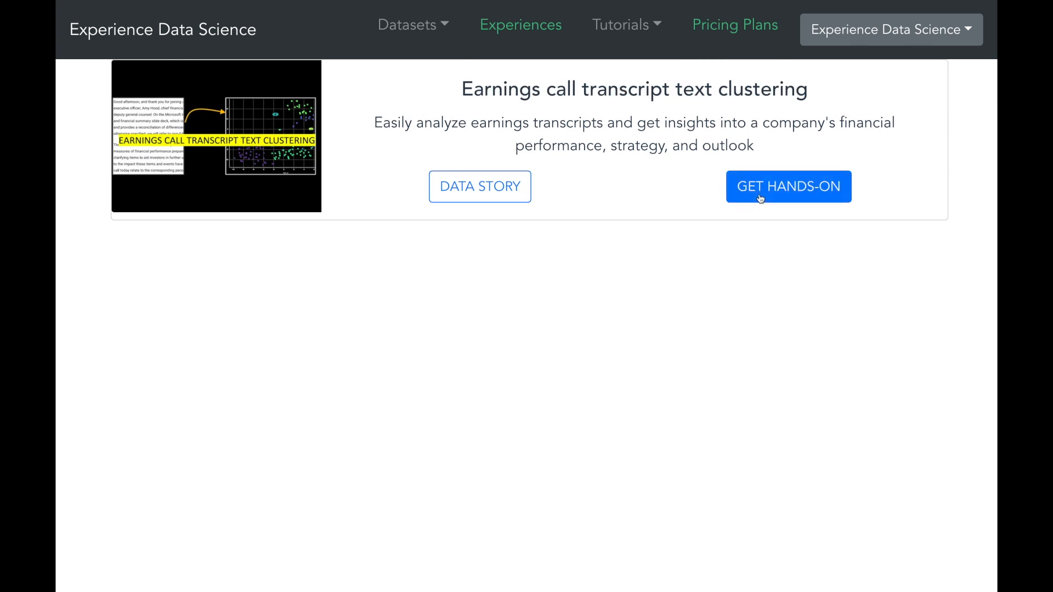
left_click(787, 186)
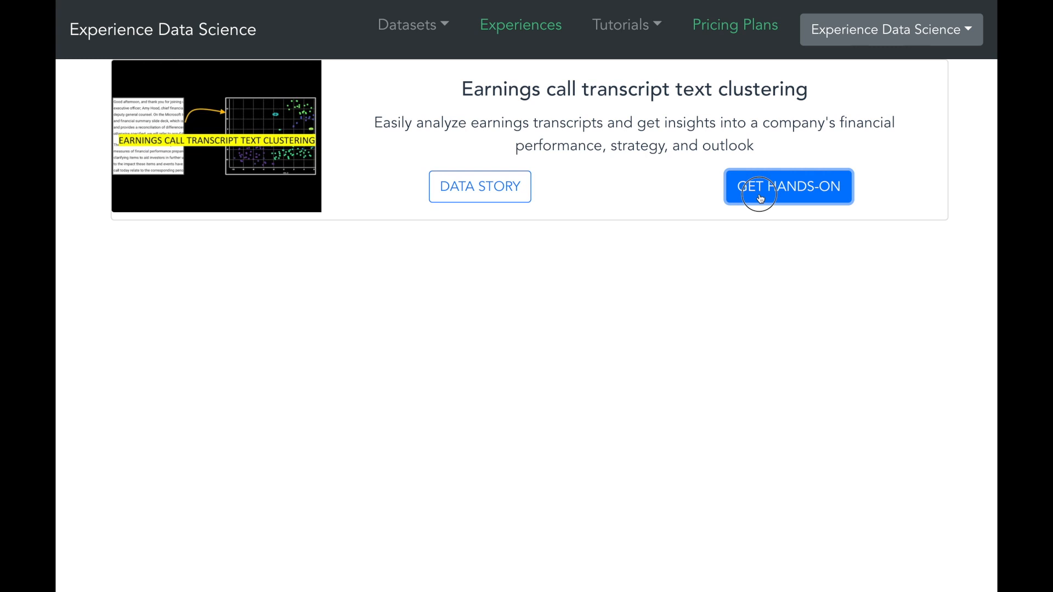
Add a dataset via Using Copy/Paste and paste the Excel transcript rows into the box
left_click(787, 186)
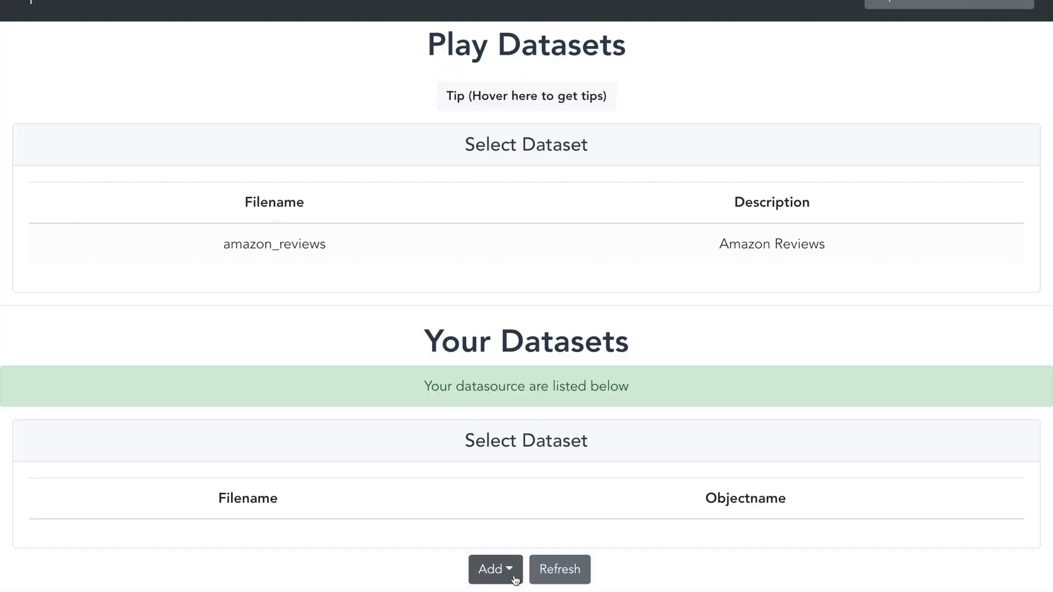
left_click(494, 570)
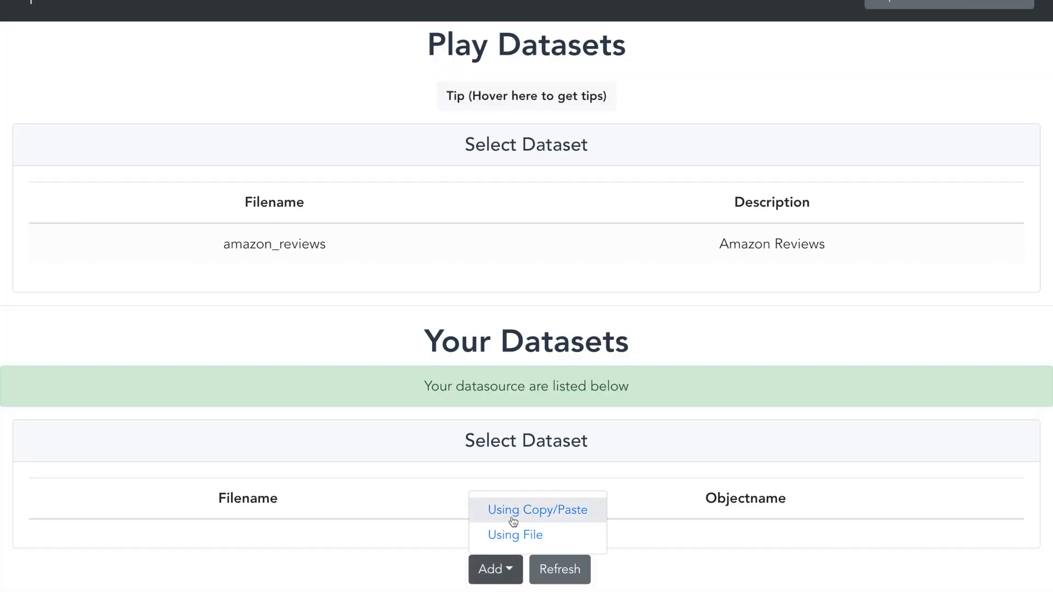
left_click(537, 509)
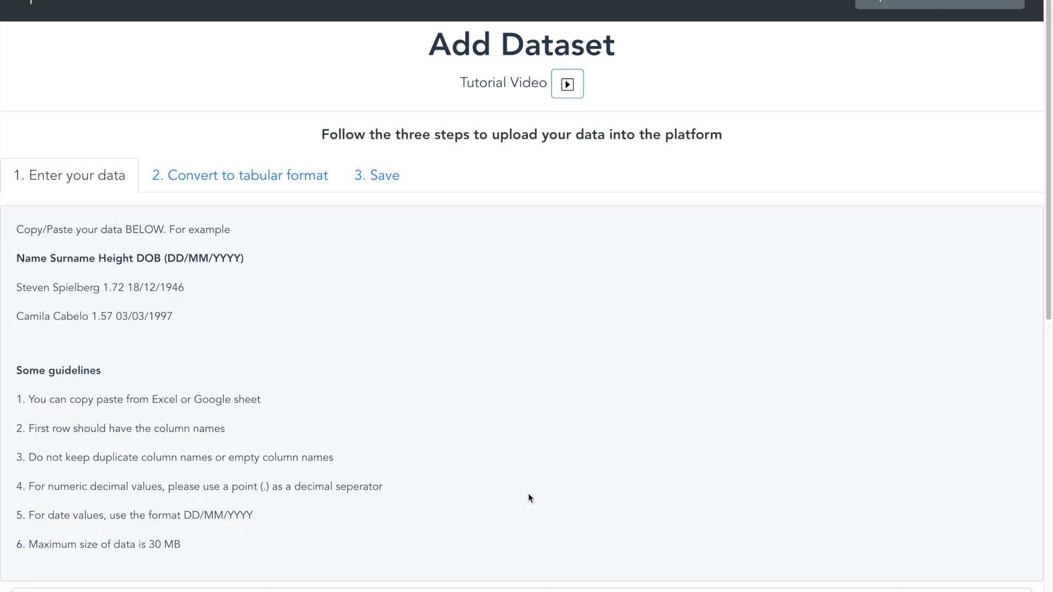
scroll("down", 3)
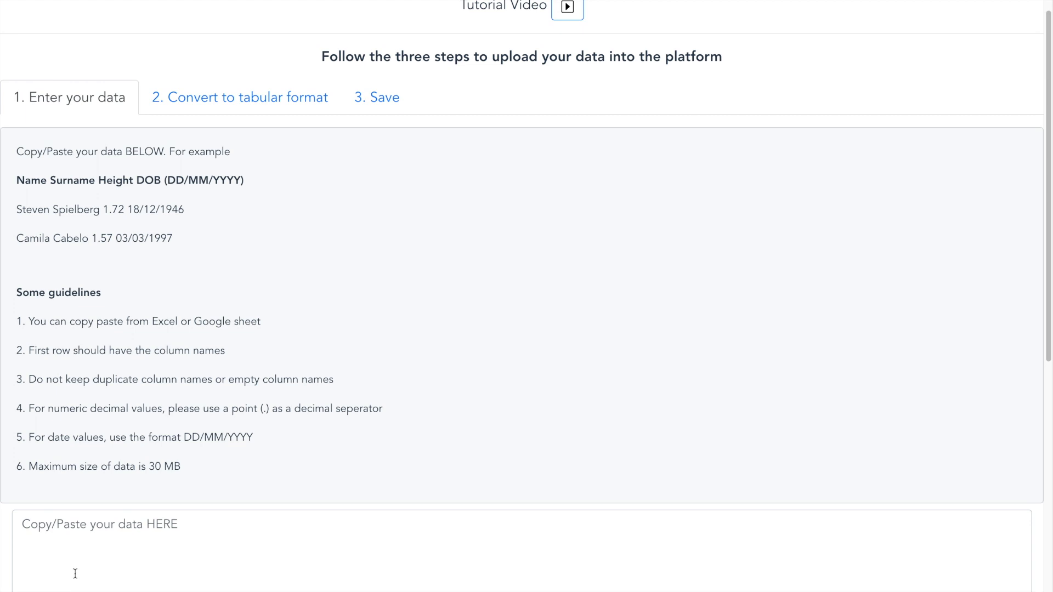
mouse_move(83, 532)
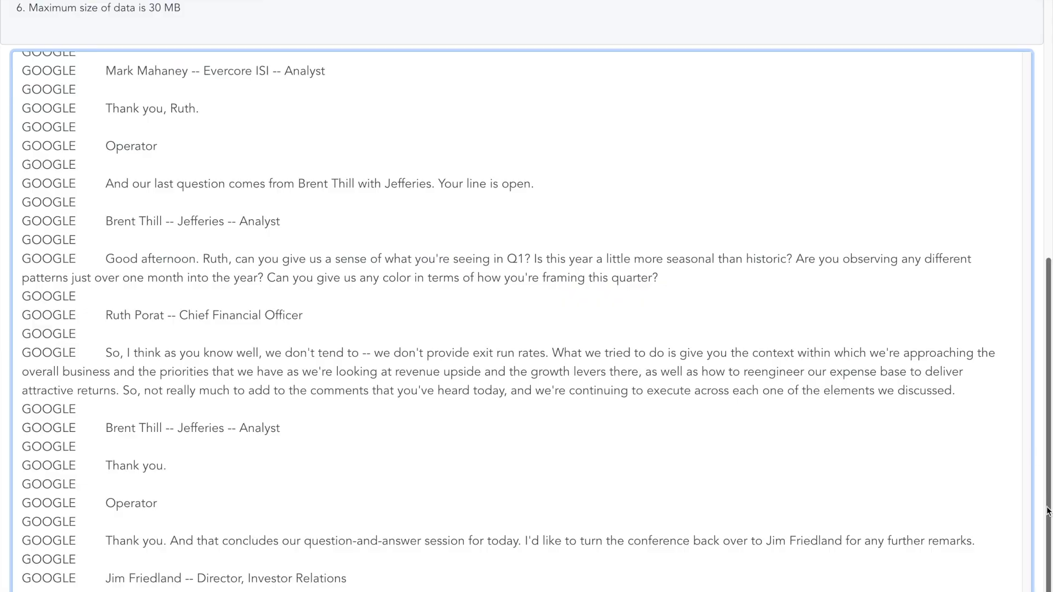
scroll("up", 3)
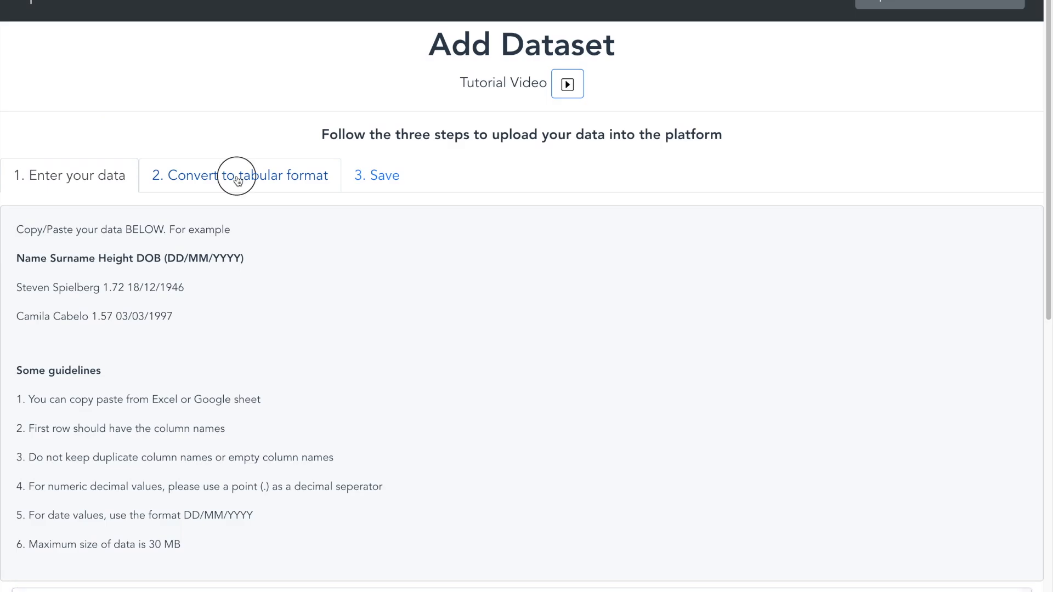
Convert the pasted data to tabular format using the Tab delimiter
left_click(239, 175)
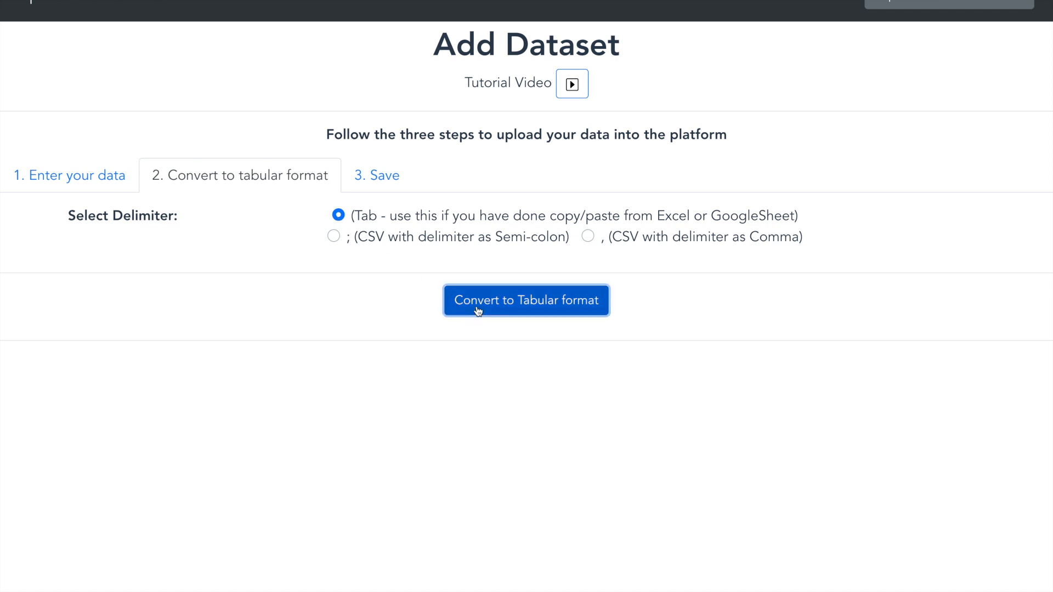
left_click(526, 300)
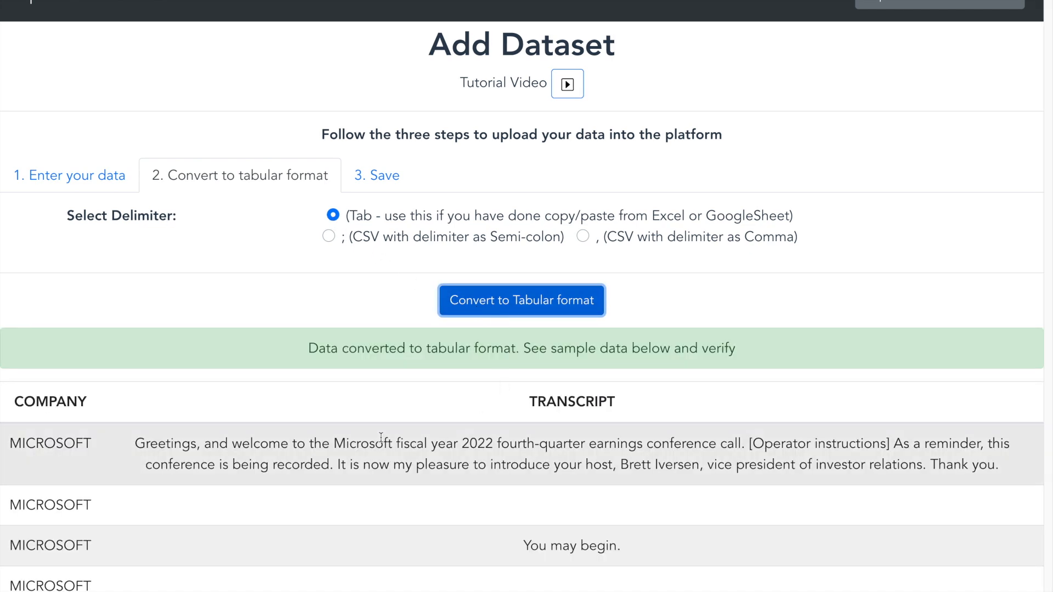
scroll("down", 3)
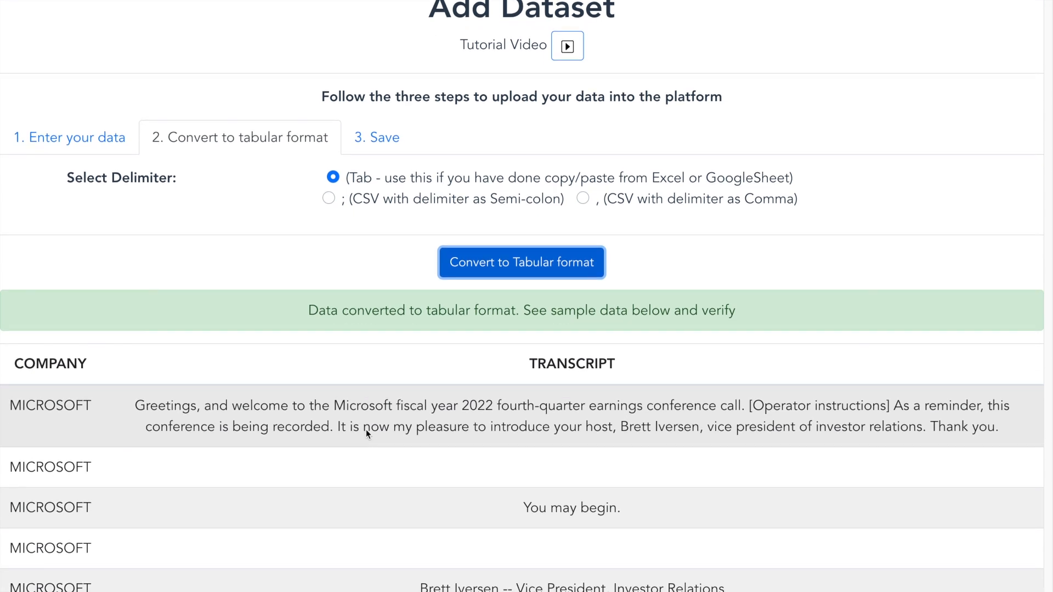
scroll("down", 3)
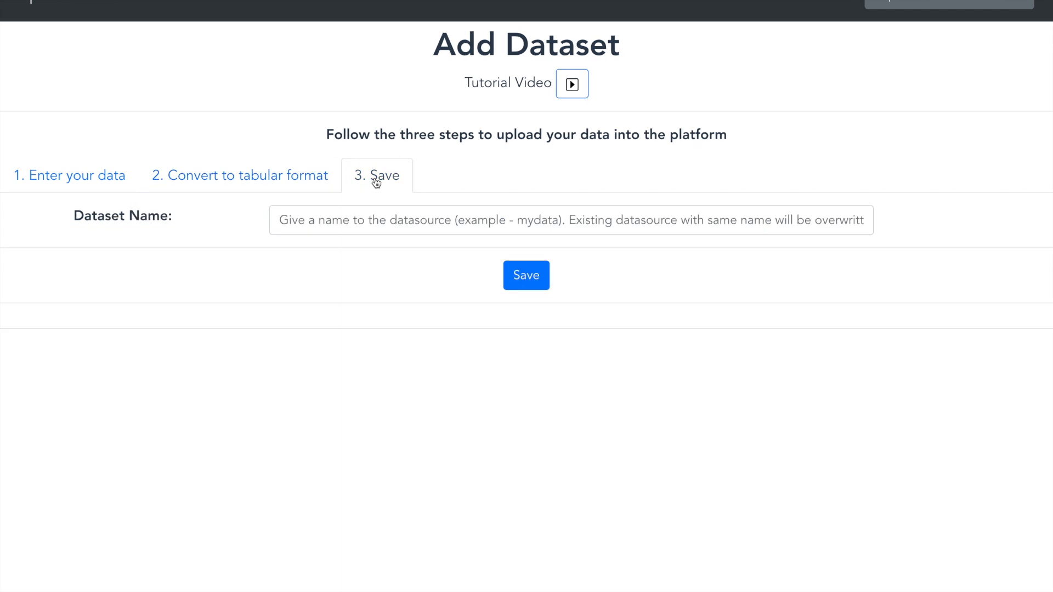
Save the table as dataset TRANSCRIPT_MSFT_GOOGL with 708 records
type("TRANSCRIPT_M")
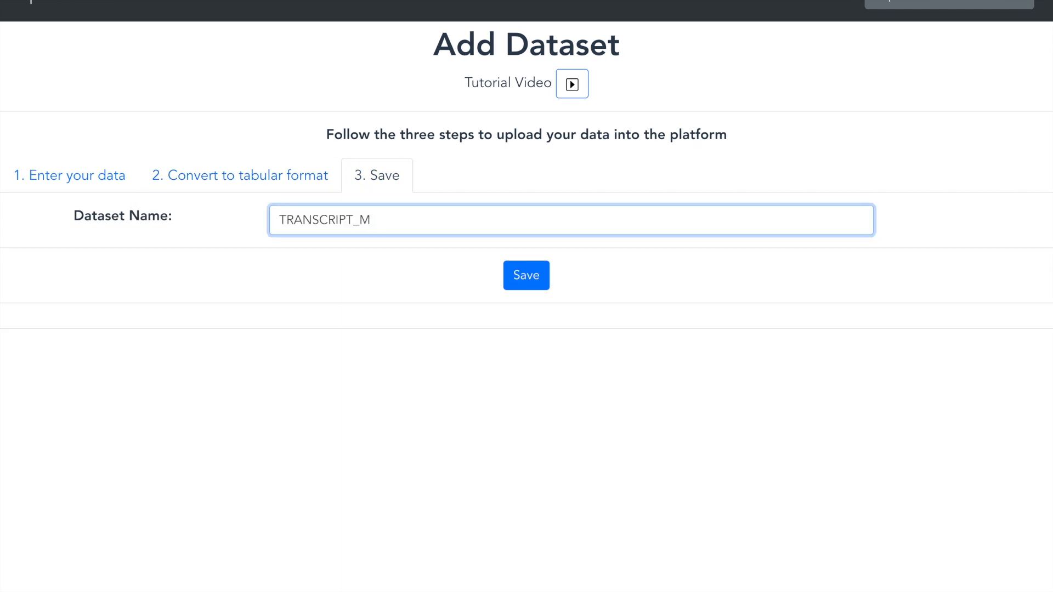
type("SFT_")
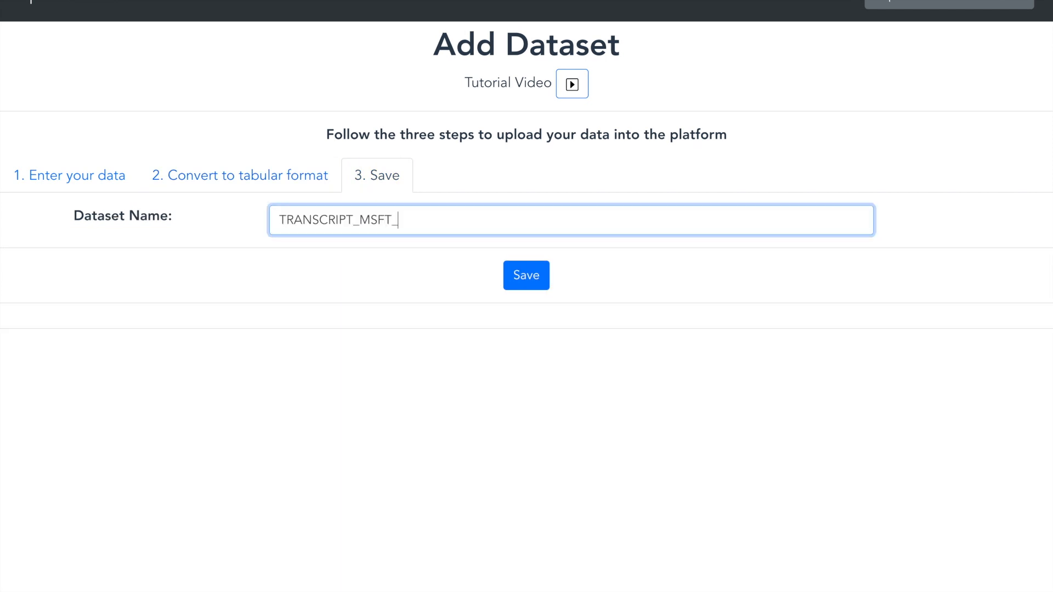
type("GOOGL")
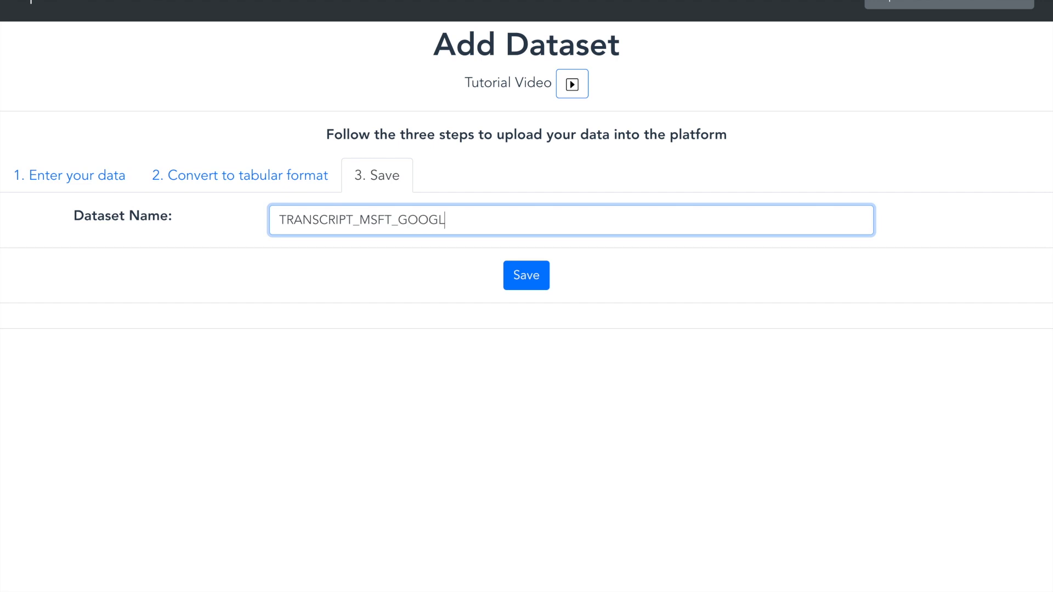
mouse_move(292, 245)
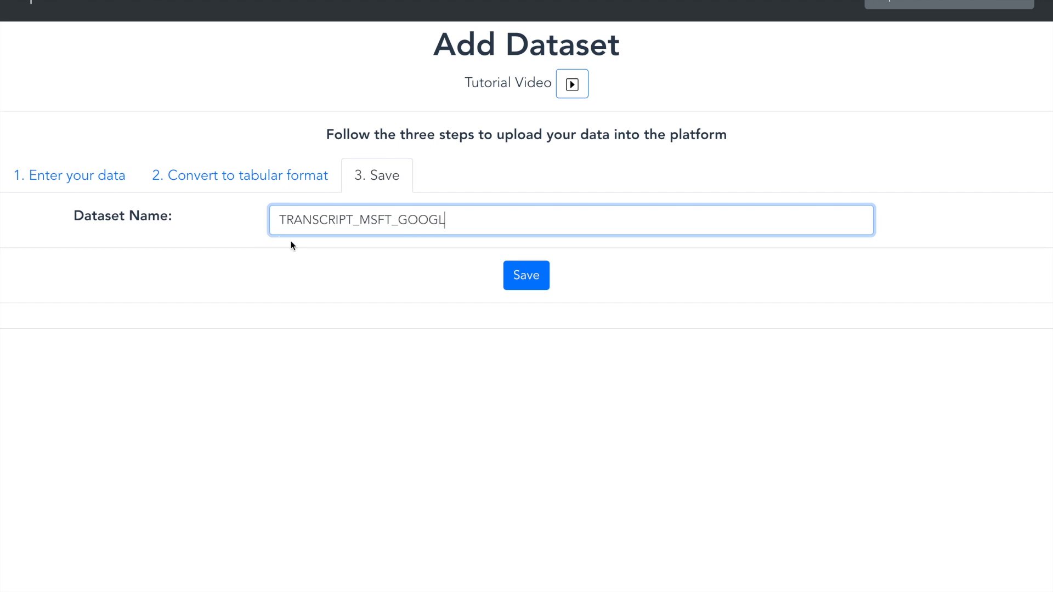
left_click(526, 275)
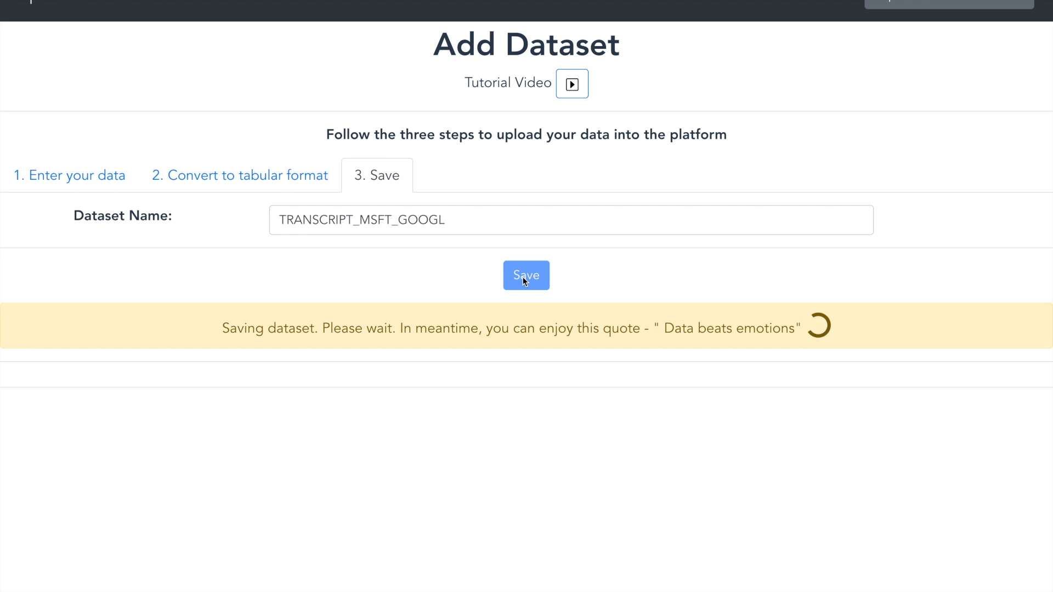
left_click(526, 275)
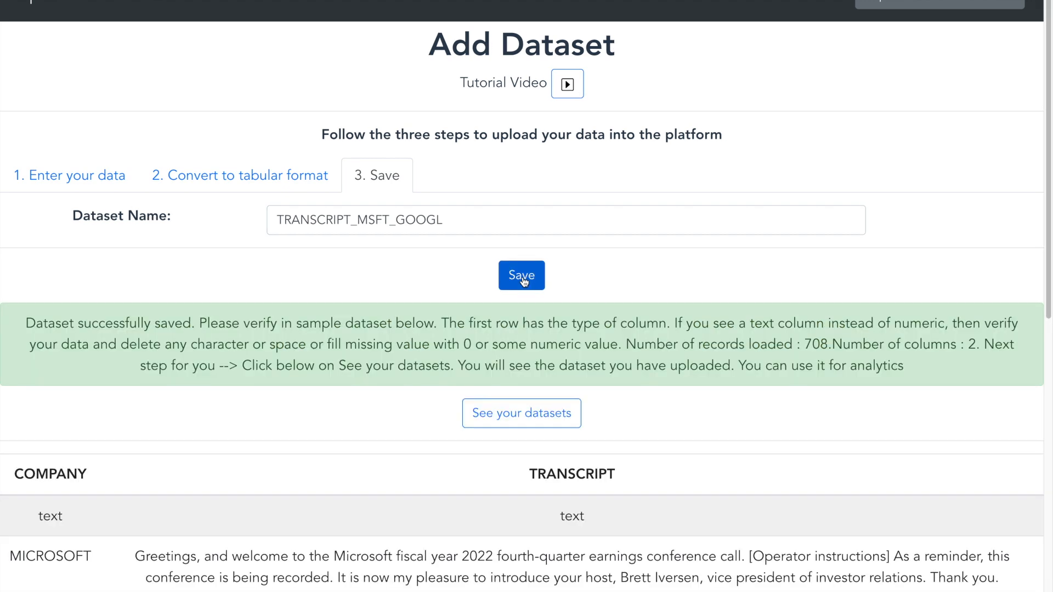
mouse_move(675, 453)
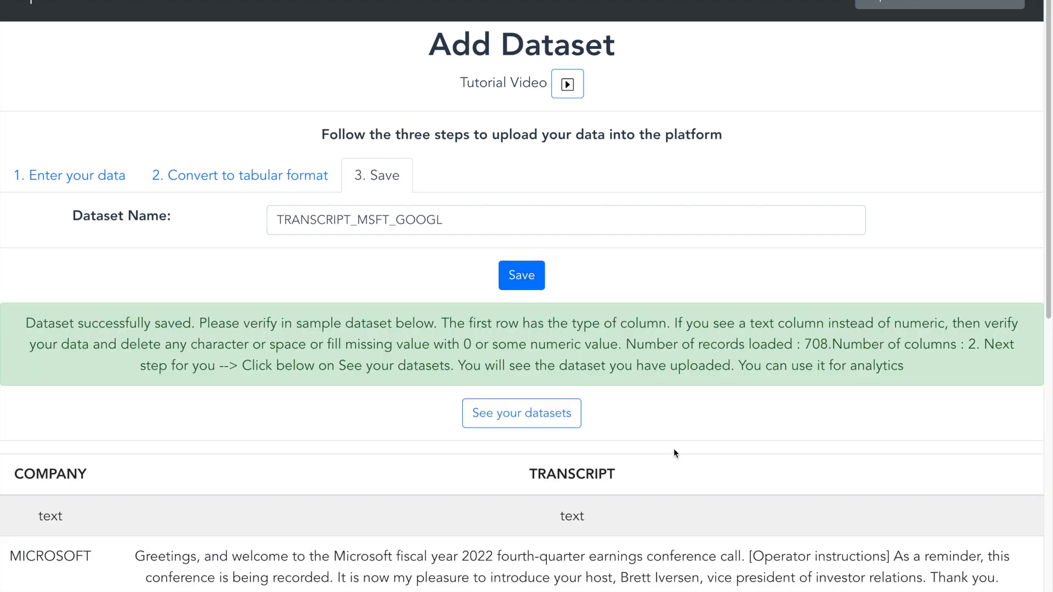
Go to the Your Datasets list via See your datasets
scroll("down", 3)
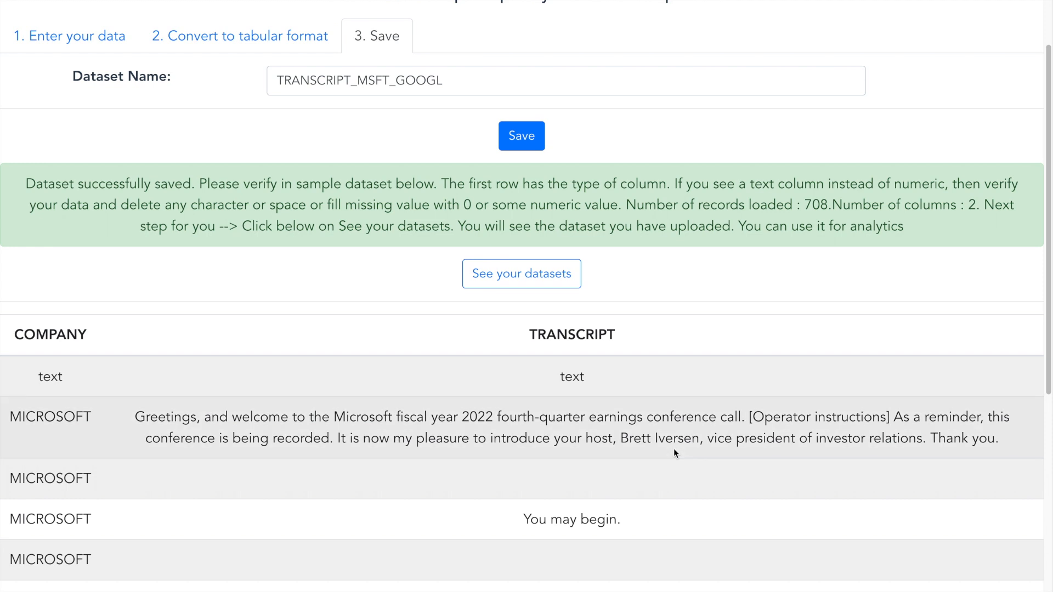
scroll("down", 3)
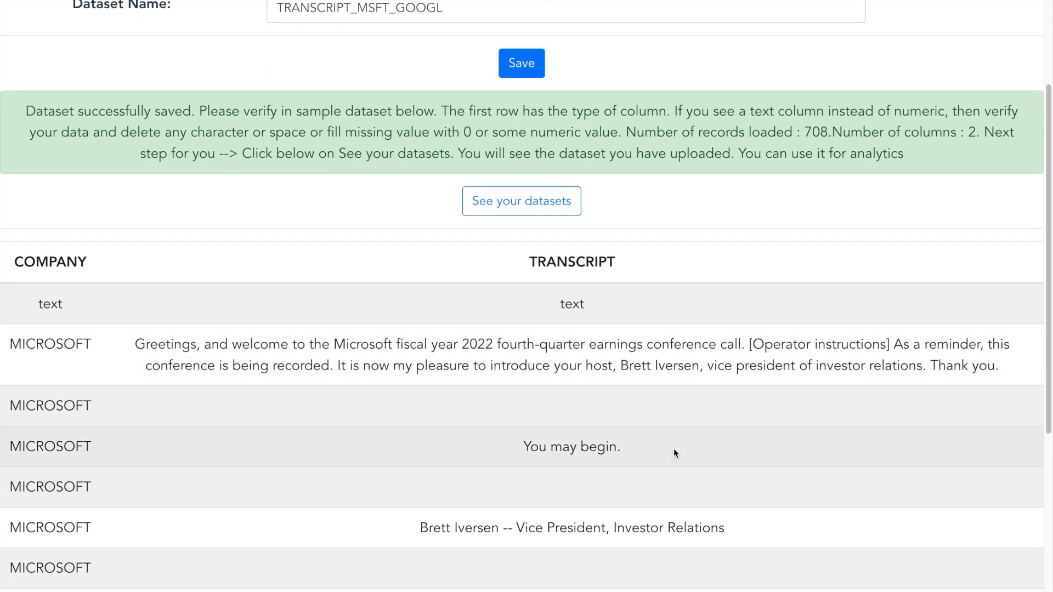
left_click(521, 201)
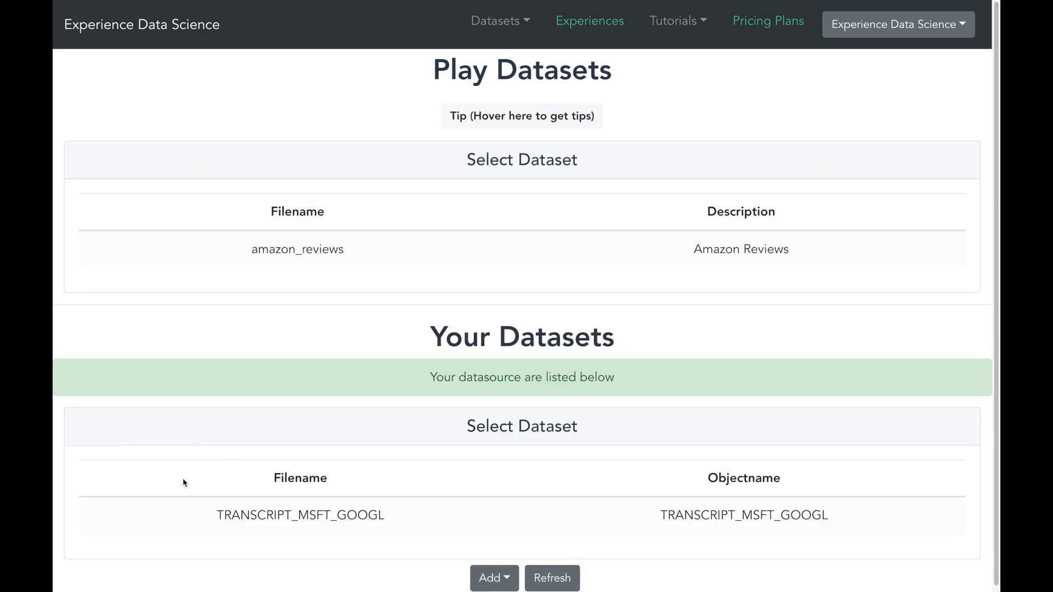
Select TRANSCRIPT_MSFT_GOOGL under Your Datasets and open its Analytics
left_click(300, 514)
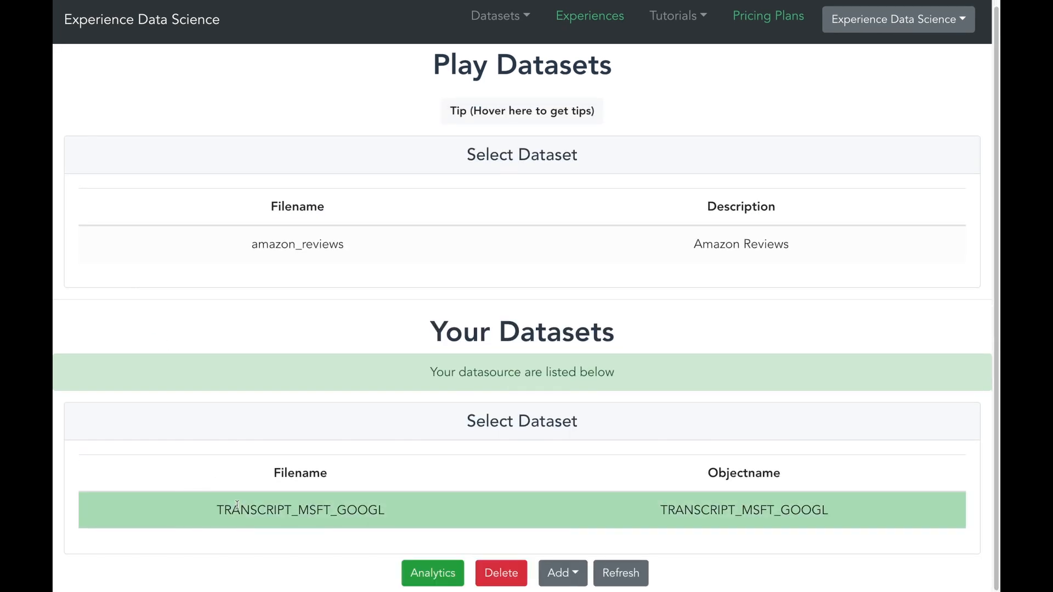
mouse_move(286, 553)
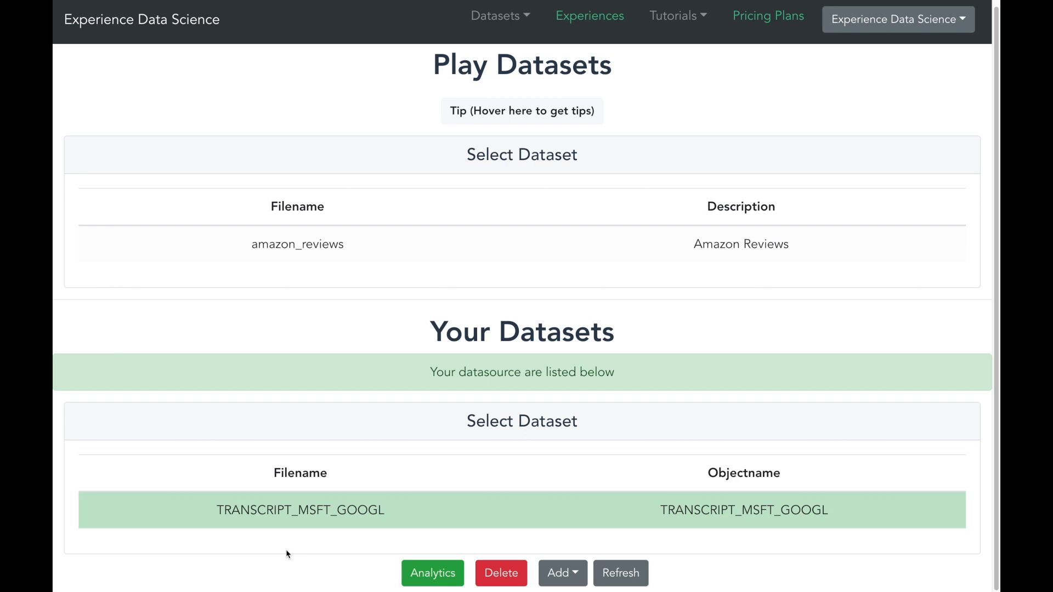
mouse_move(393, 581)
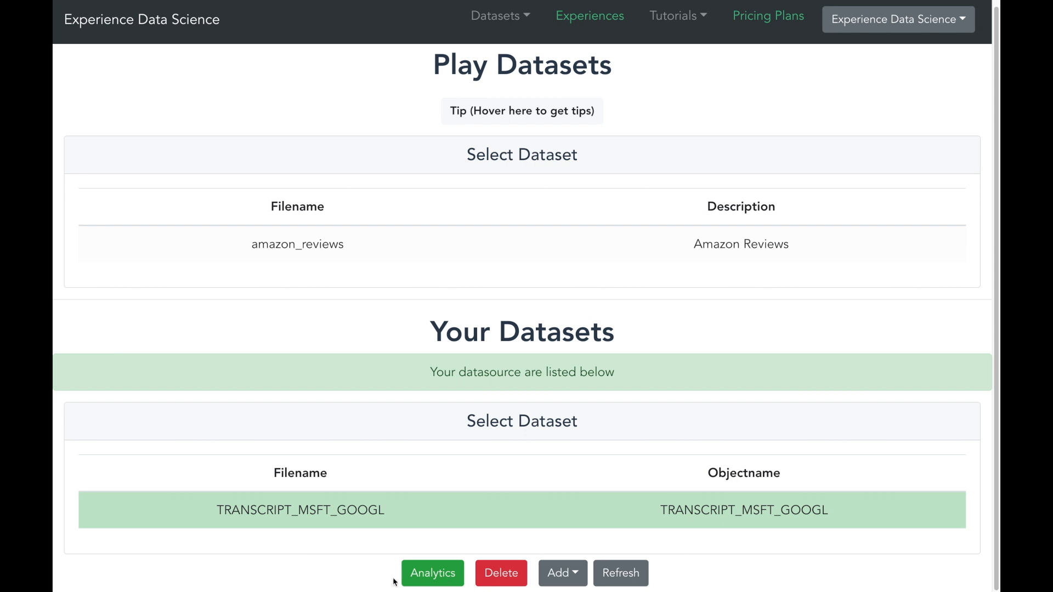
left_click(431, 572)
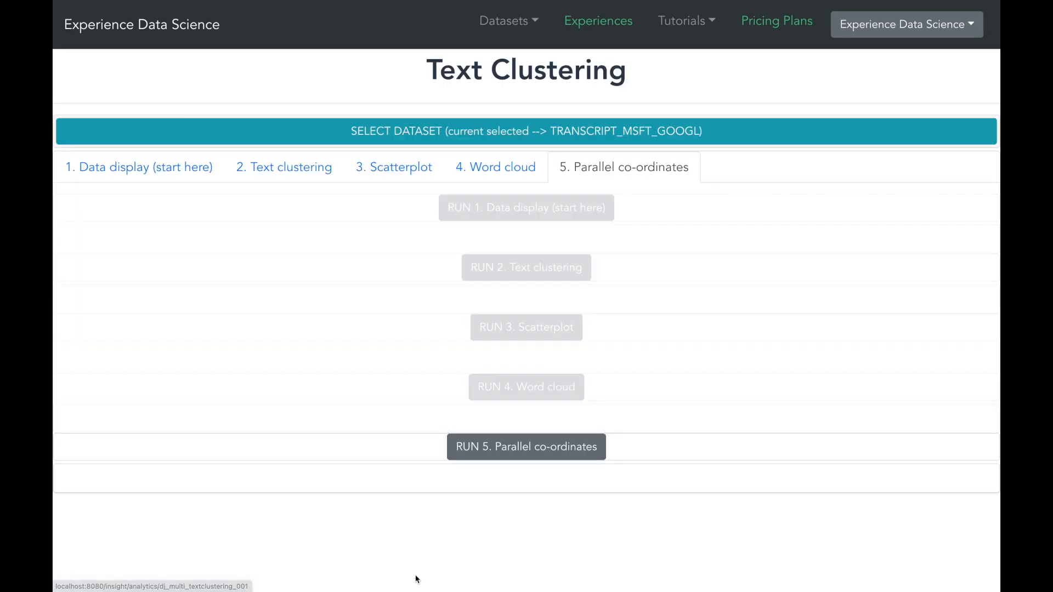
Run Data display with 10 records, all columns, sharable output, and scroll the table
left_click(622, 167)
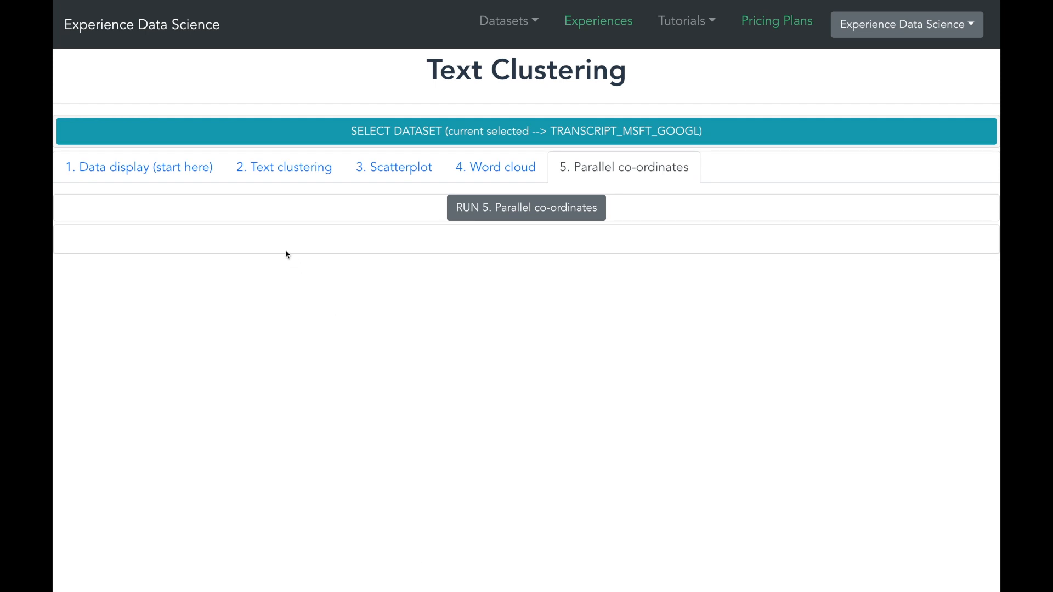
mouse_move(183, 178)
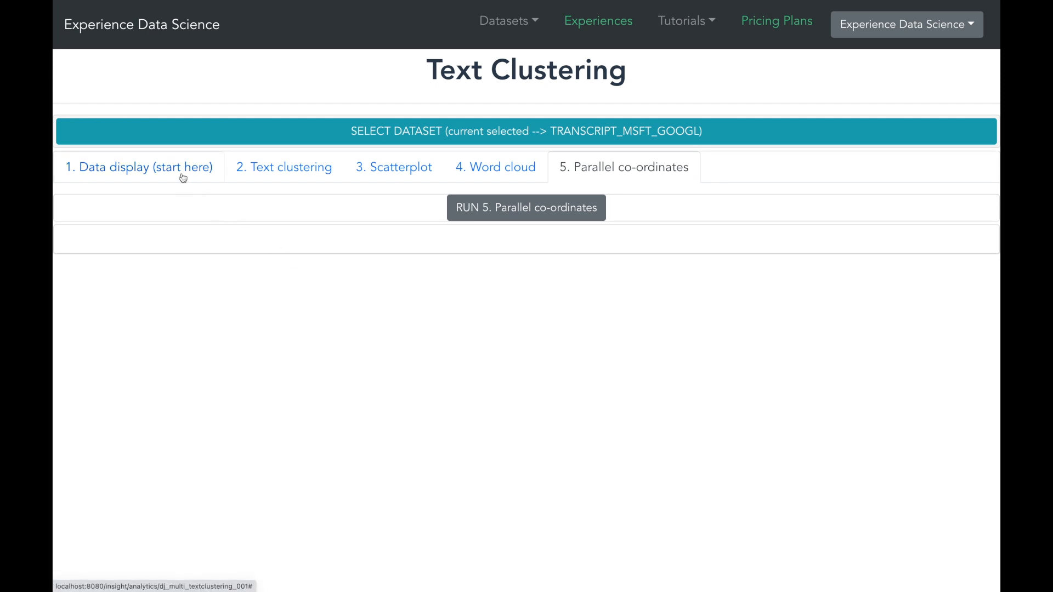
left_click(139, 167)
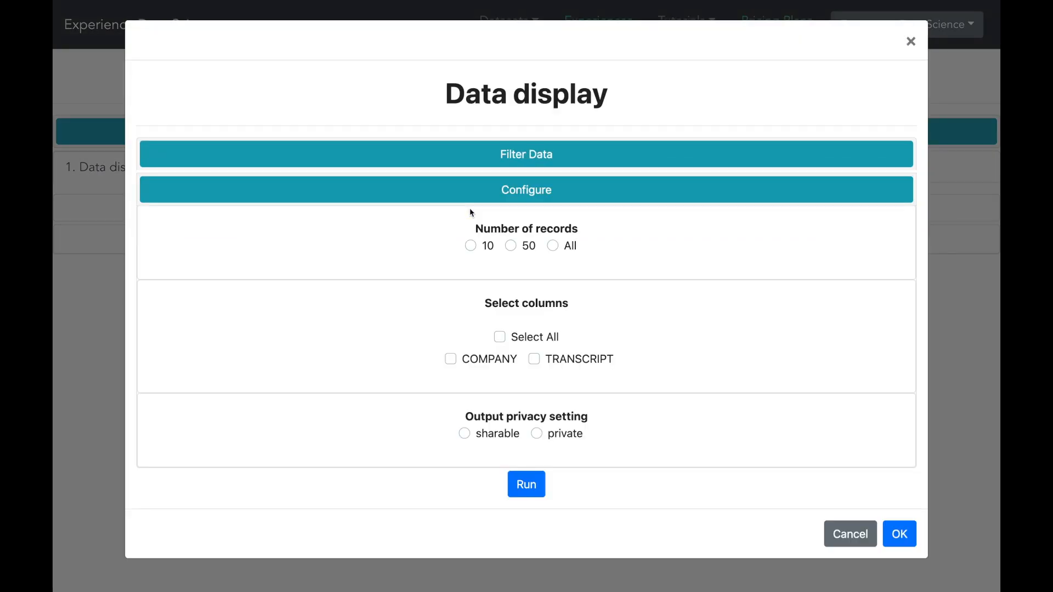
left_click(470, 246)
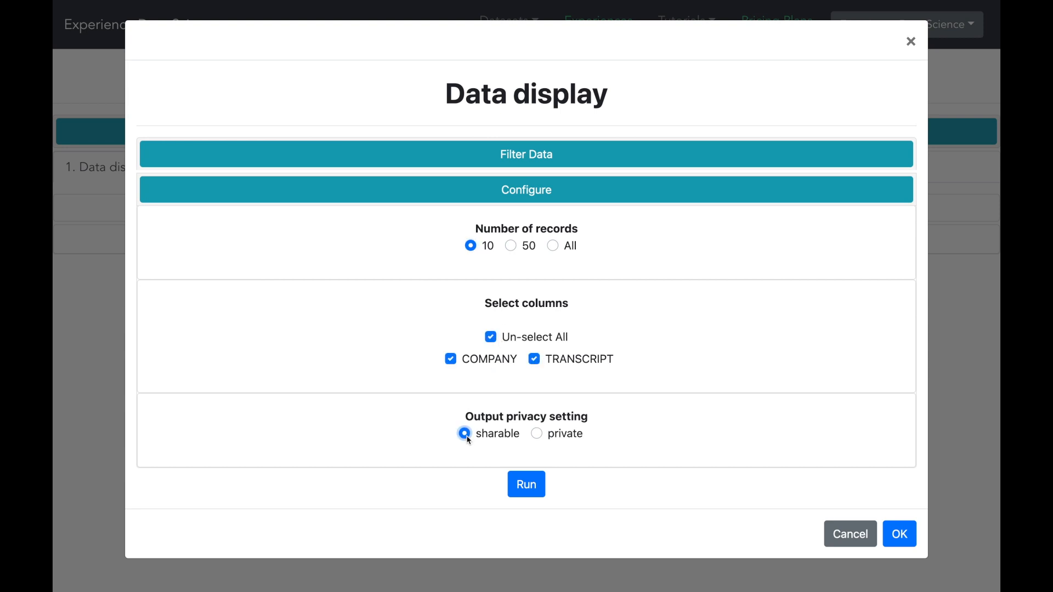
left_click(526, 484)
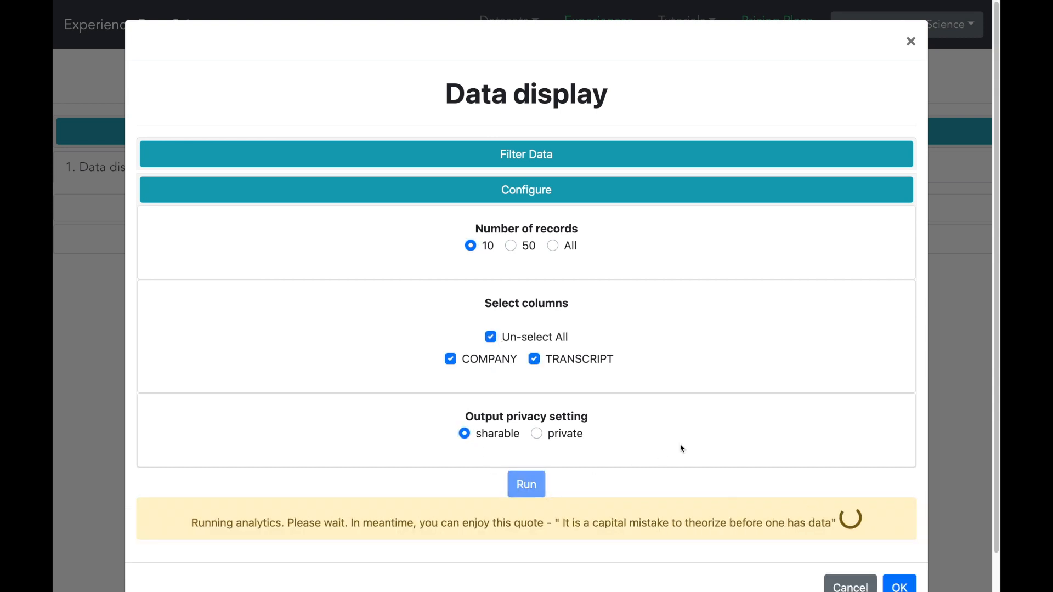
left_click(526, 484)
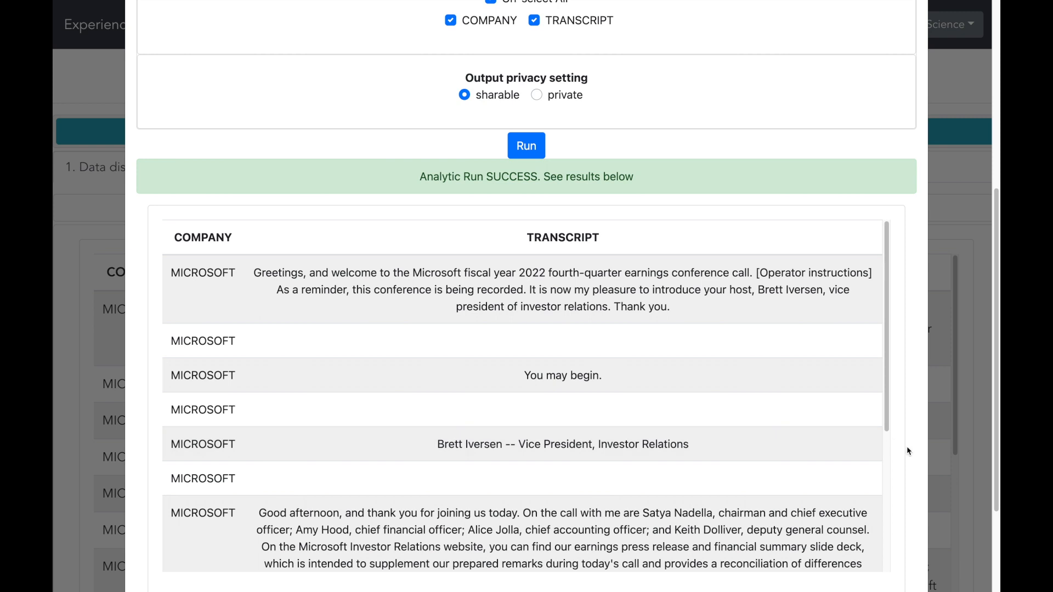
scroll("up", 3)
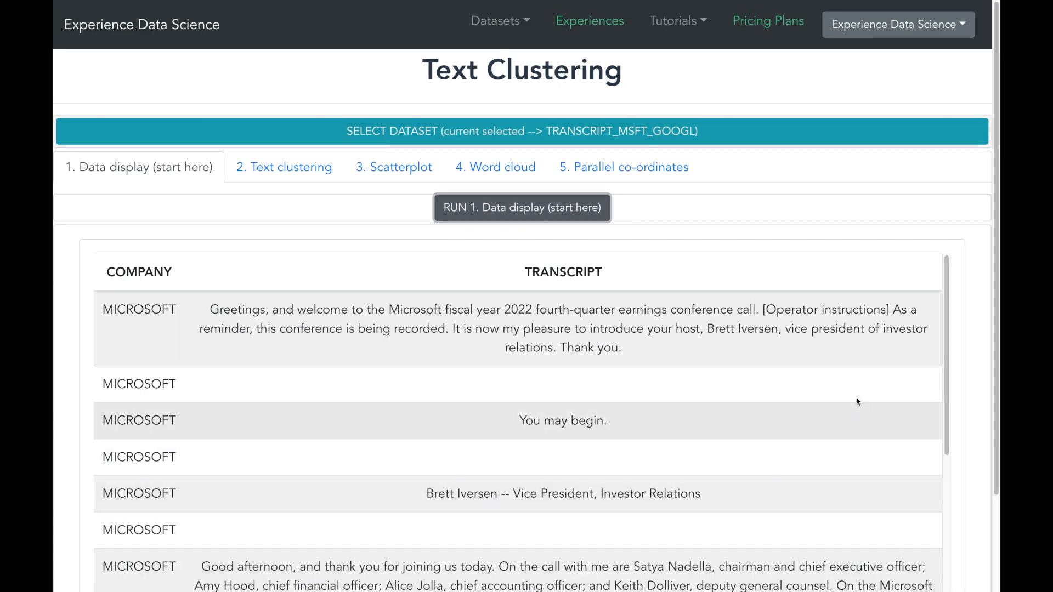
mouse_move(557, 383)
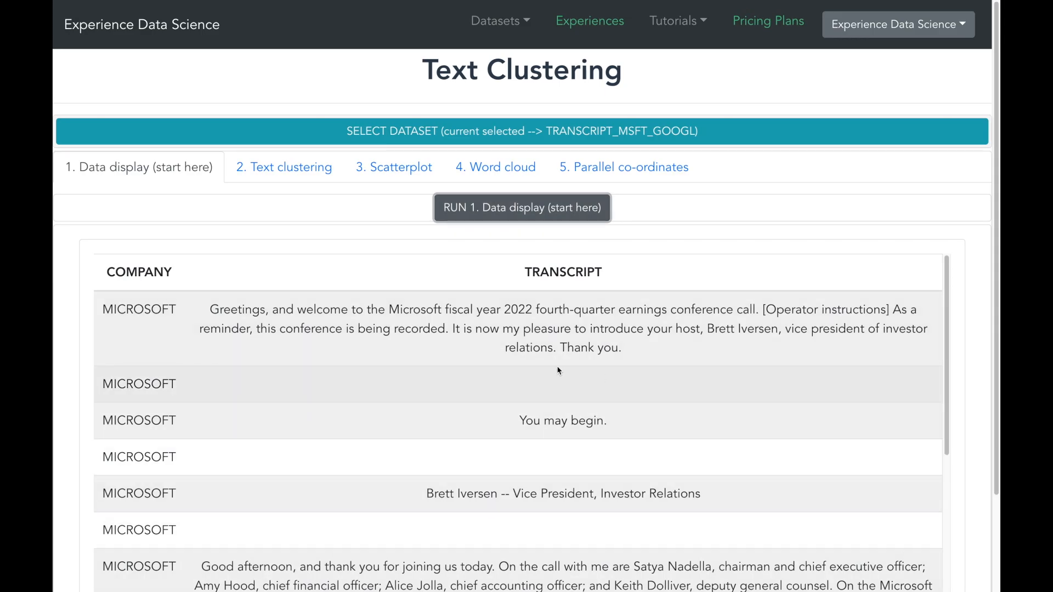
scroll("down", 3)
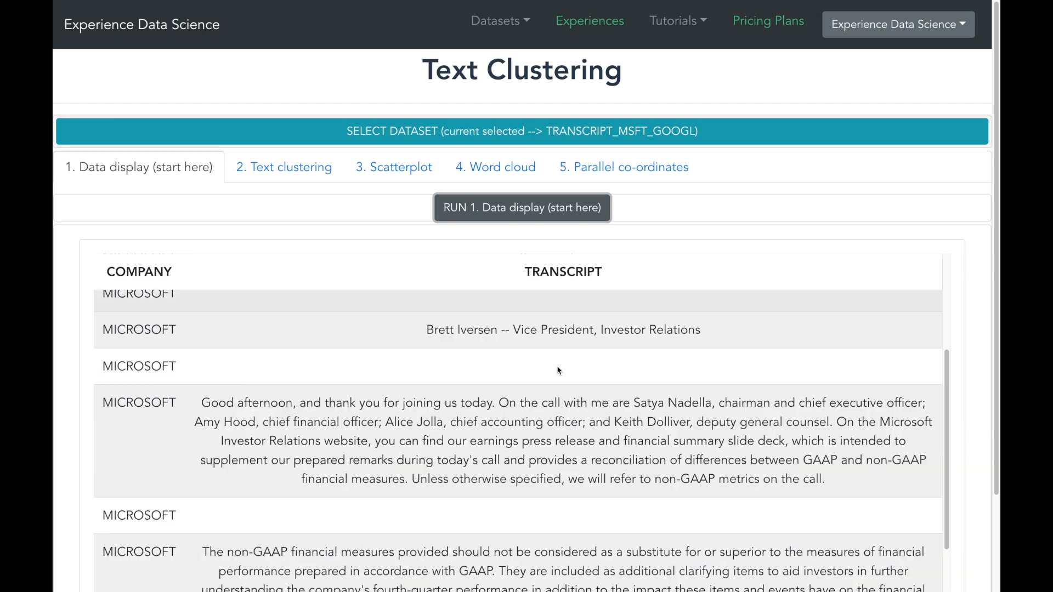
scroll("up", 3)
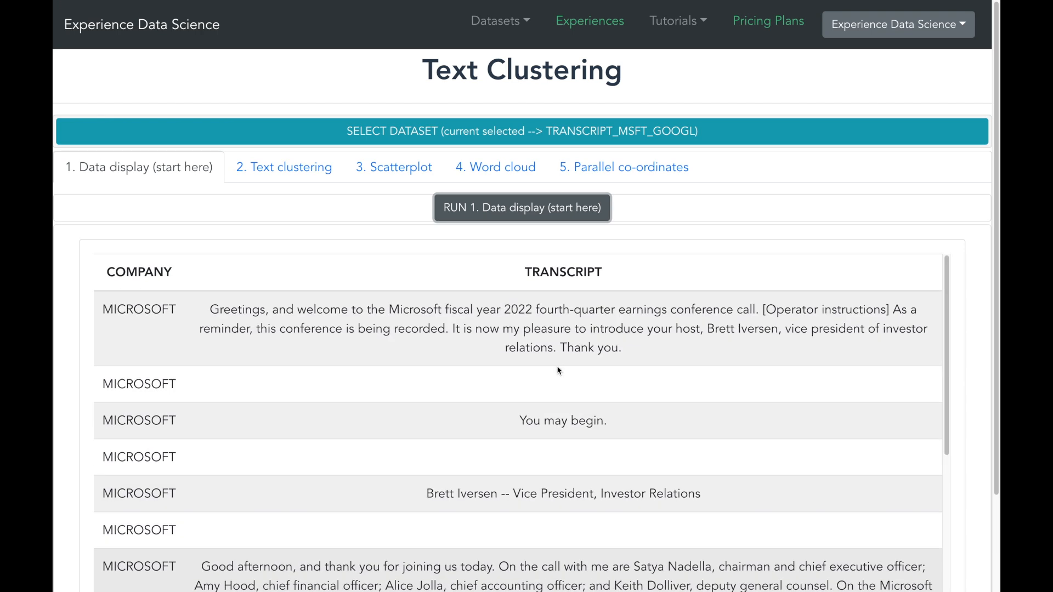
mouse_move(289, 177)
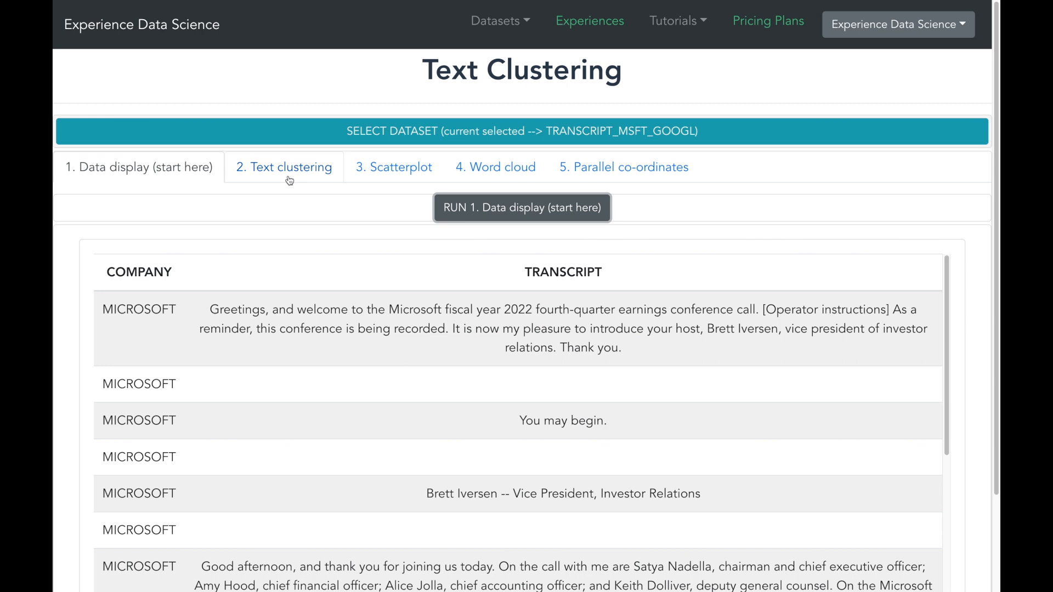
Open the Text clustering run dialog and filter the data to the selected companies, including Microsoft
left_click(284, 167)
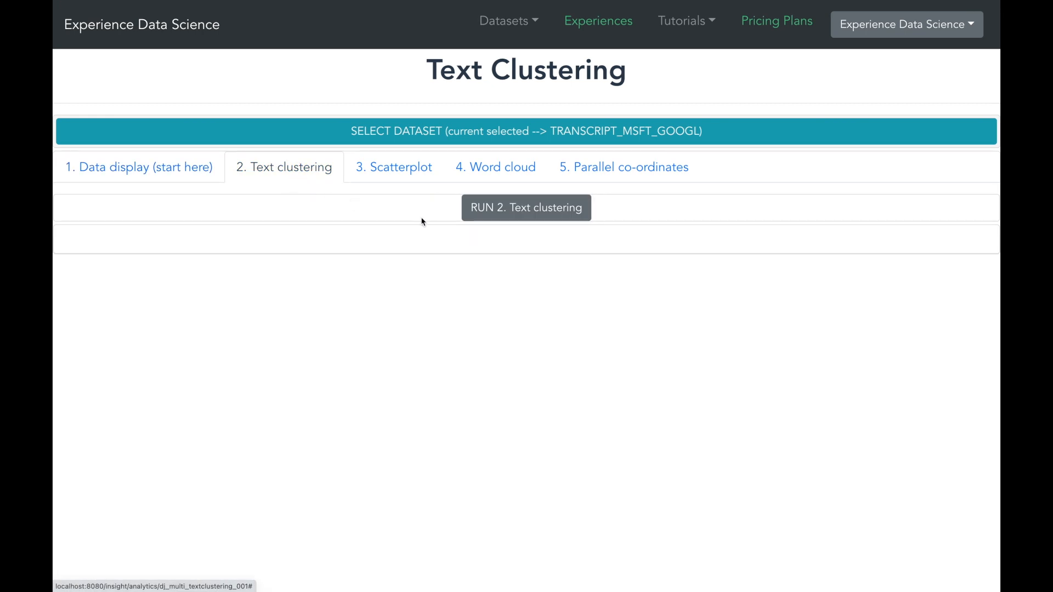
left_click(526, 208)
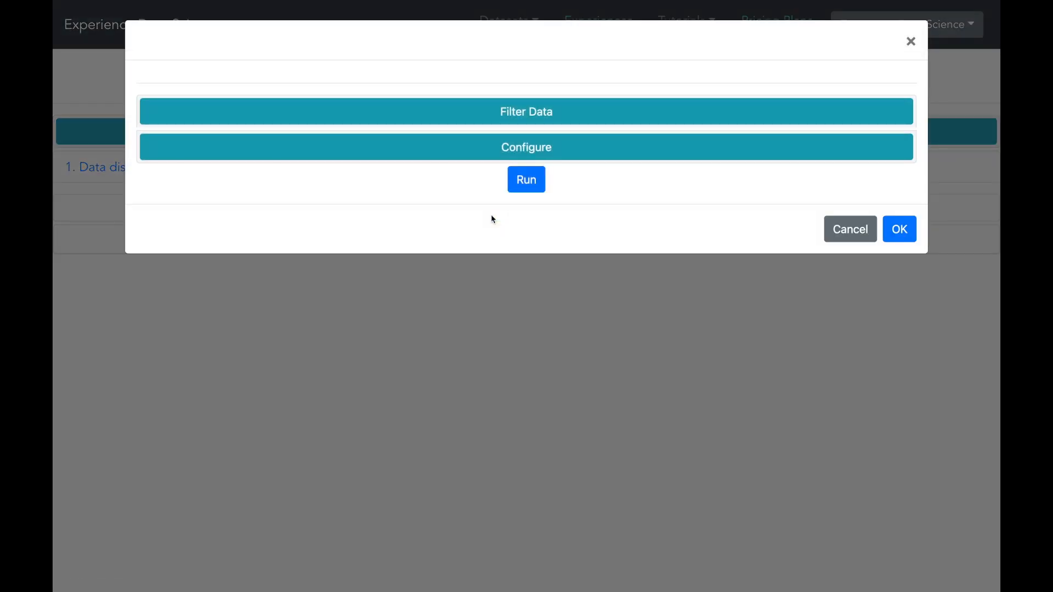
left_click(526, 147)
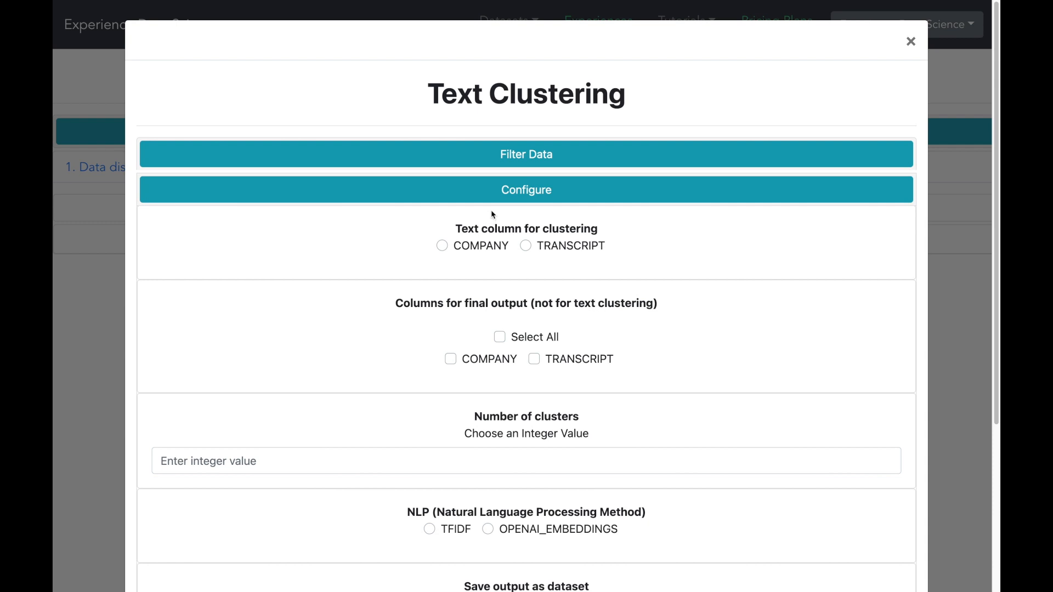
left_click(526, 155)
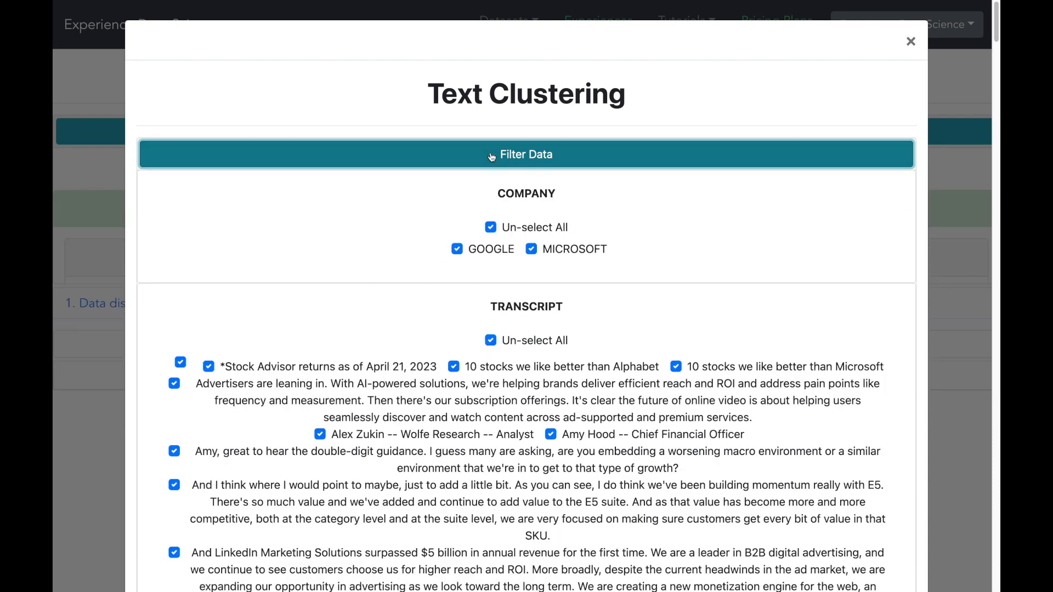
left_click(490, 227)
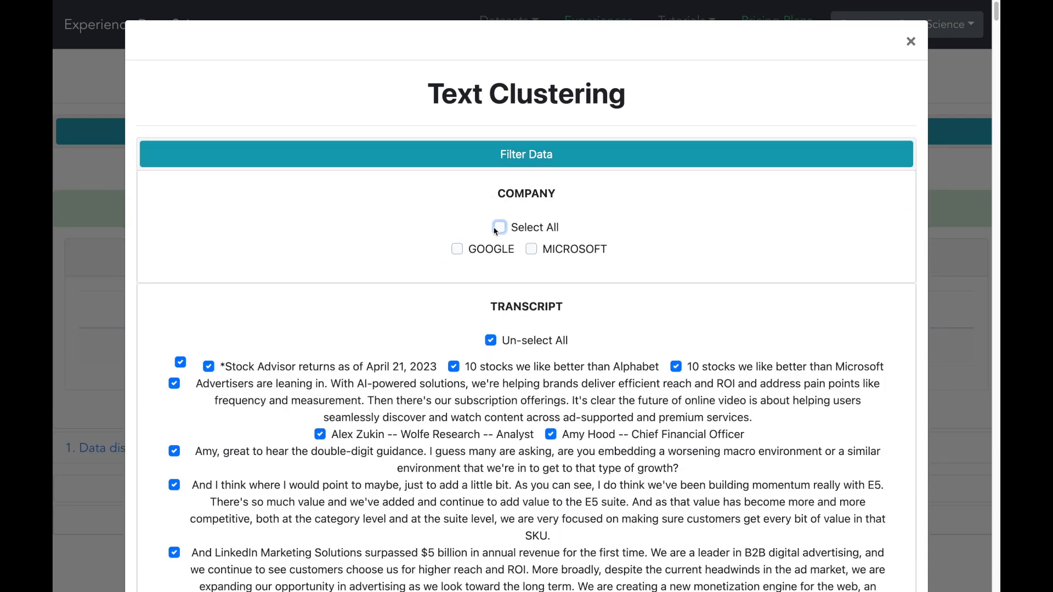
left_click(531, 249)
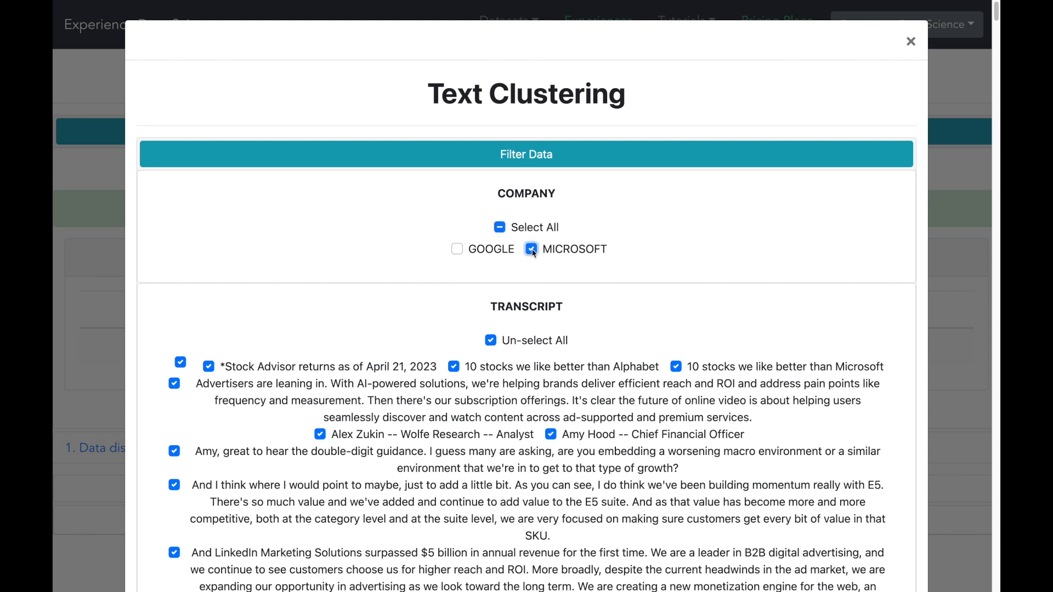
mouse_move(535, 162)
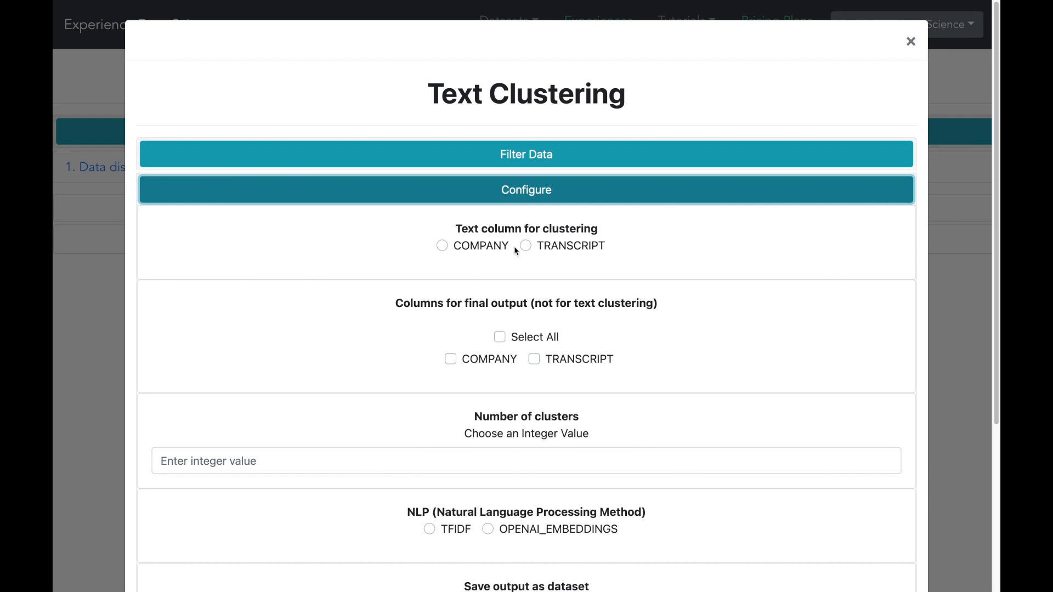
Cluster TRANSCRIPT into 7 clusters with OPENAI_EMBEDDINGS, keeping COMPANY in the output
left_click(526, 245)
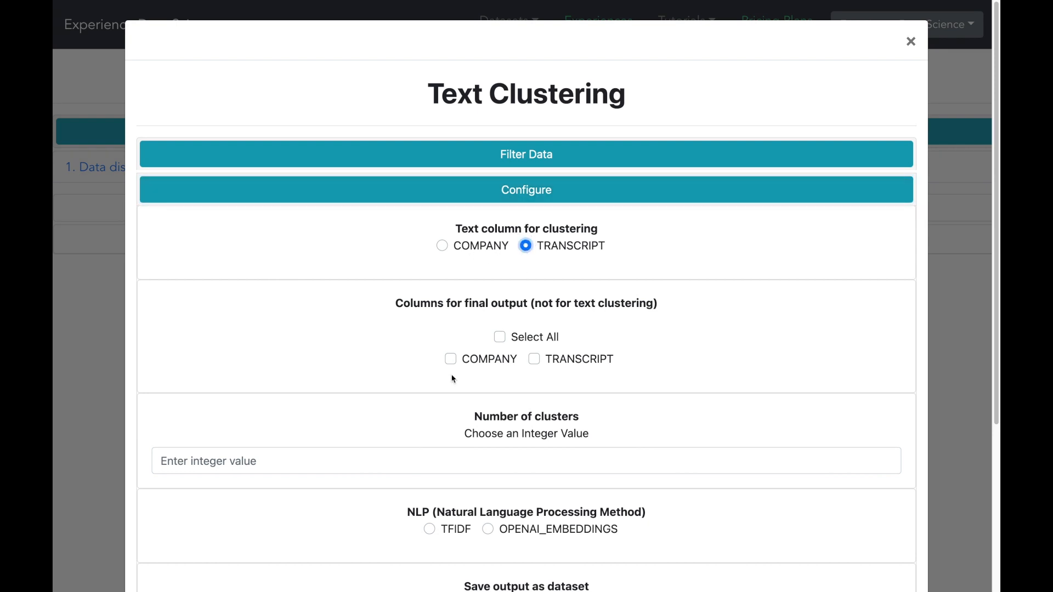
left_click(451, 358)
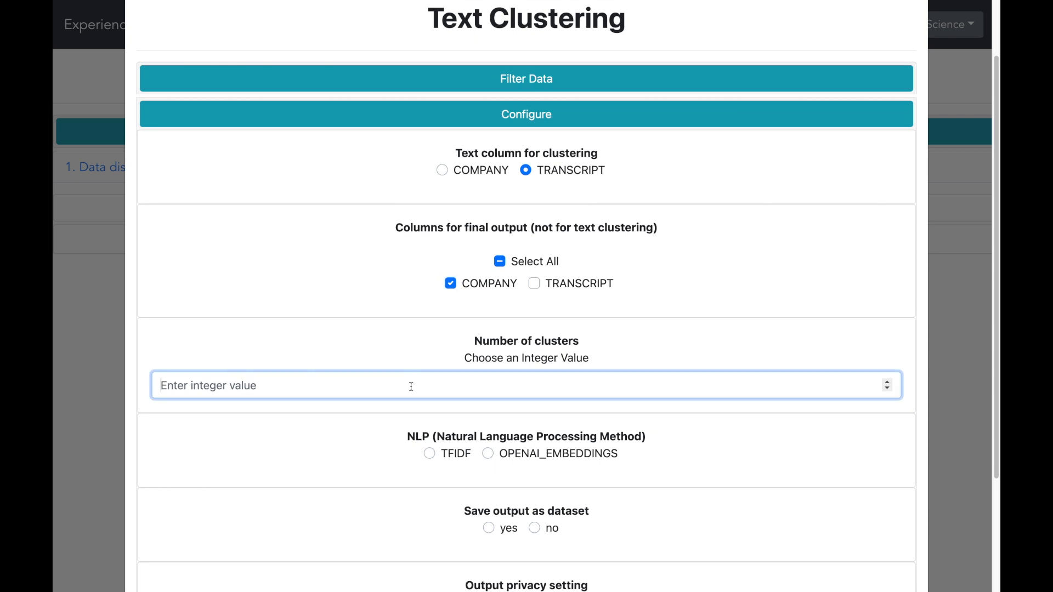
type("7")
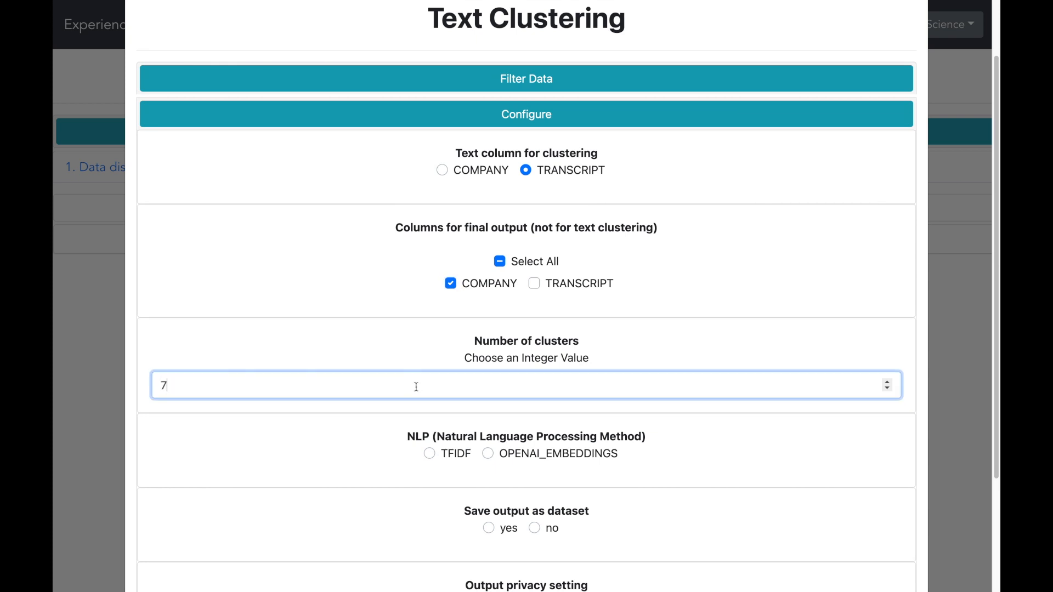
left_click(488, 453)
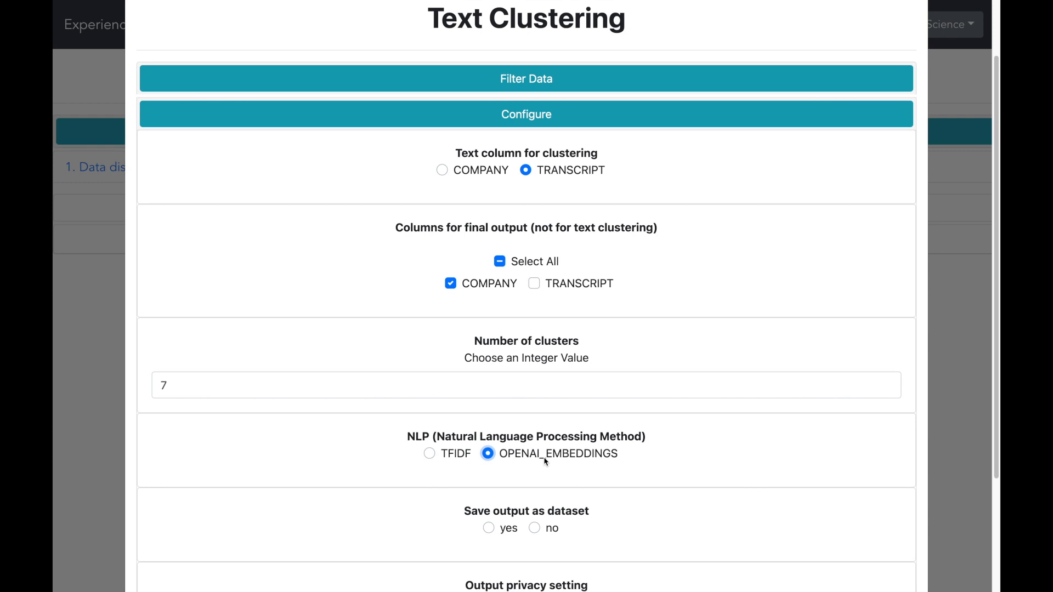
scroll("down", 3)
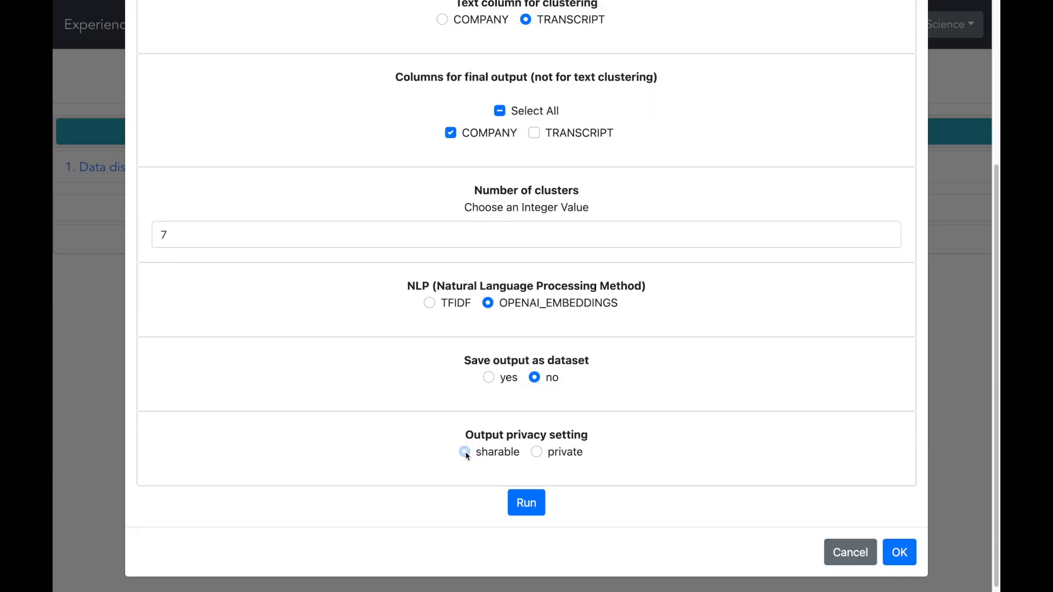
Run the clustering with sharable privacy and accept the resulting transcript cluster scatterplot
left_click(464, 451)
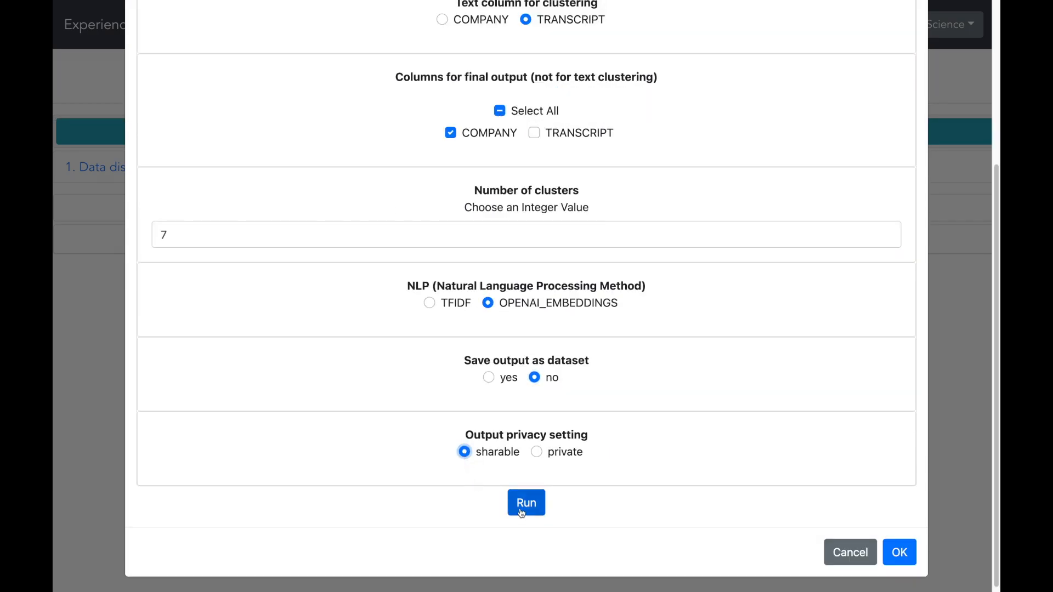
left_click(526, 503)
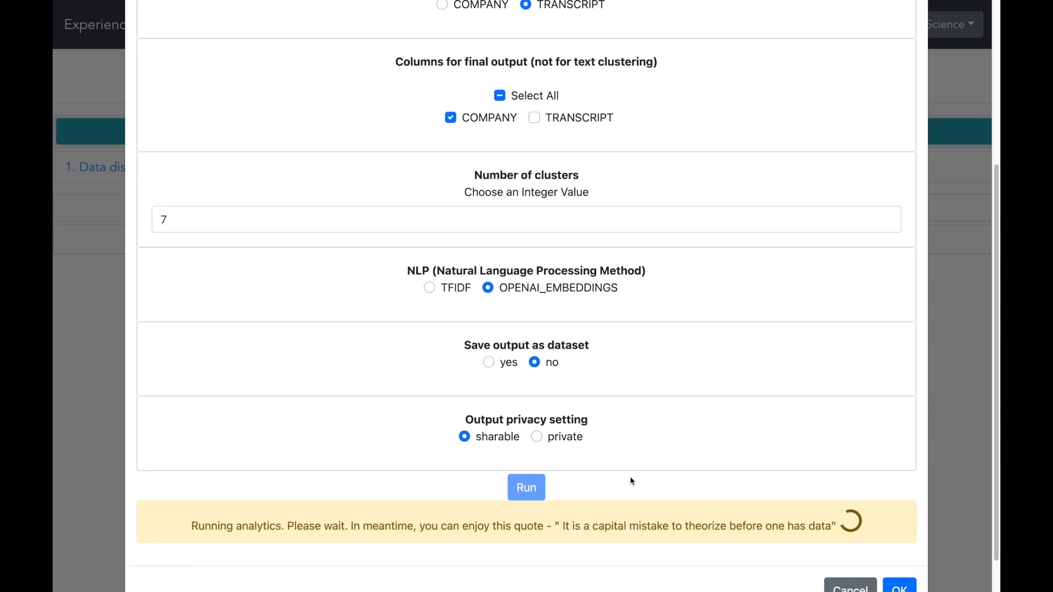
left_click(526, 487)
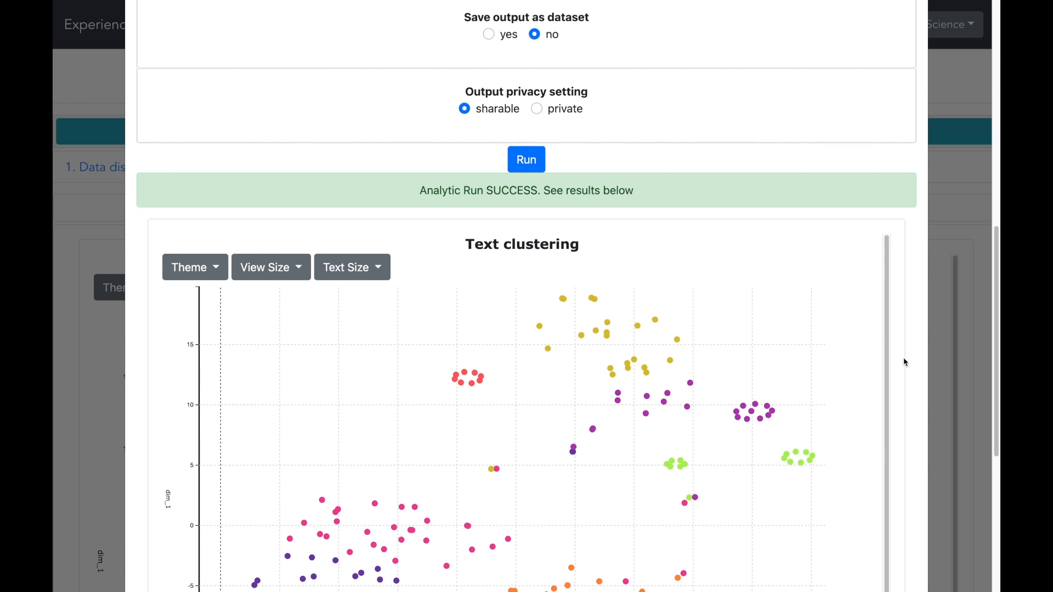
scroll("down", 3)
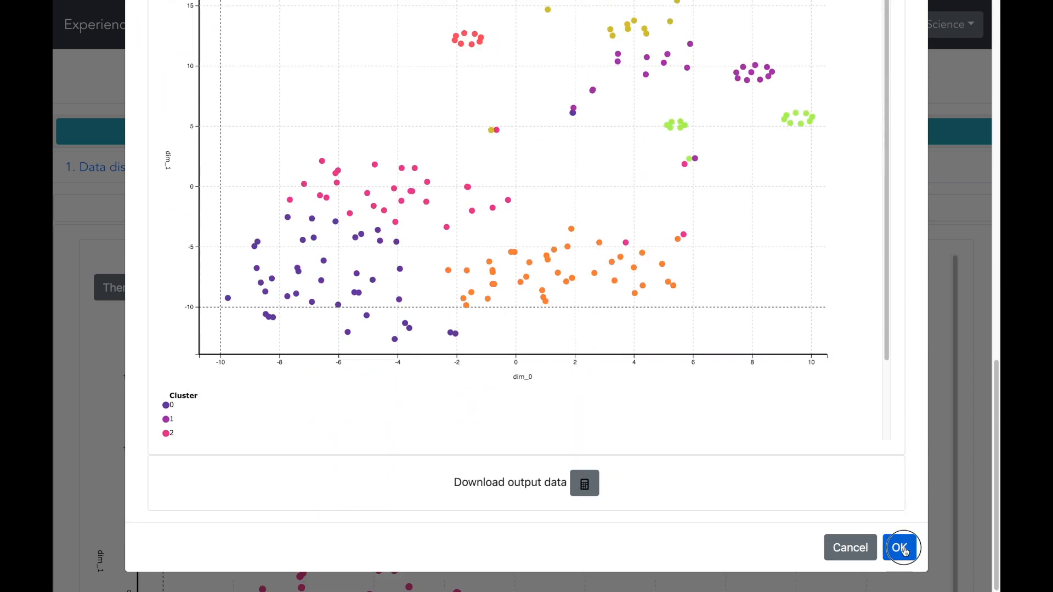
left_click(901, 547)
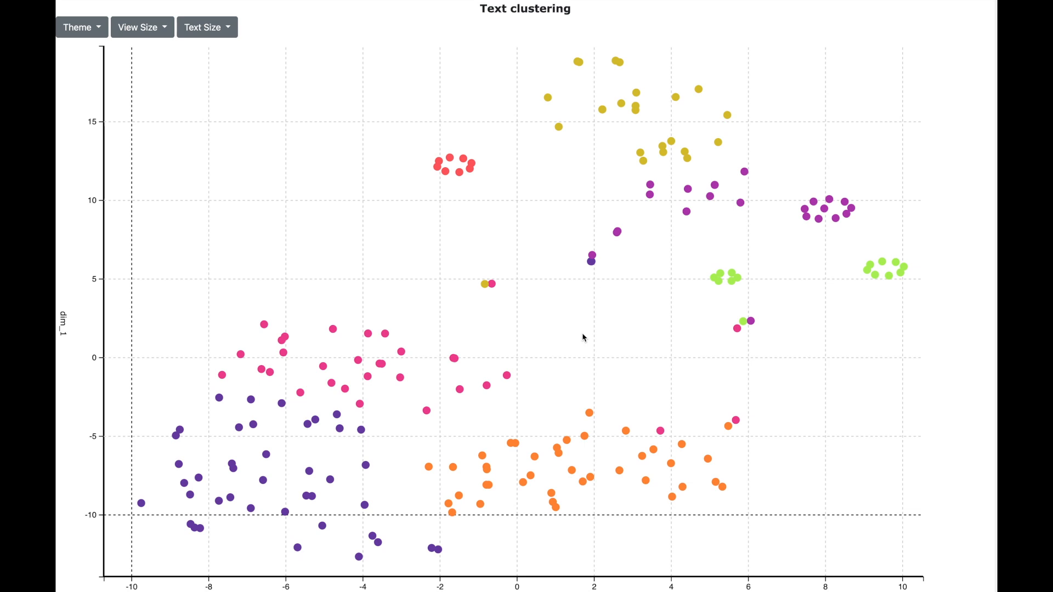
mouse_move(569, 329)
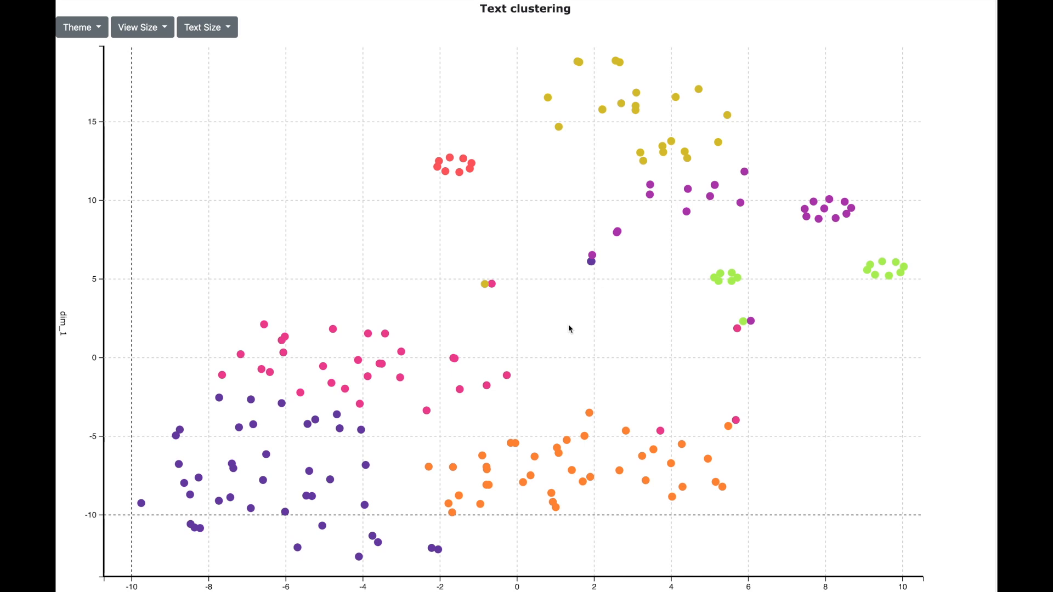
mouse_move(607, 295)
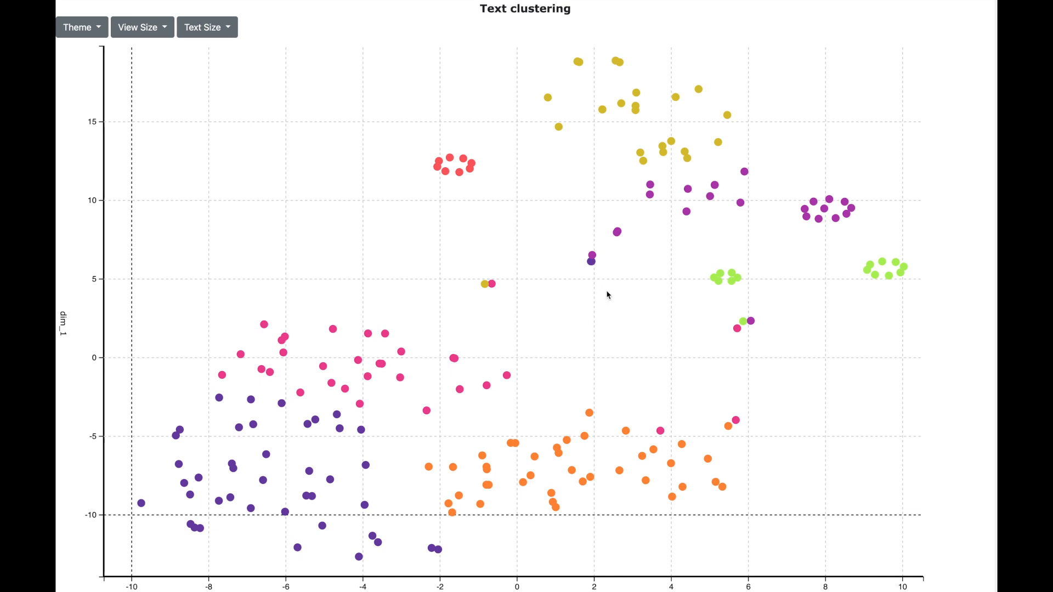
mouse_move(652, 303)
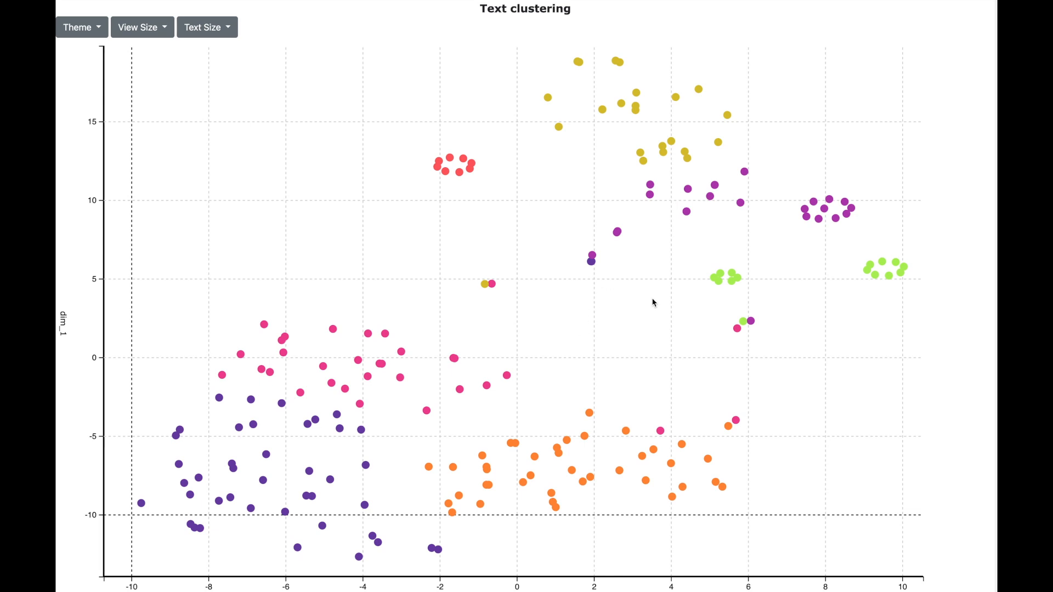
mouse_move(714, 275)
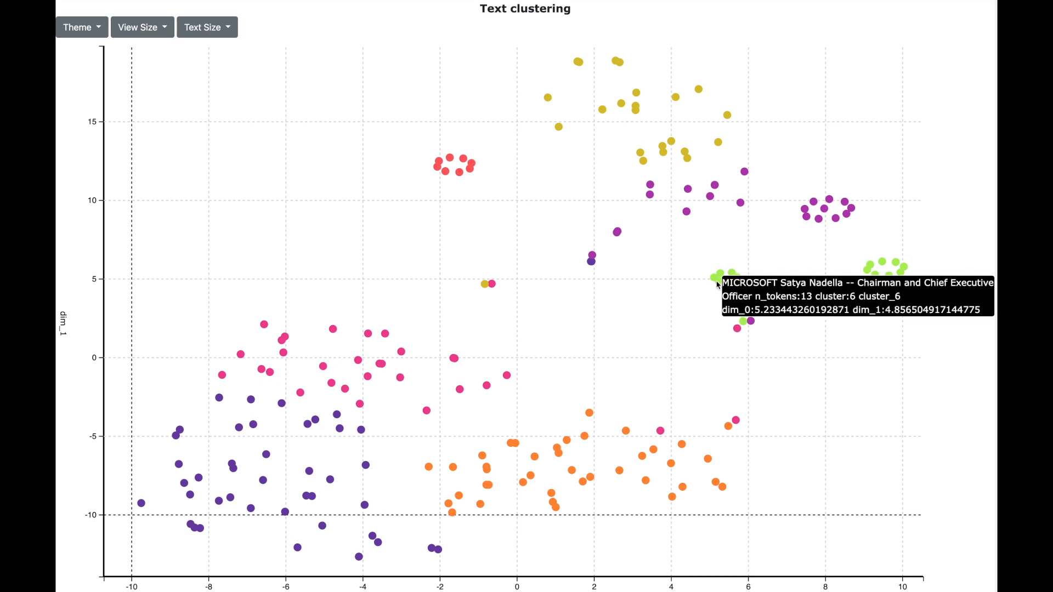
mouse_move(716, 279)
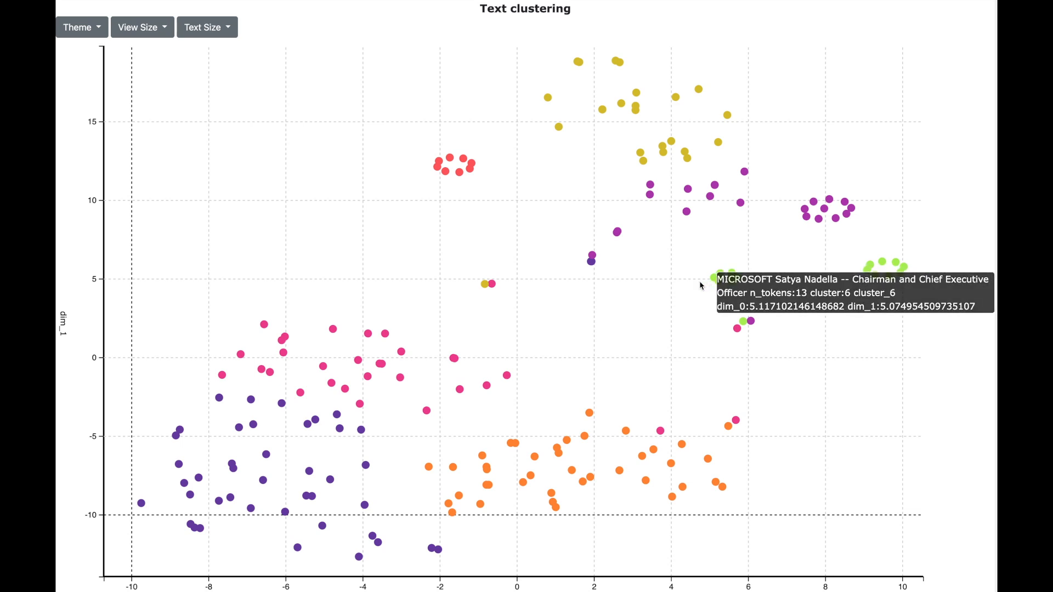
mouse_move(661, 306)
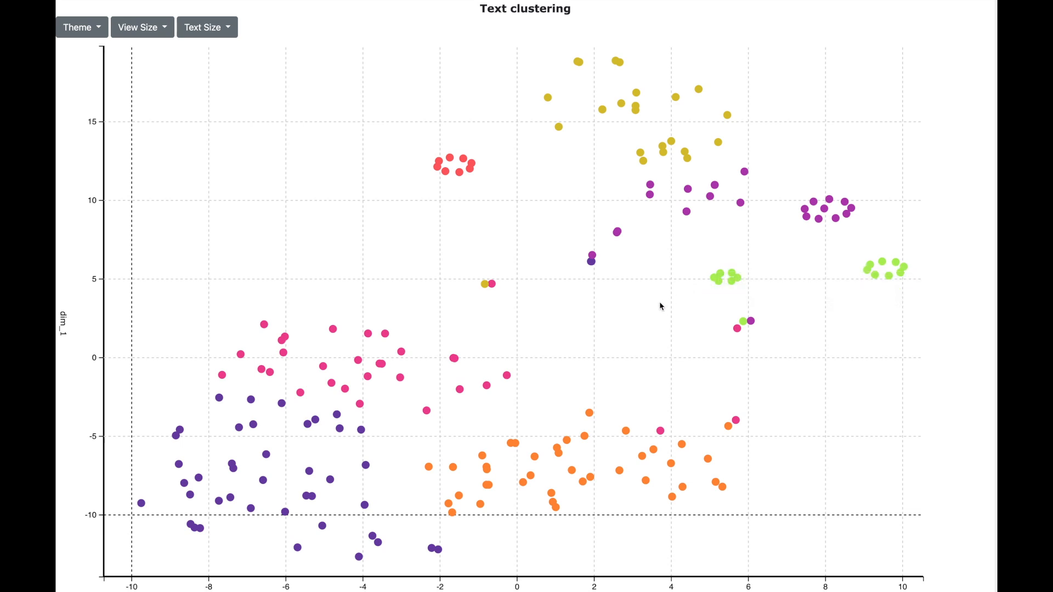
mouse_move(515, 454)
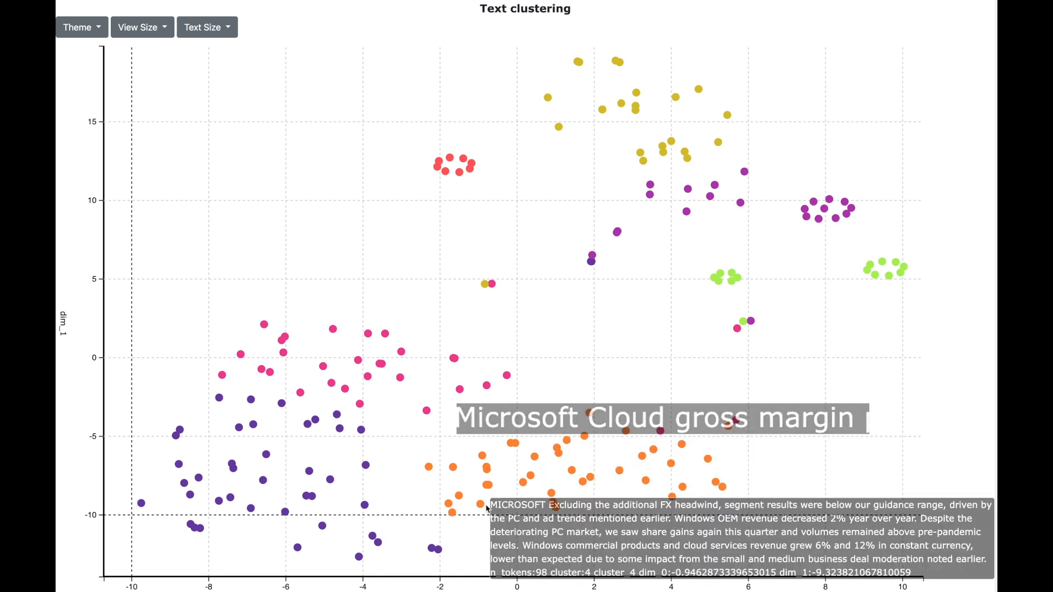
mouse_move(443, 542)
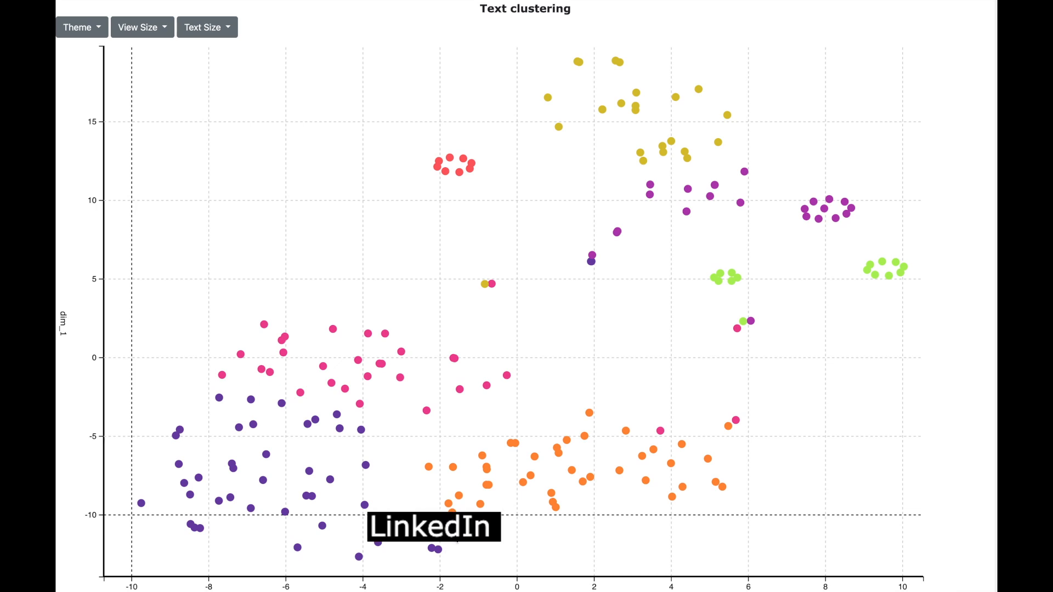
mouse_move(375, 393)
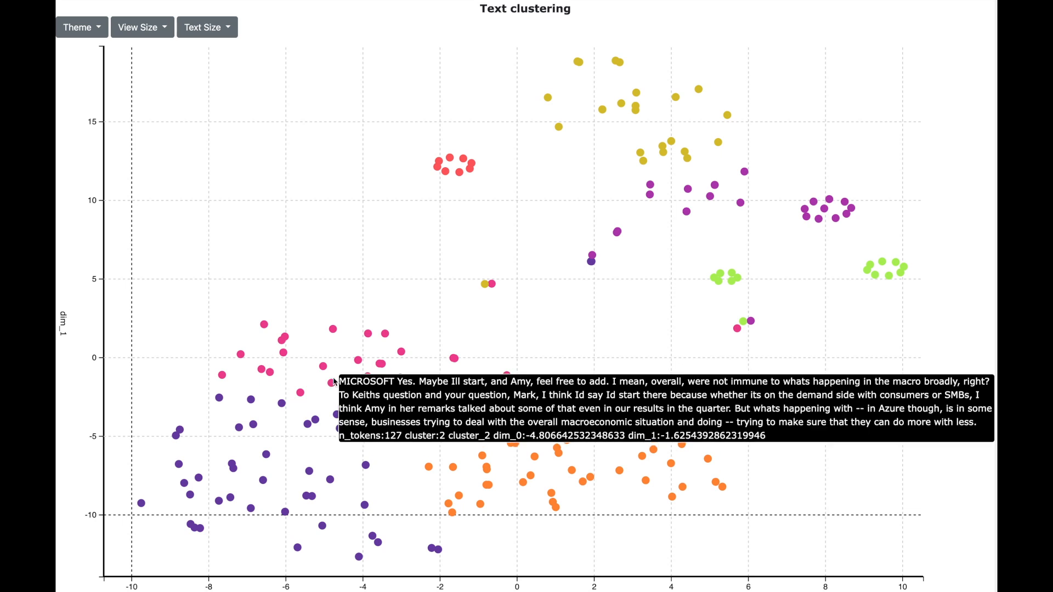
Rerun the 7-cluster OPENAI_EMBEDDINGS clustering and close the dialog to see the new plot
scroll("up", 3)
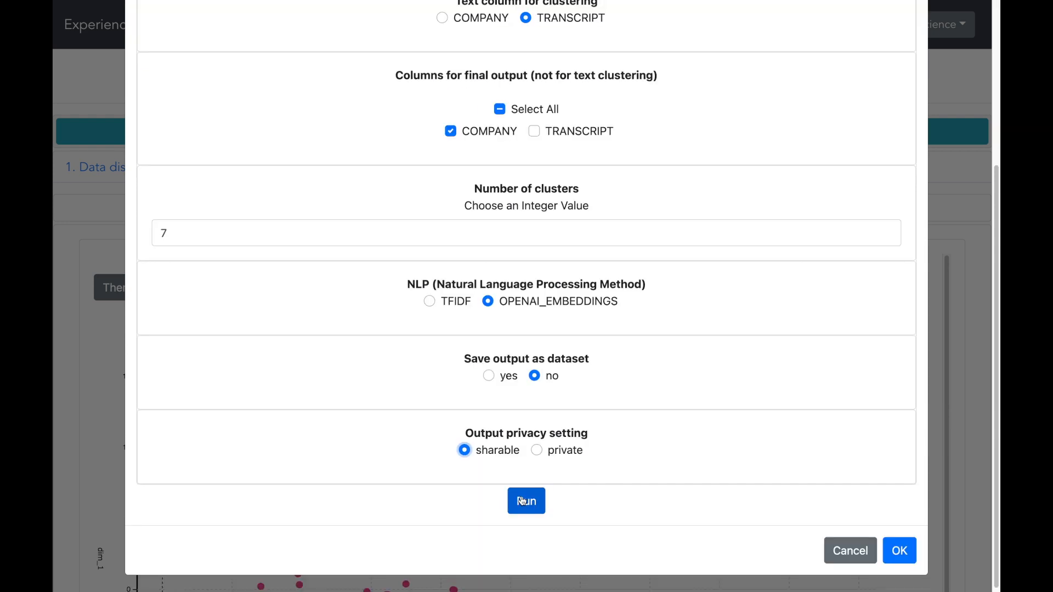
left_click(526, 500)
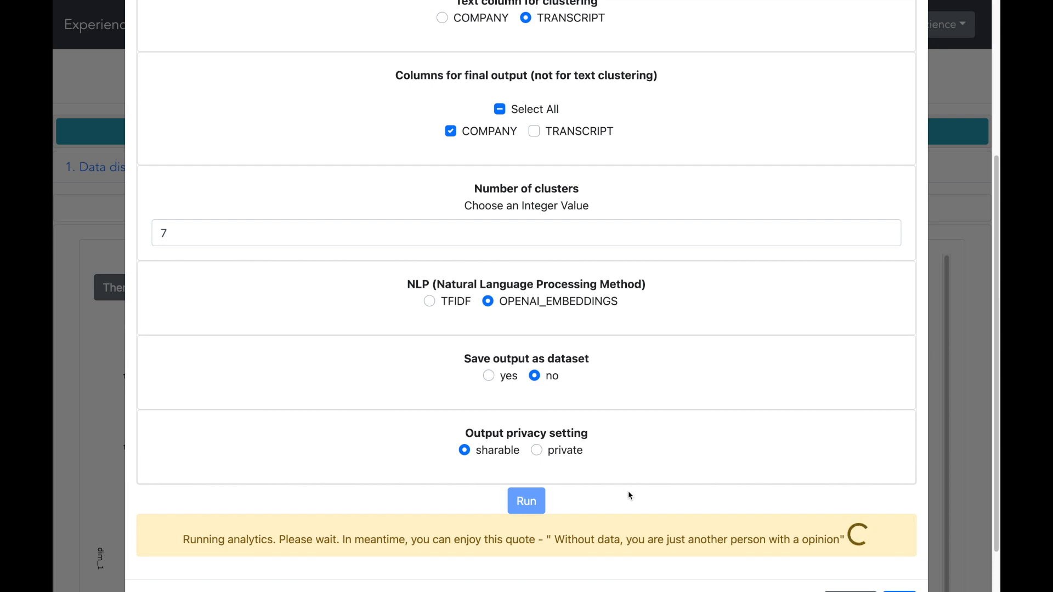
left_click(527, 501)
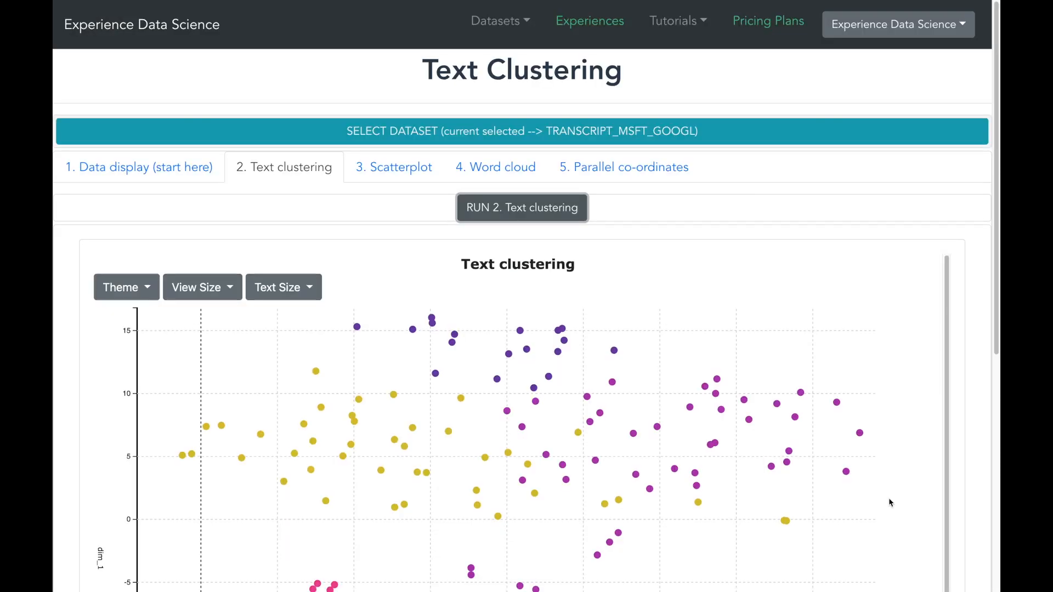
mouse_move(965, 499)
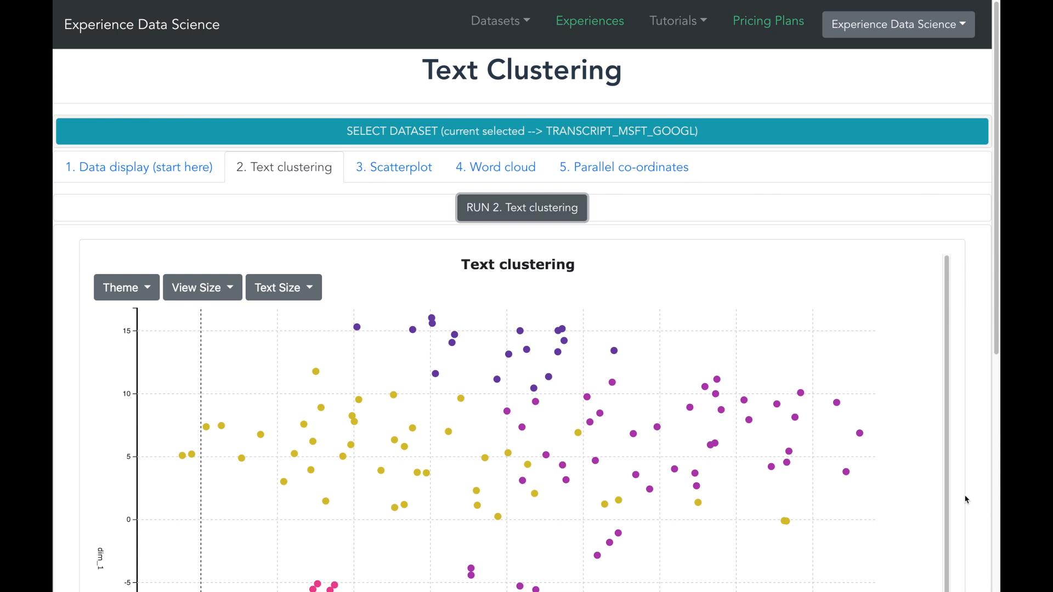
scroll("down", 3)
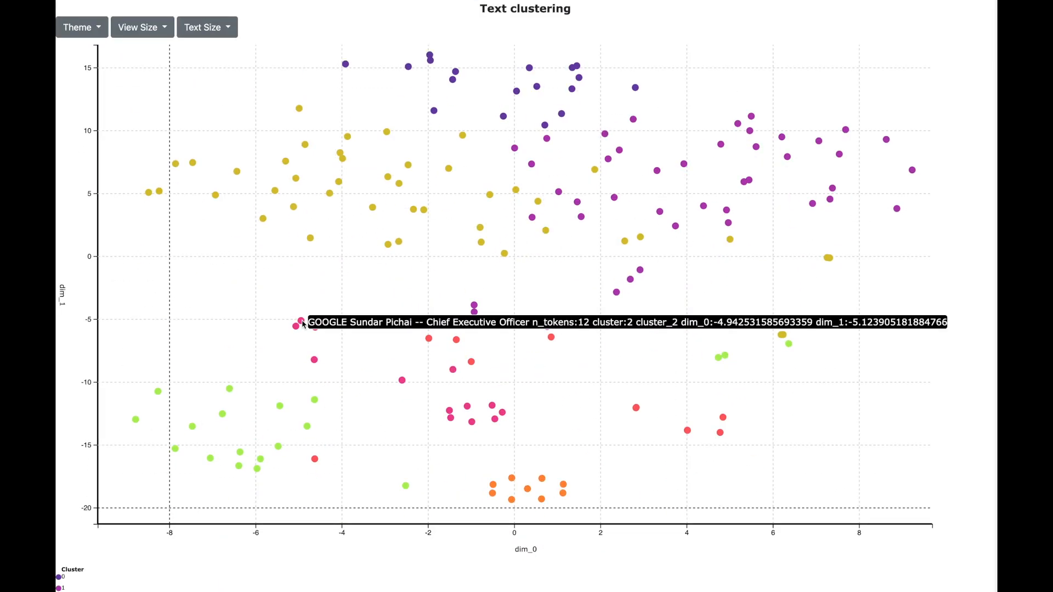
mouse_move(300, 327)
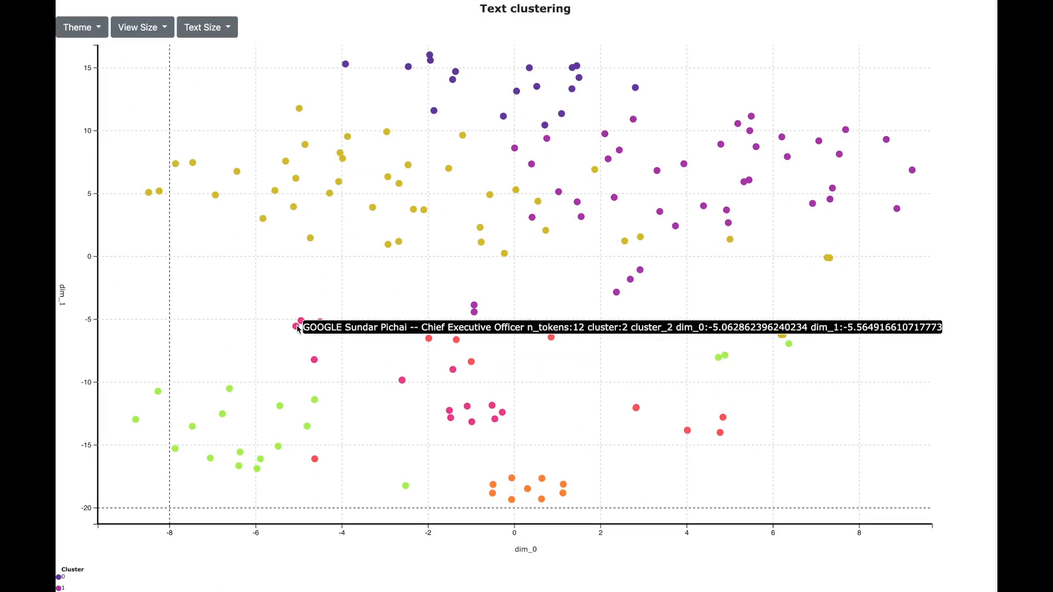
mouse_move(742, 126)
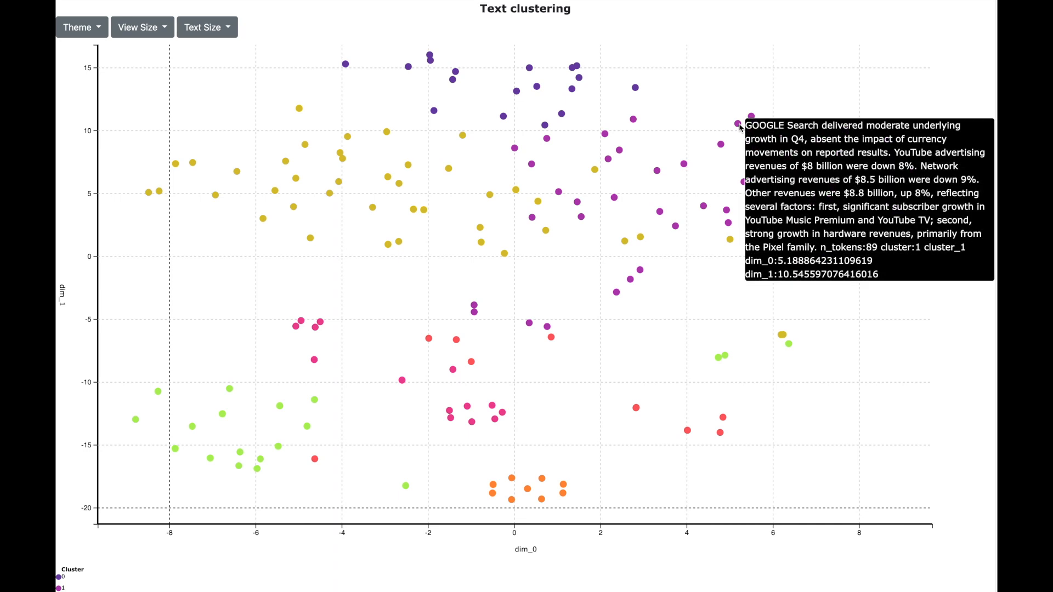
mouse_move(180, 206)
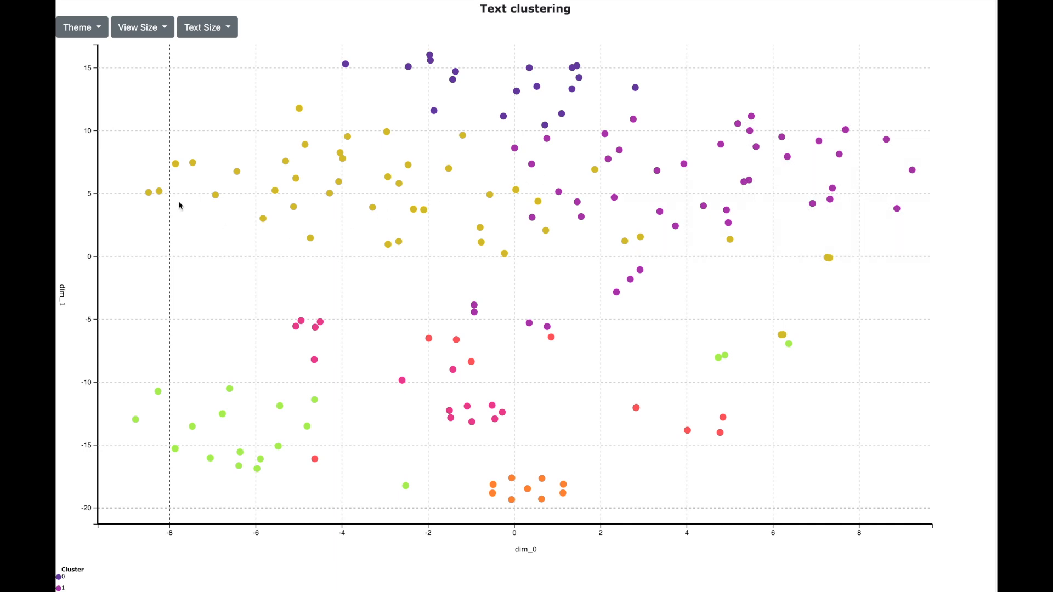
mouse_move(149, 194)
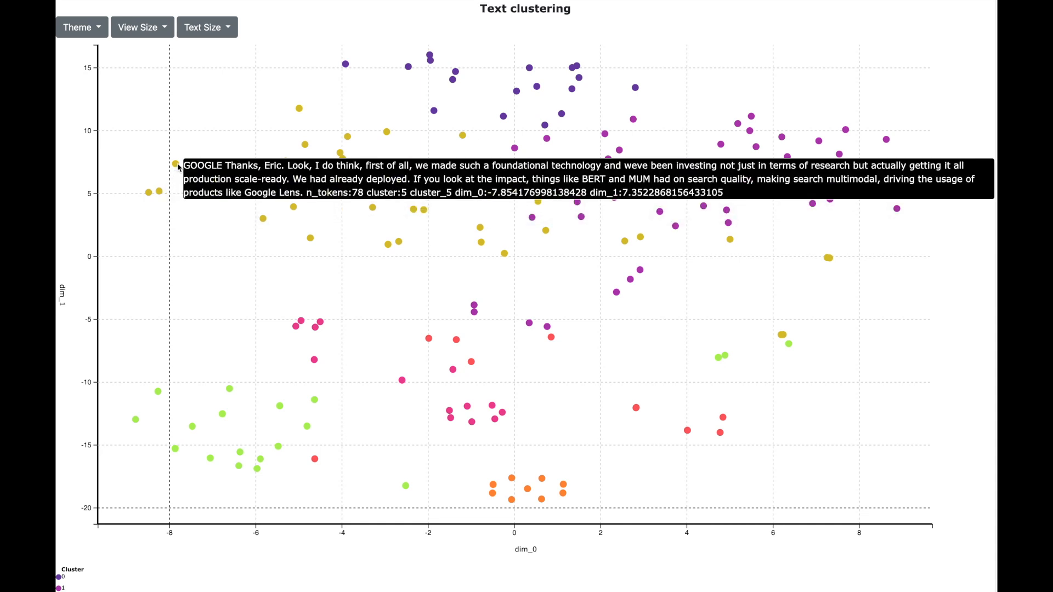
mouse_move(591, 156)
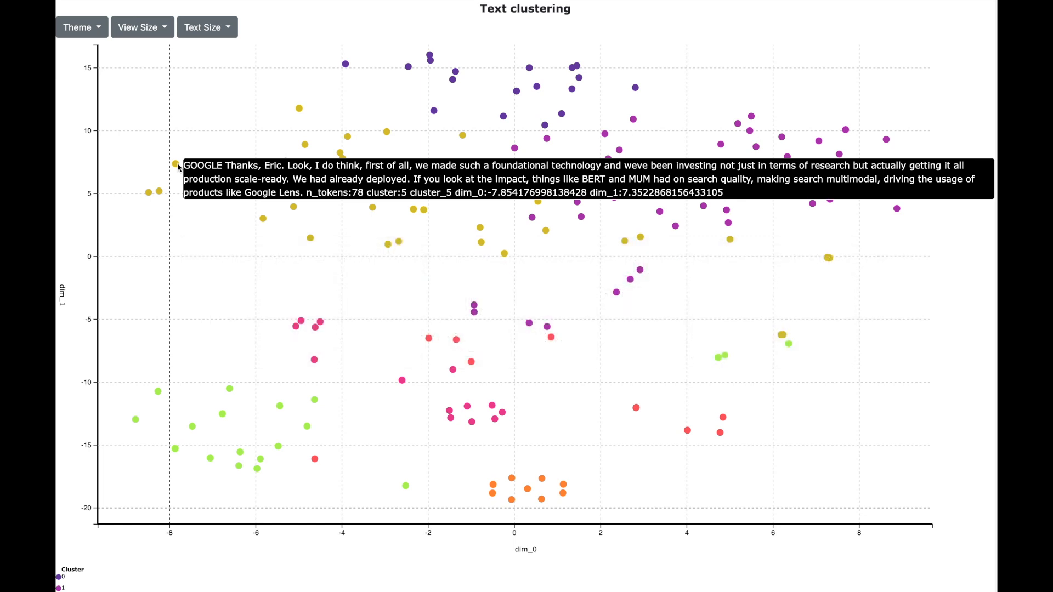
mouse_move(179, 177)
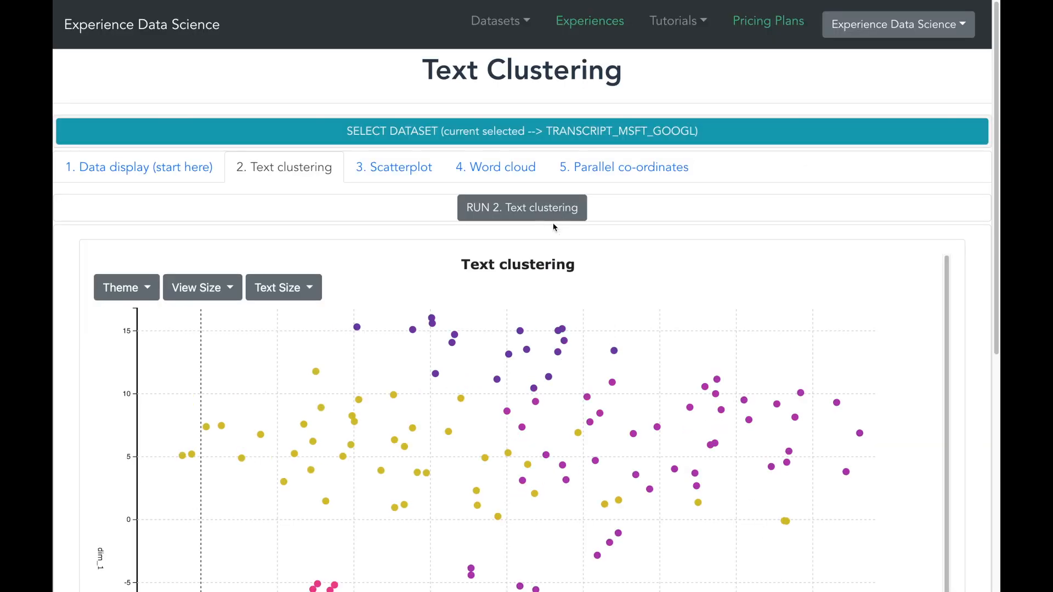
Reopen the Text clustering run dialog and review its filter and configuration settings
left_click(522, 208)
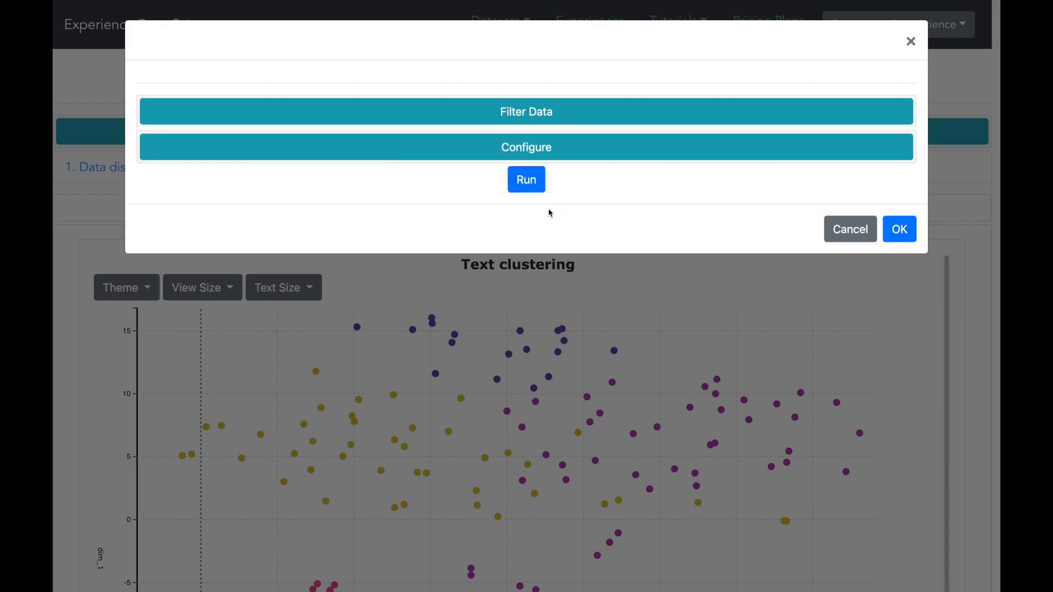
left_click(526, 147)
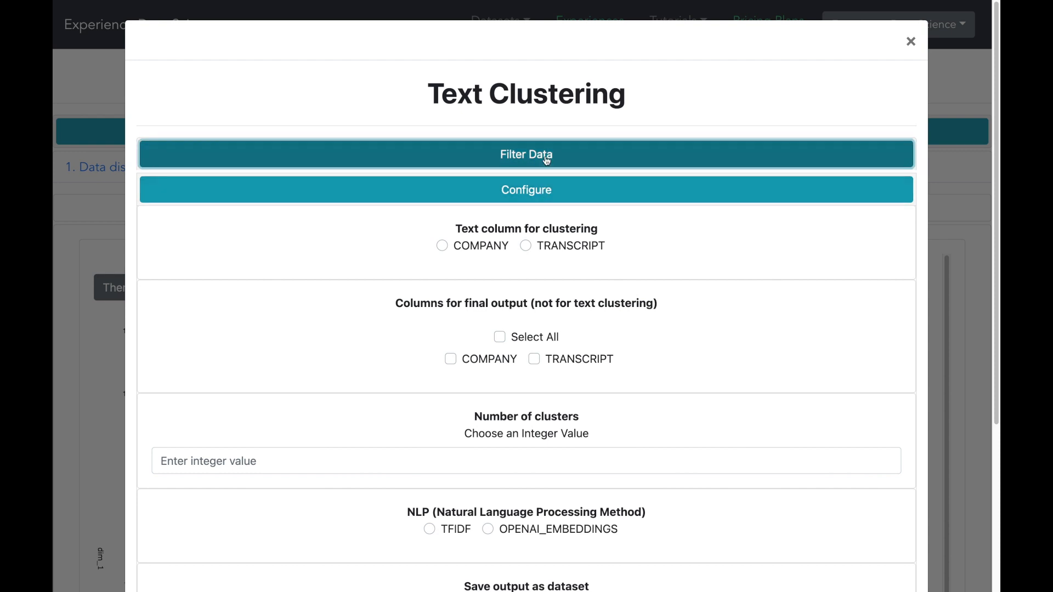
left_click(526, 155)
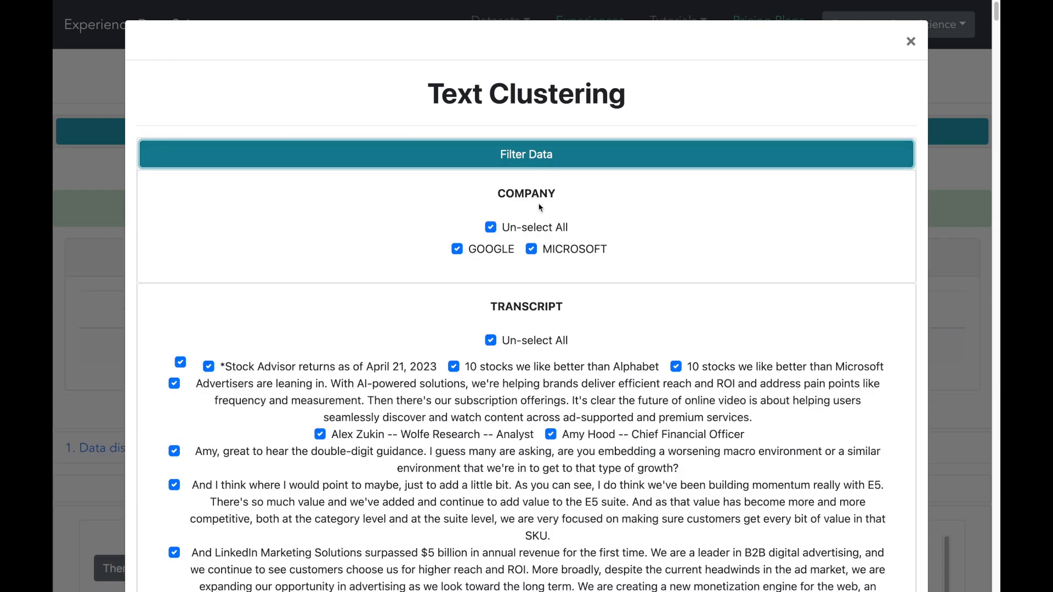
left_click(526, 153)
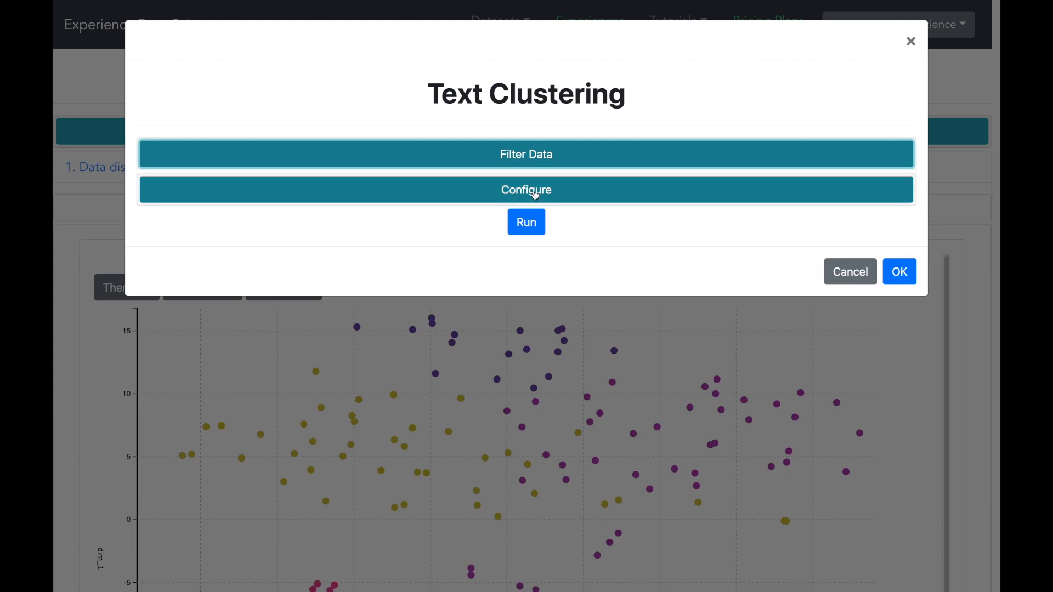
left_click(526, 189)
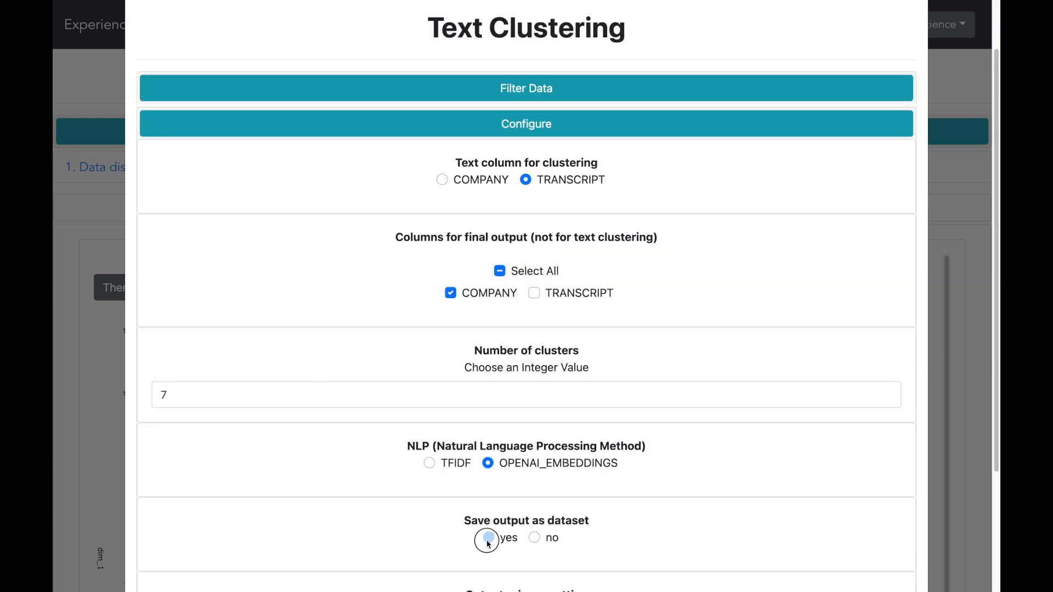
Save the clustering output as a sharable dataset, run it, and close the results
scroll("down", 3)
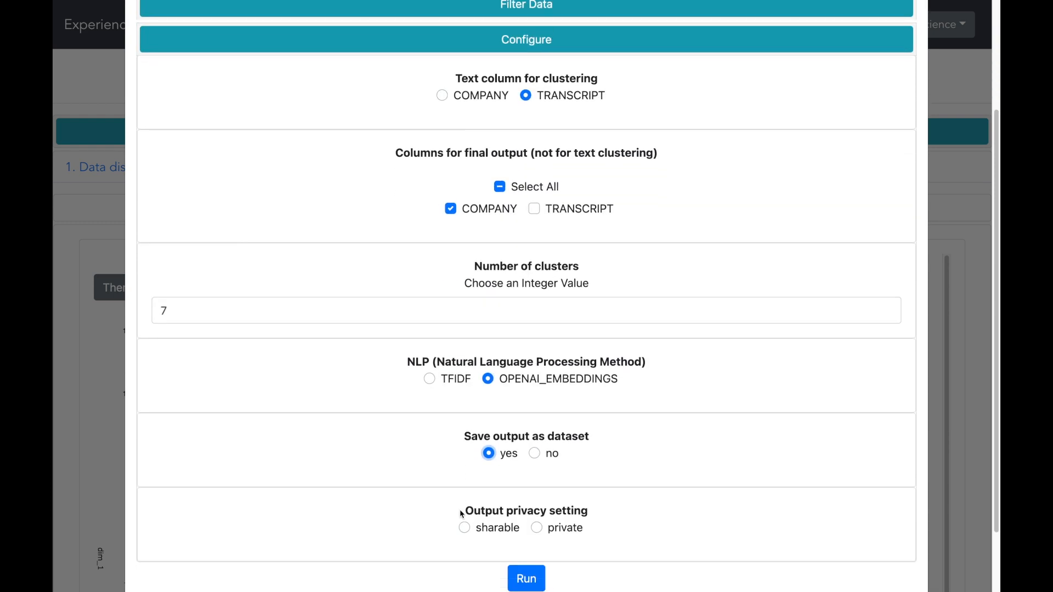
left_click(465, 528)
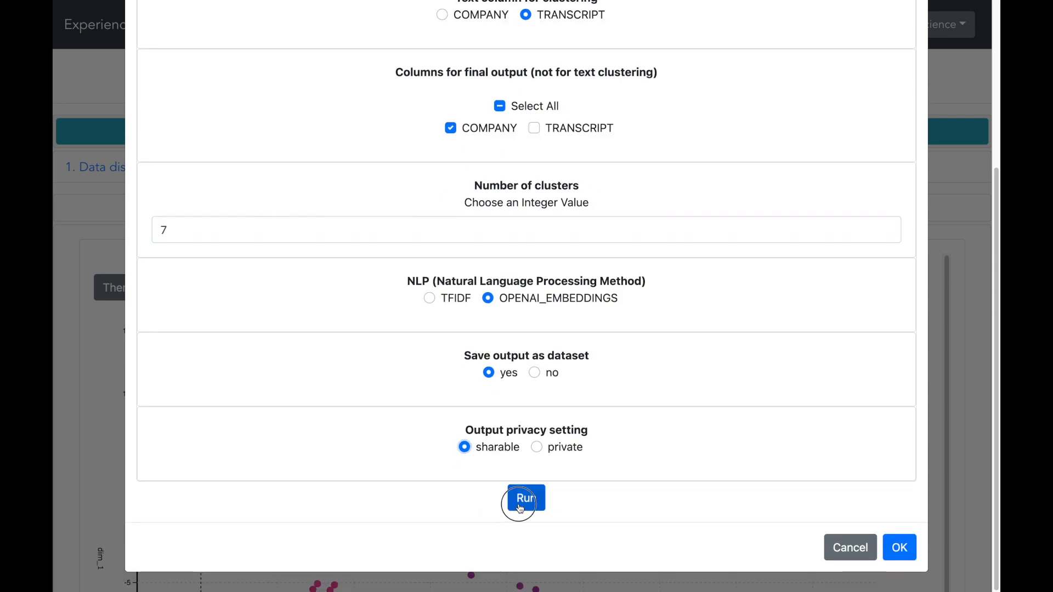
left_click(526, 499)
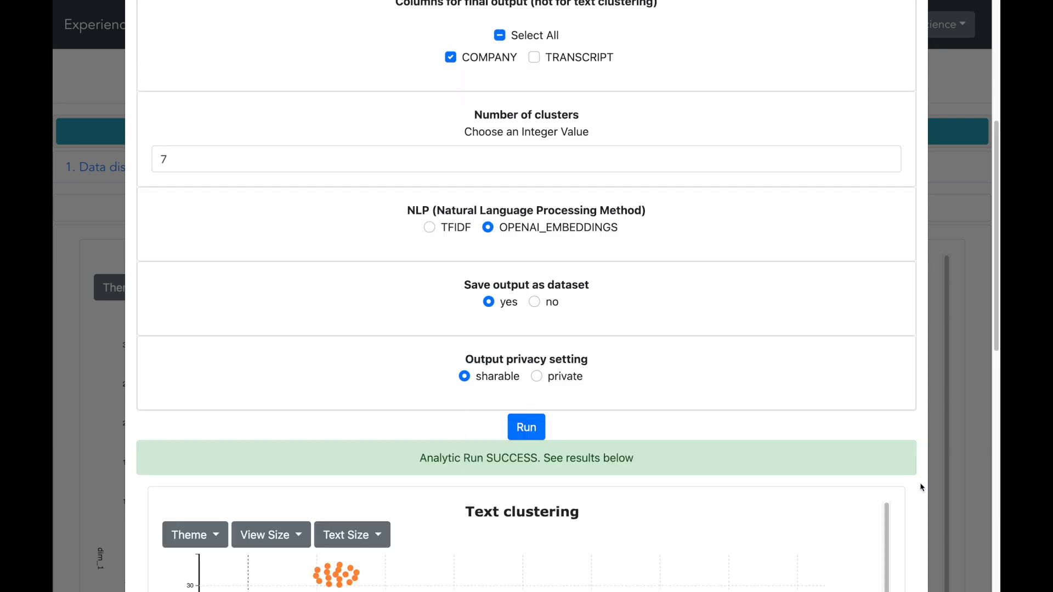
scroll("down", 3)
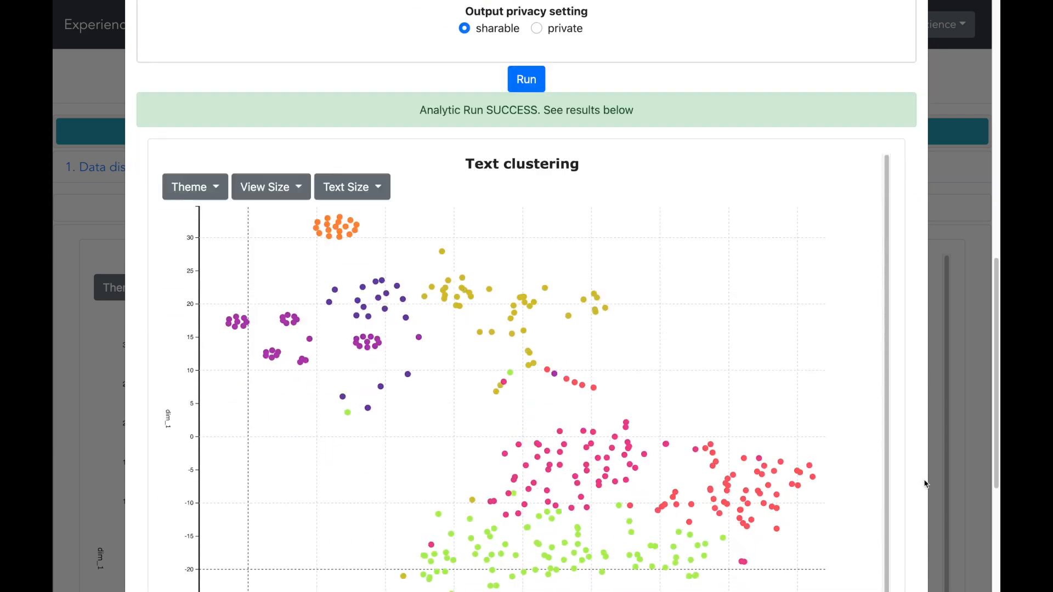
scroll("down", 3)
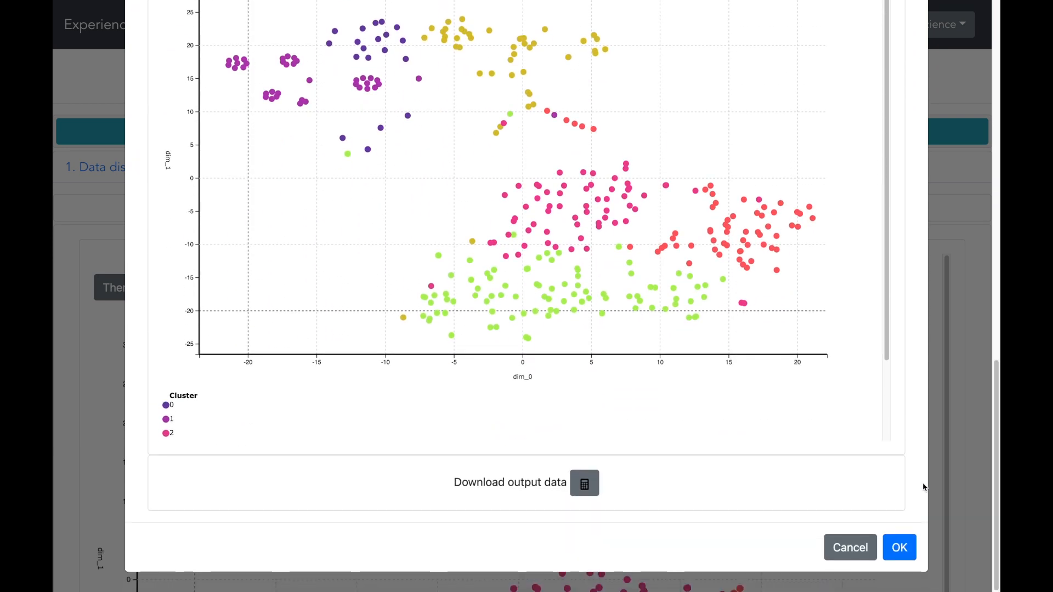
left_click(898, 547)
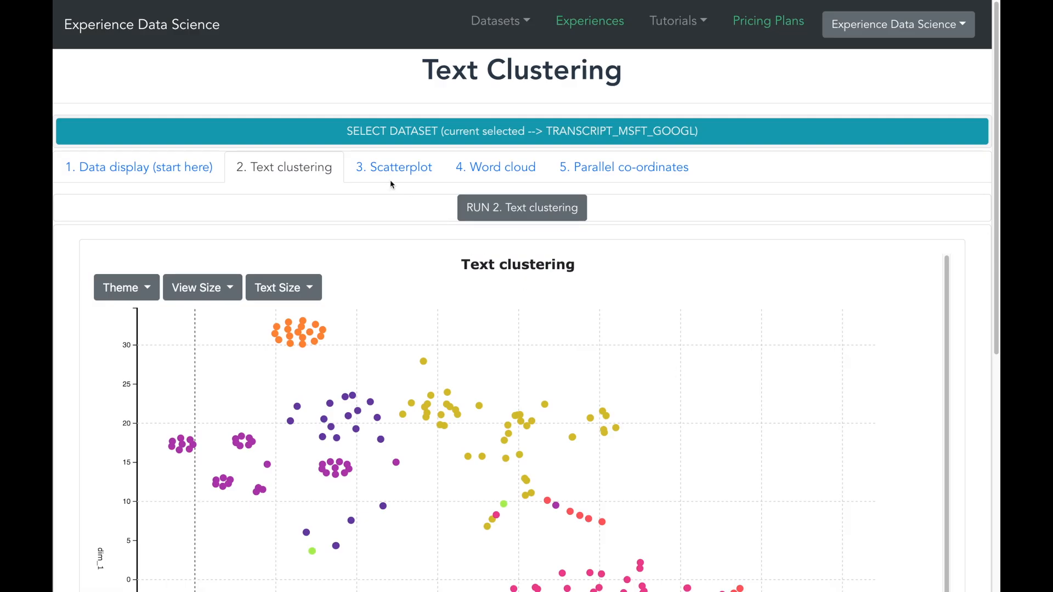
mouse_move(394, 167)
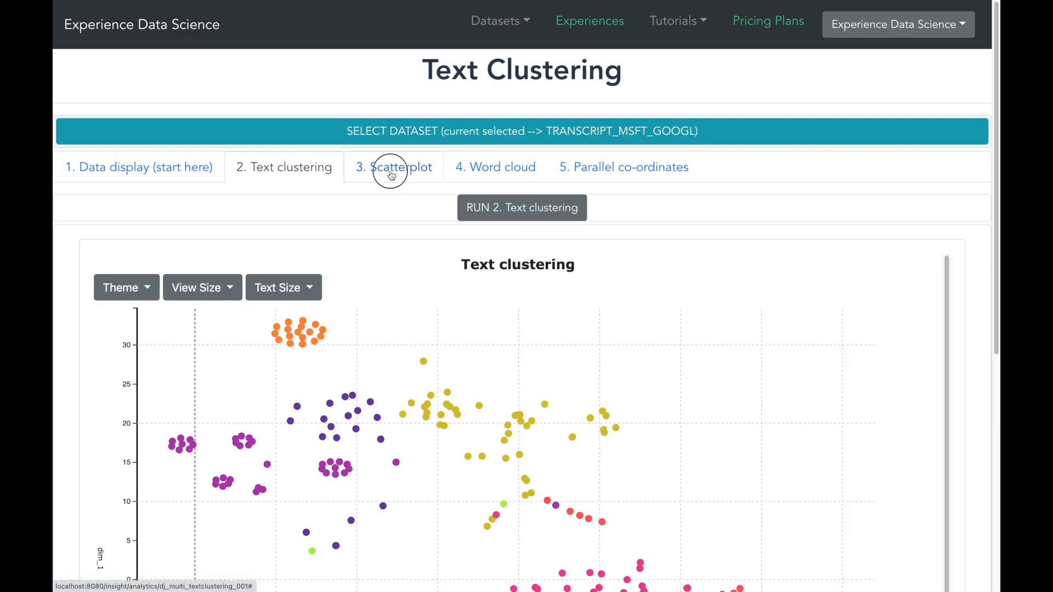
Refresh the Scatterplot dataset list and select TRANSCRIPT_MSFT_GOOGL_output_textclustering
left_click(394, 167)
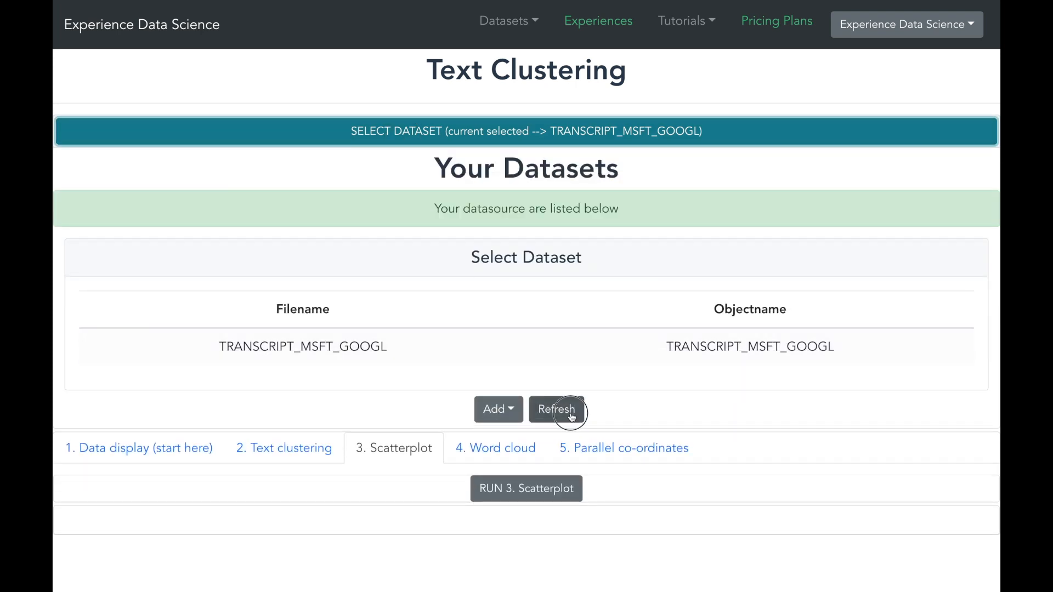
left_click(556, 410)
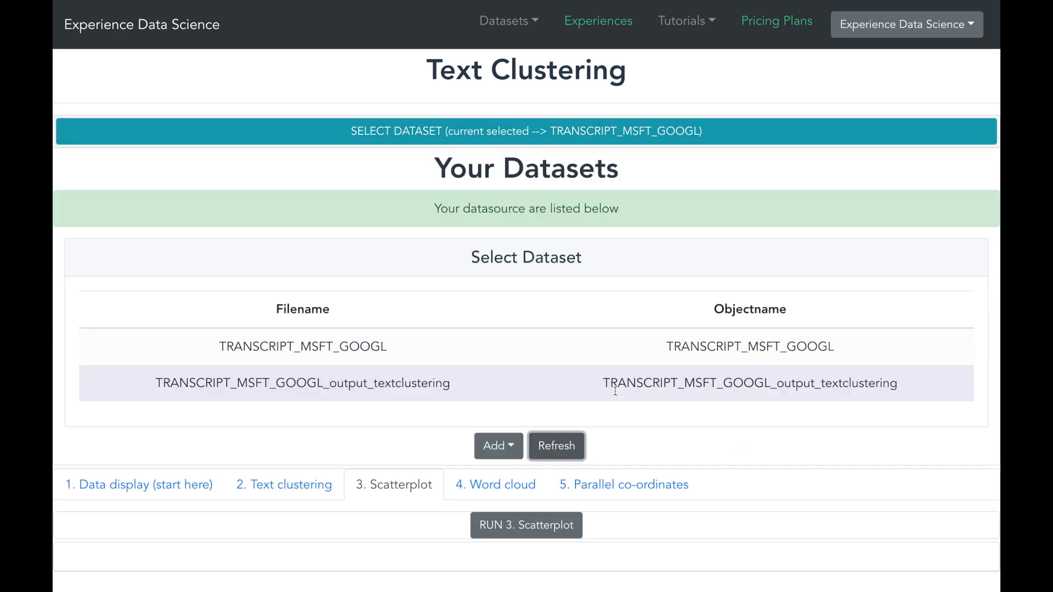
left_click(302, 382)
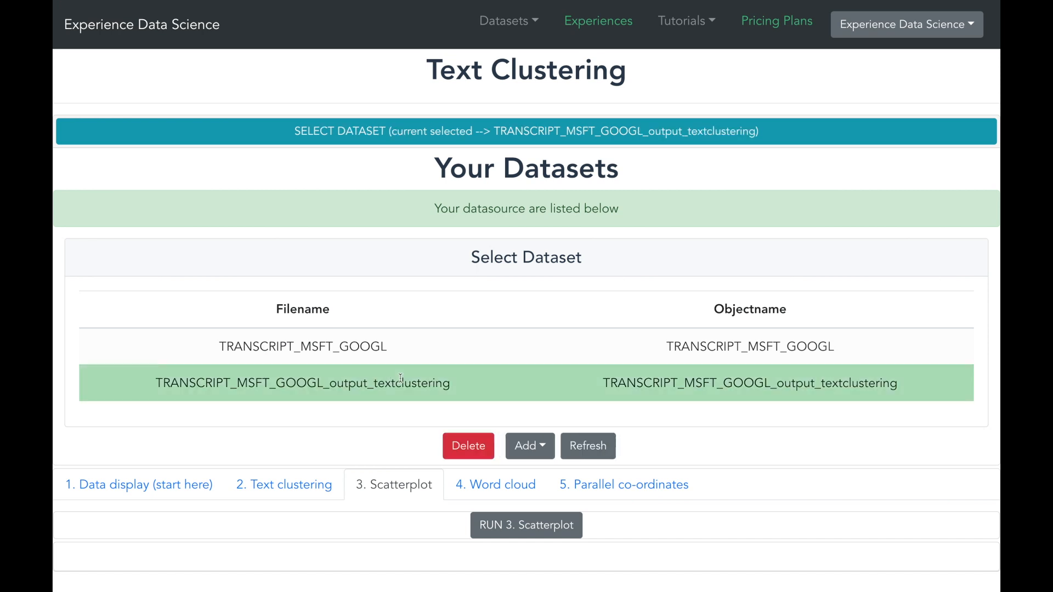
mouse_move(377, 193)
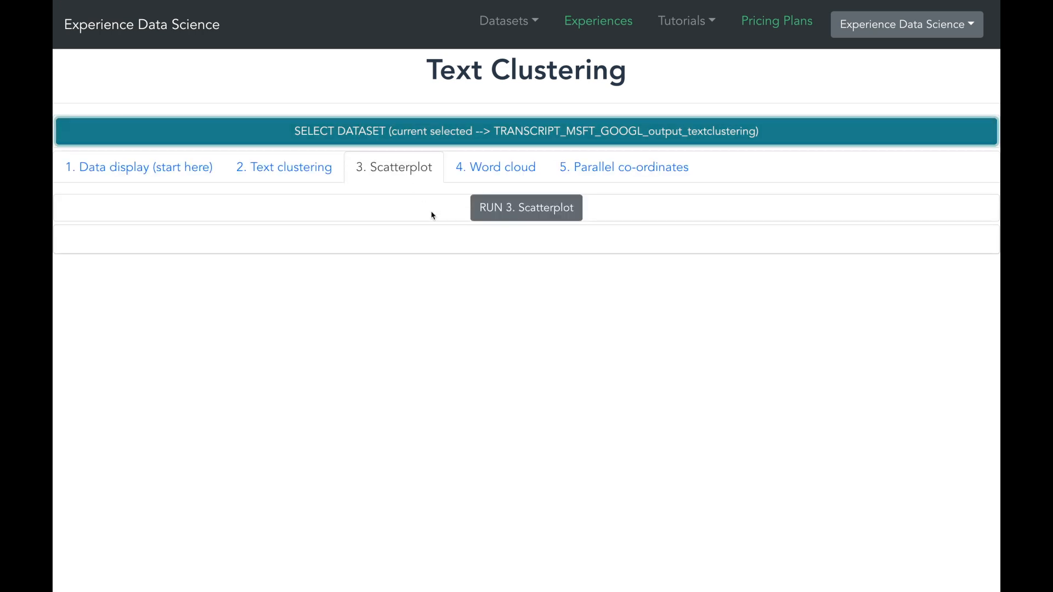
Set the scatterplot to dim_0 vs dim_1, coloured by COMPANY, with COMPANY and TRANSCRIPT tooltips
left_click(526, 207)
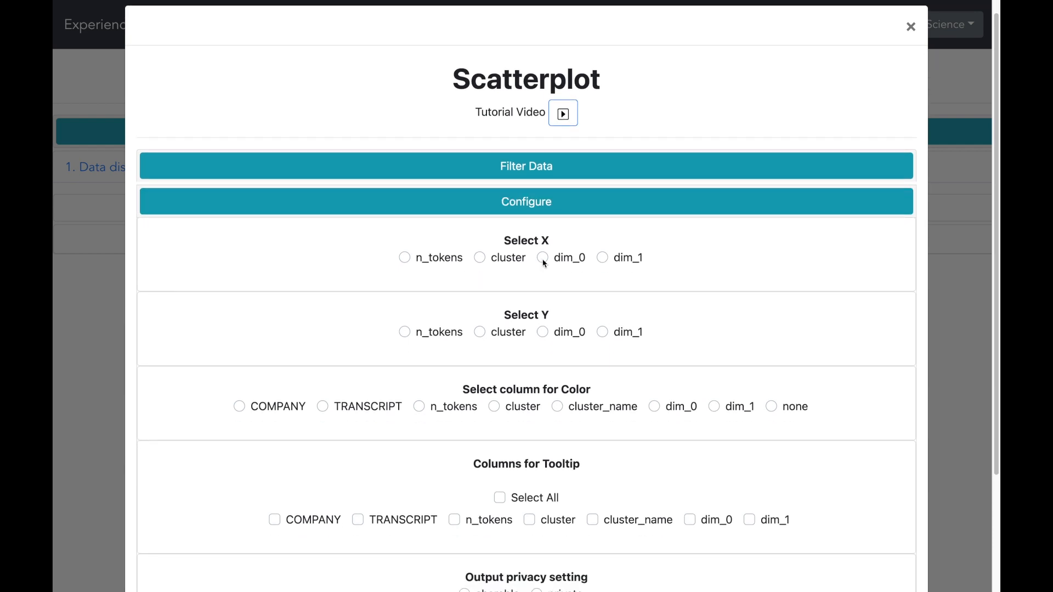
left_click(542, 257)
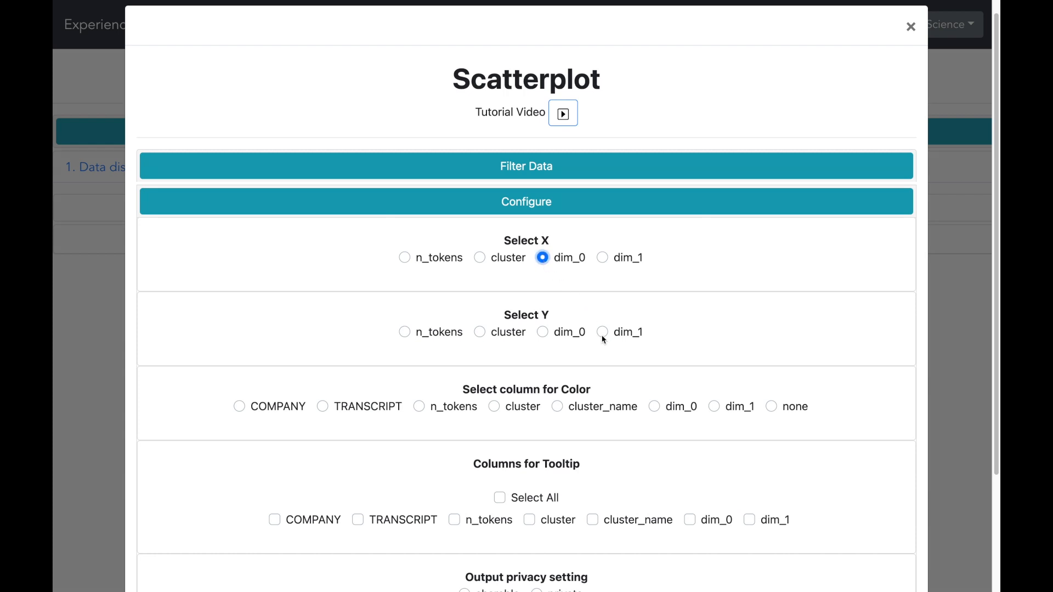
left_click(602, 332)
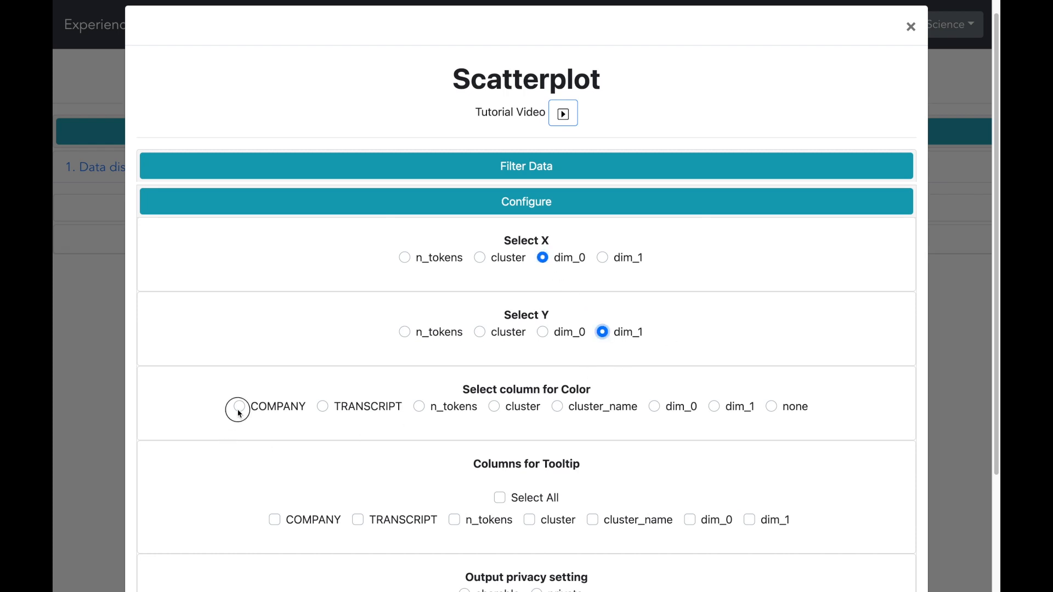
left_click(237, 406)
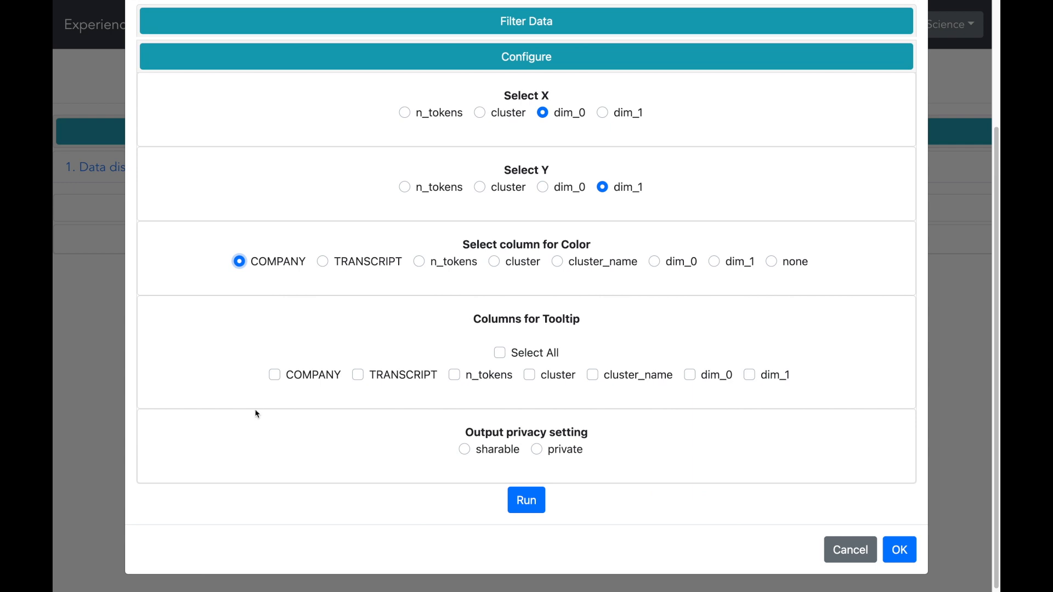
left_click(274, 374)
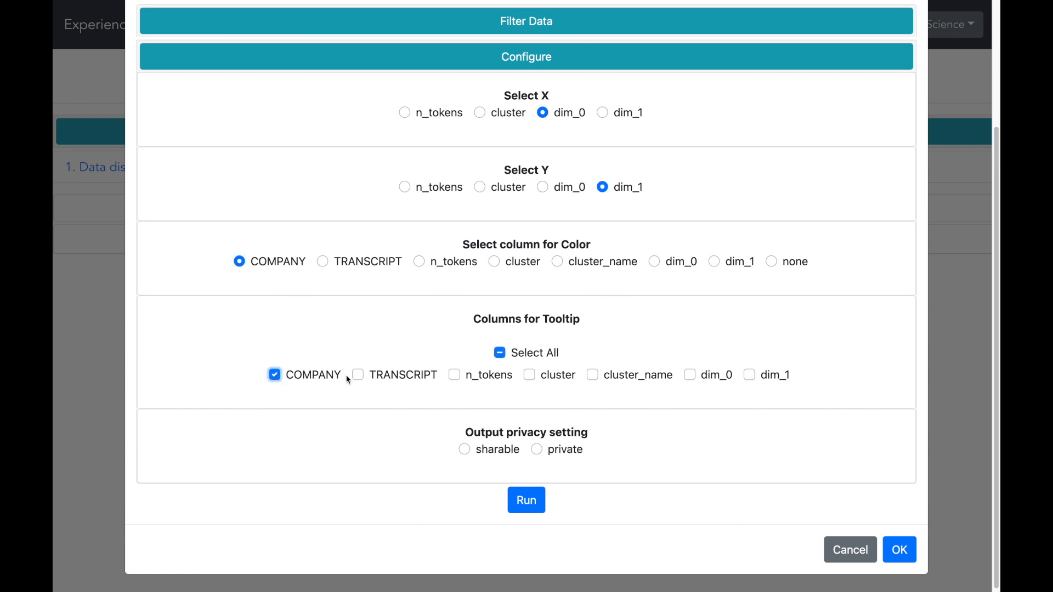
left_click(358, 375)
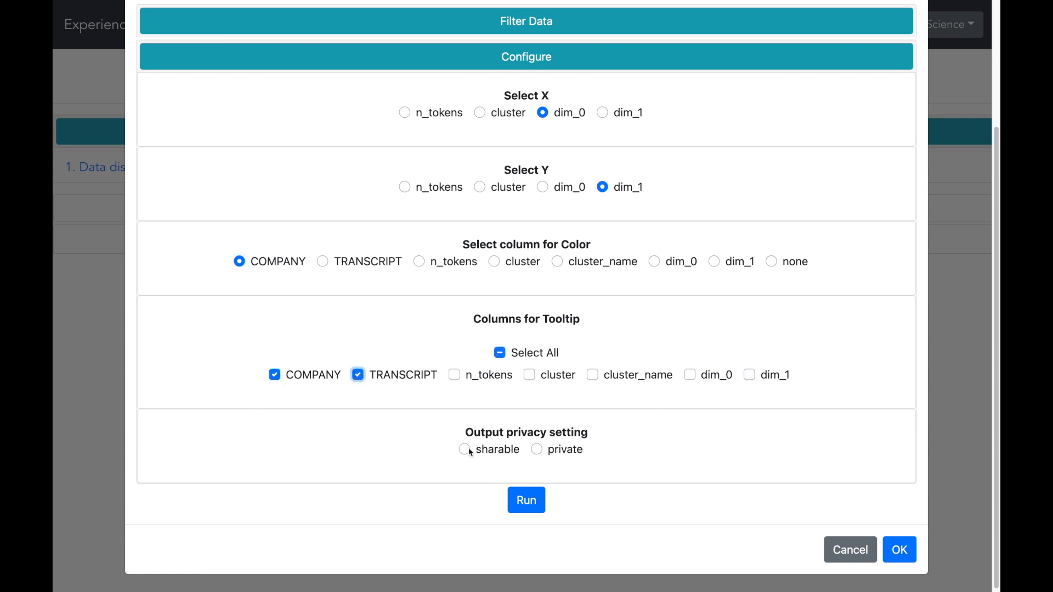
Make the scatterplot output sharable and run it
left_click(465, 449)
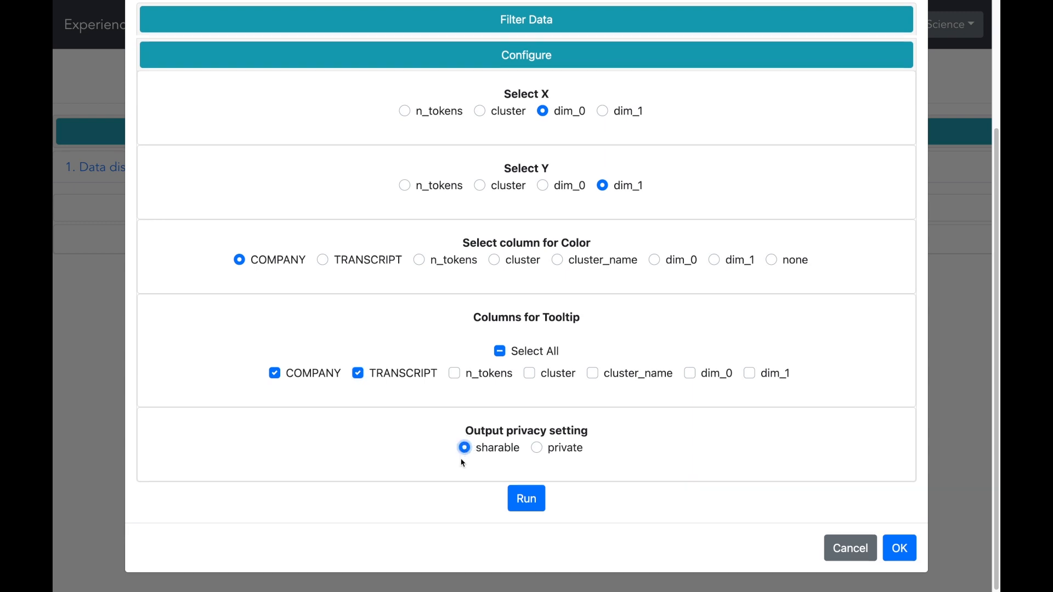
left_click(526, 499)
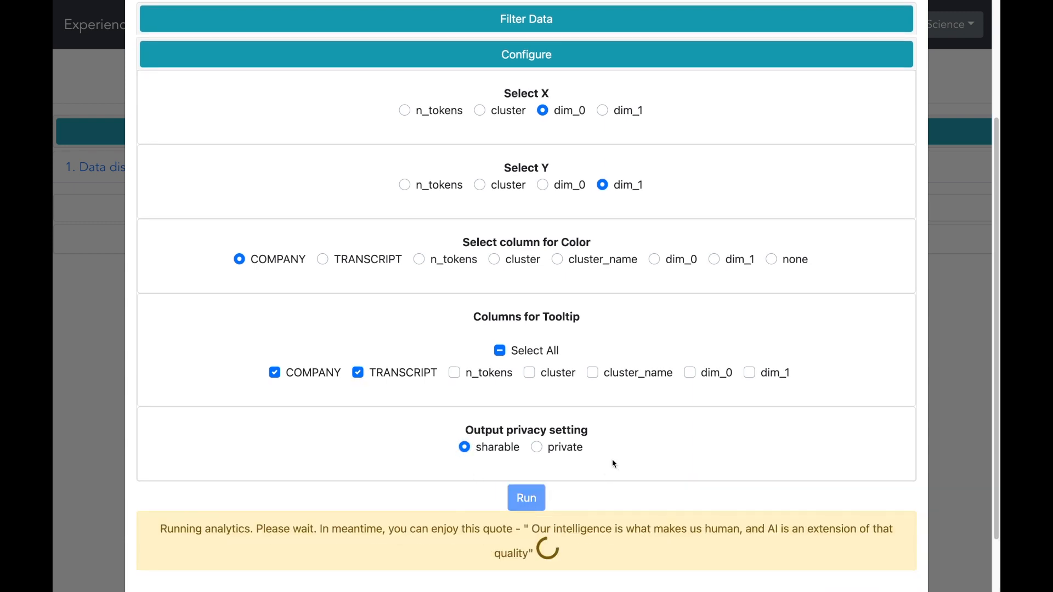
scroll("down", 3)
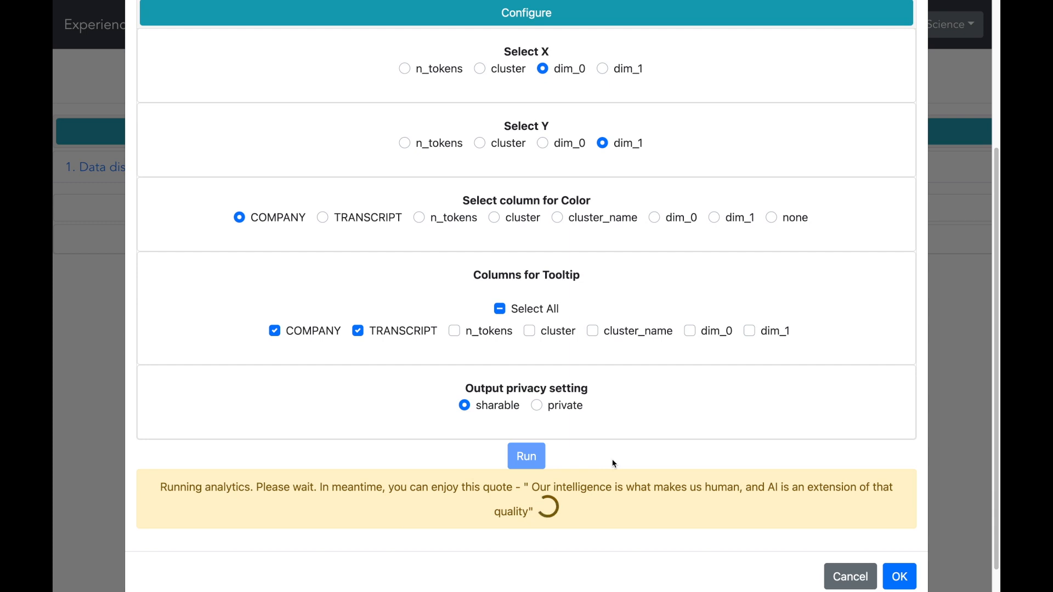
left_click(526, 455)
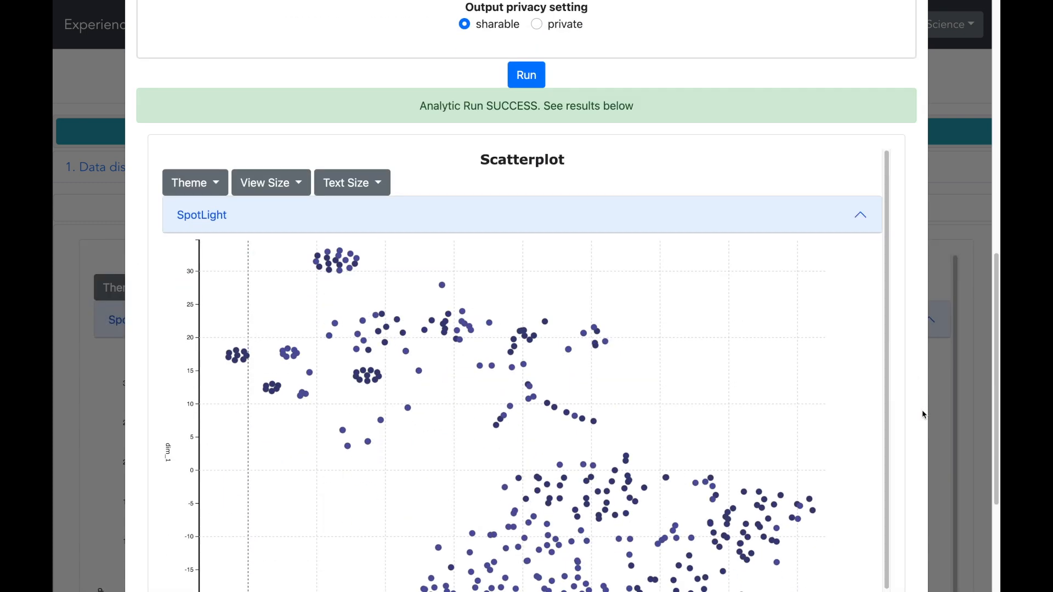
Apply the Clean Reds theme to the company-coloured scatterplot
scroll("down", 3)
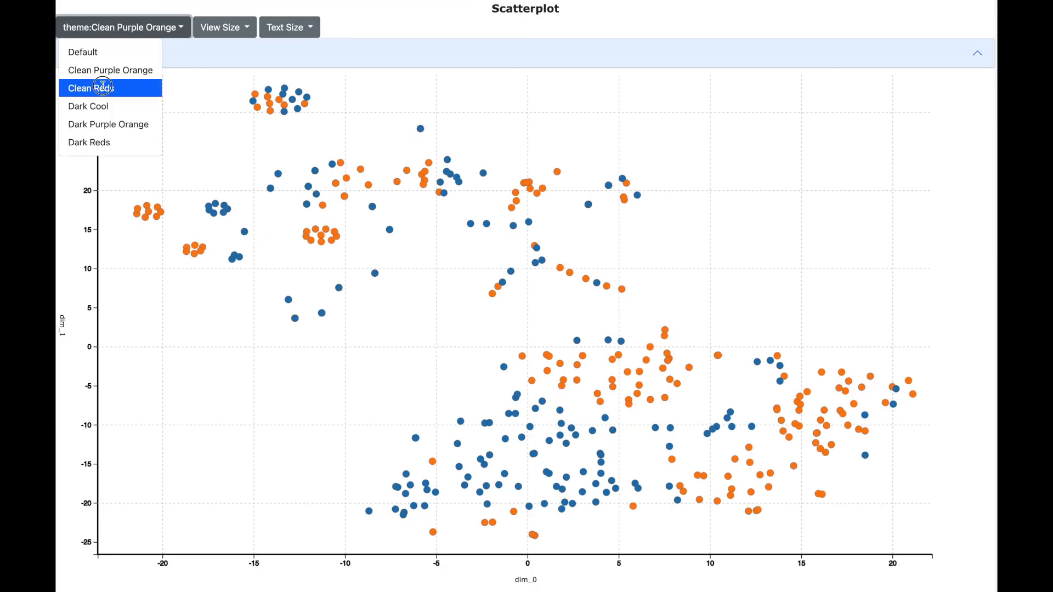
left_click(90, 88)
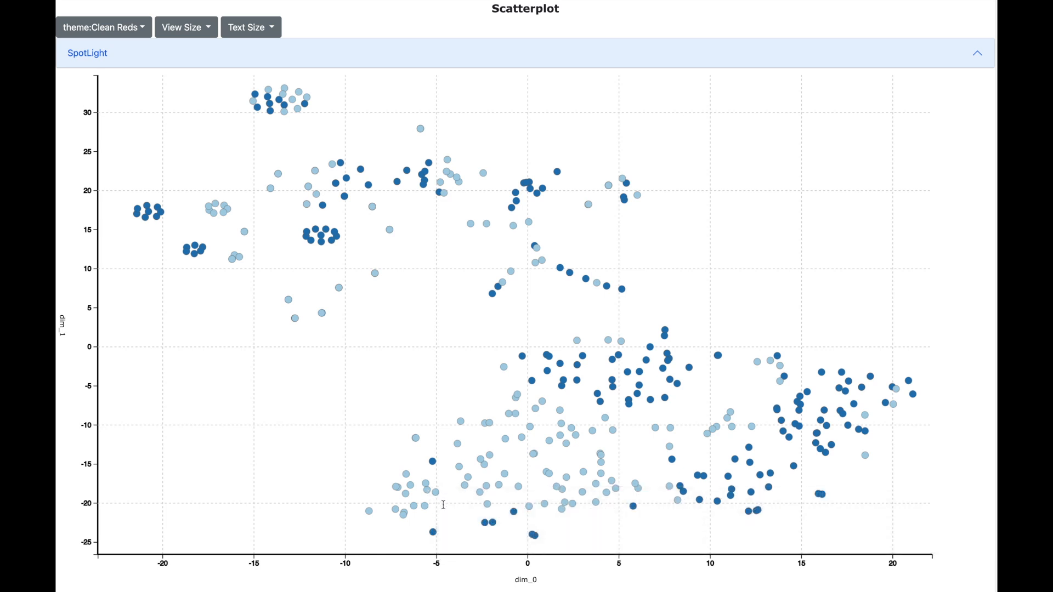
mouse_move(820, 517)
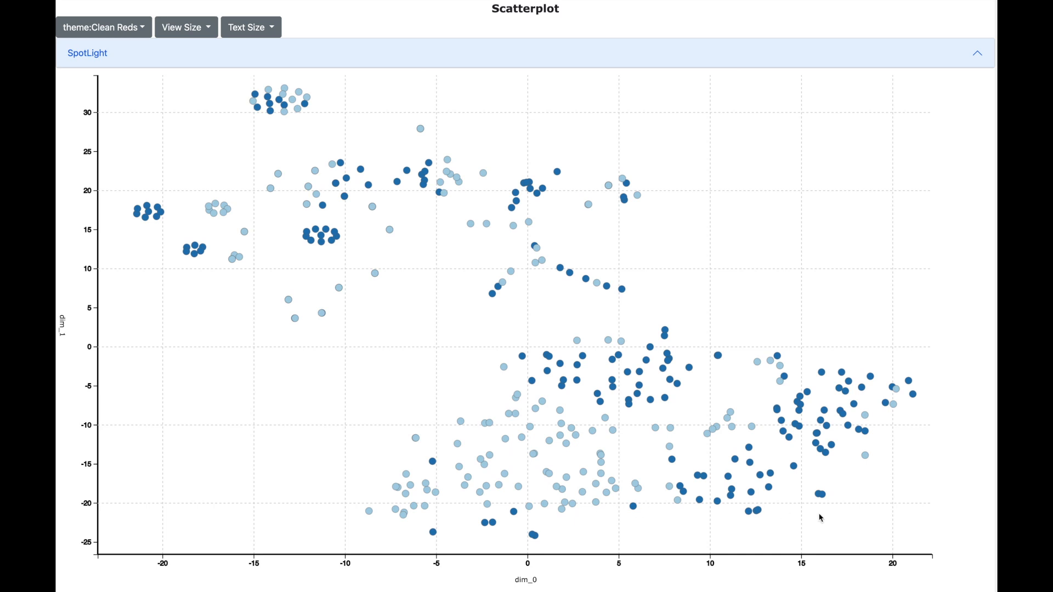
mouse_move(820, 494)
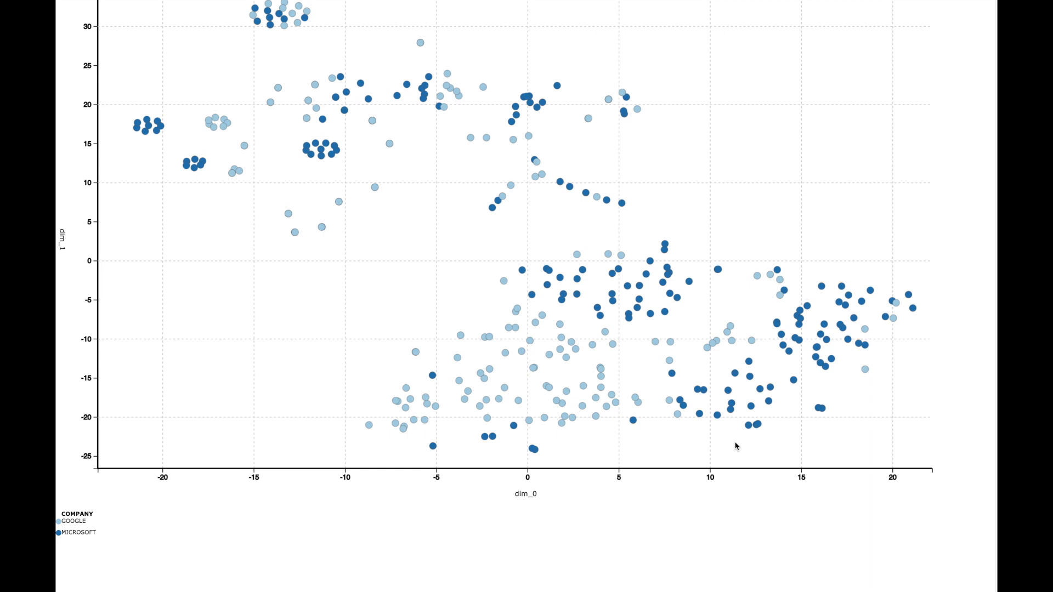
mouse_move(693, 436)
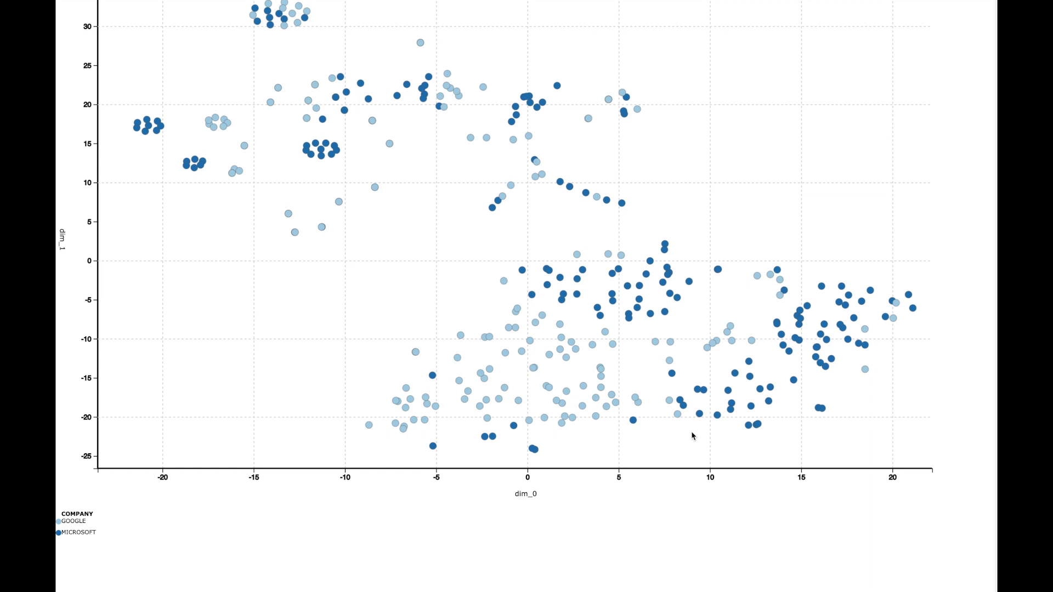
mouse_move(638, 424)
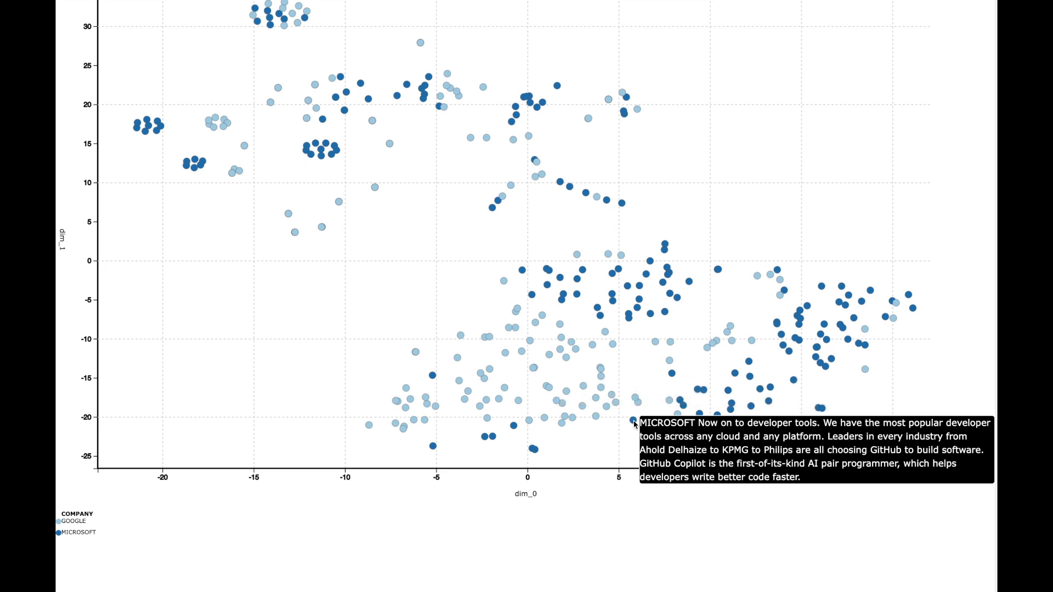
mouse_move(637, 407)
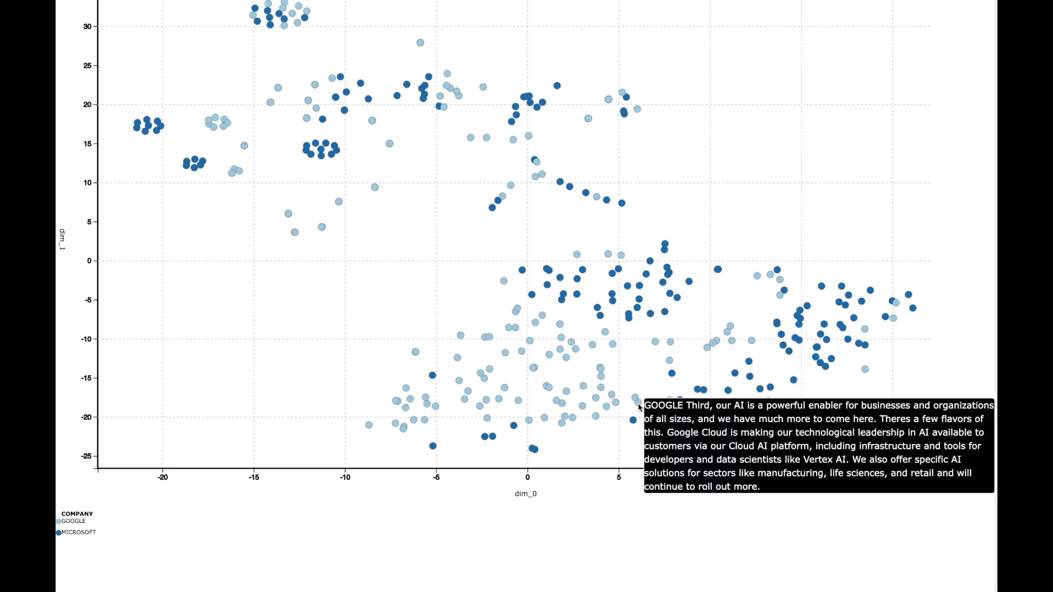